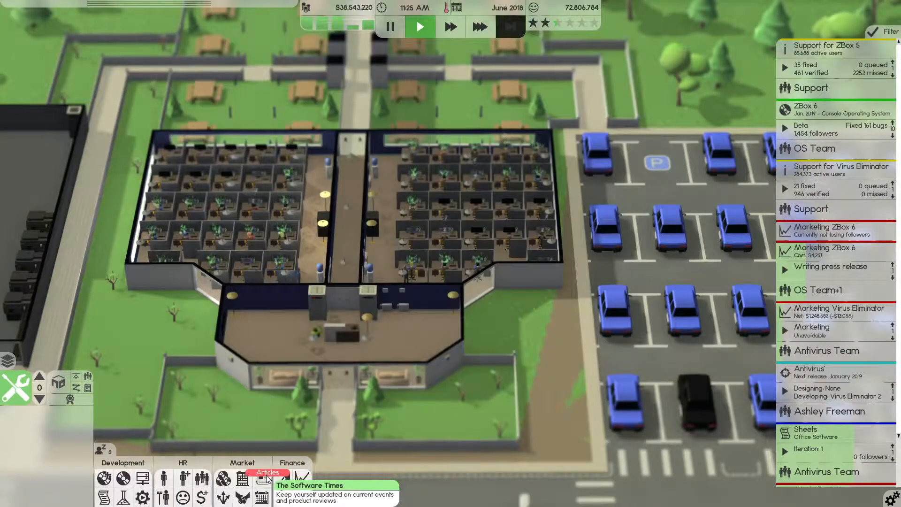
Show the Assign/Options/Cancel choices for the Antivirus' project
{"action": "left_click", "coordinate": [261, 478]}
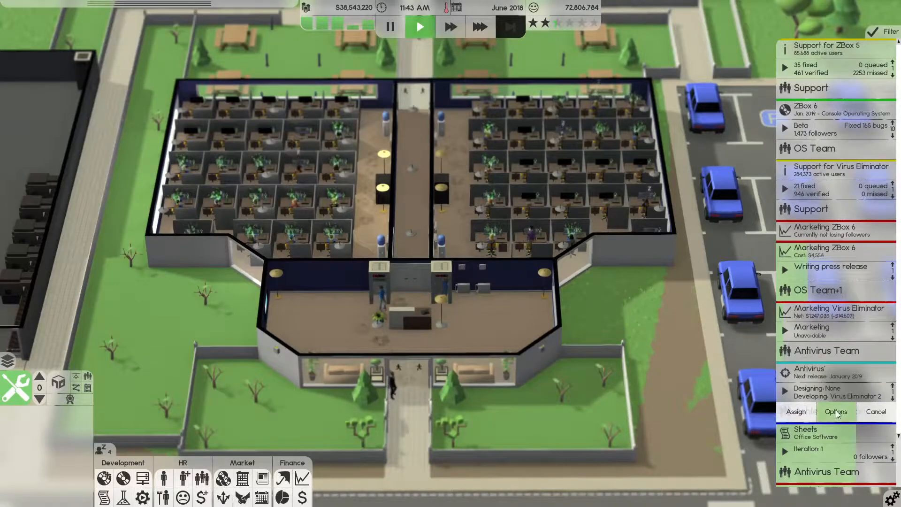
Review the Antivirus' project's team assignments in Project management, then close it
{"action": "left_click", "coordinate": [835, 411]}
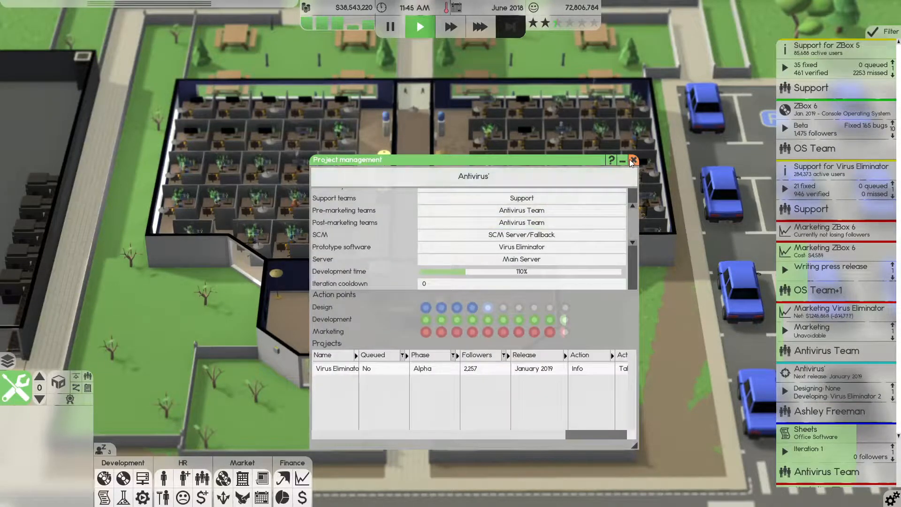
{"action": "left_click", "coordinate": [633, 160]}
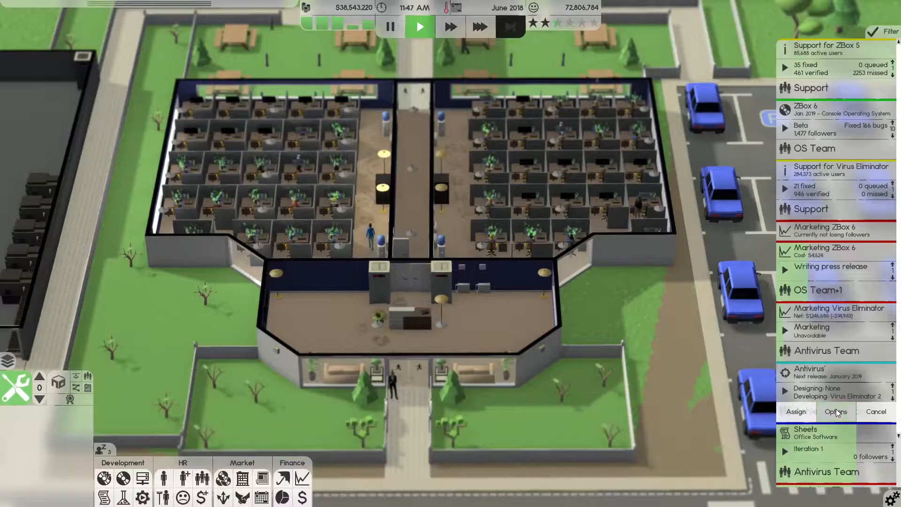
{"action": "left_click", "coordinate": [836, 411]}
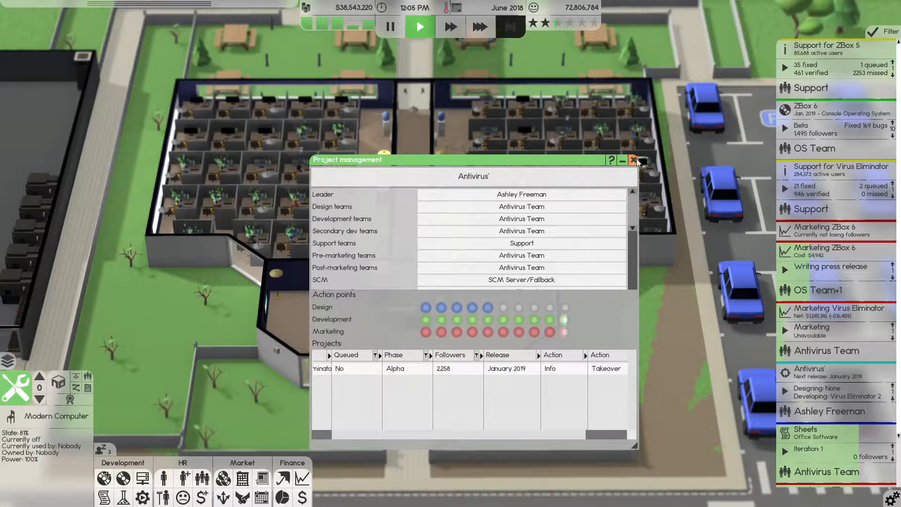
{"action": "left_click", "coordinate": [632, 160]}
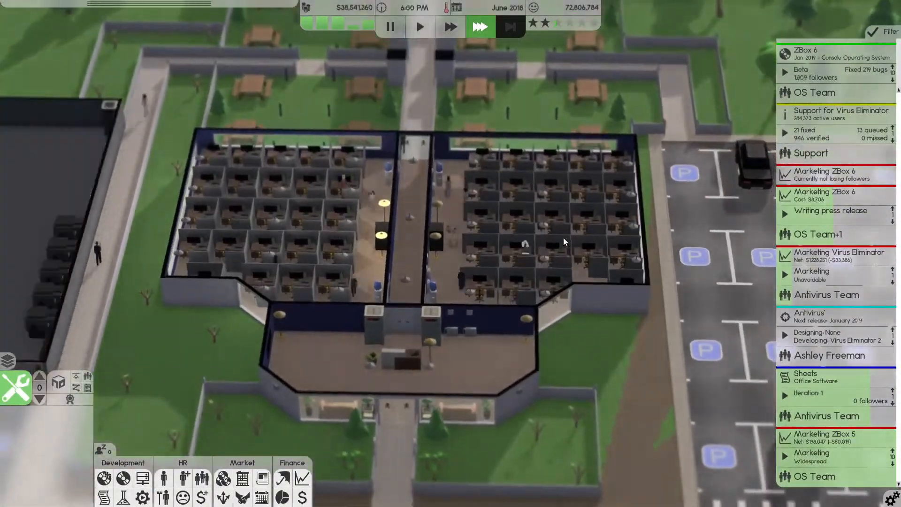
Review the Sheets project's details from its action list
{"action": "left_click", "coordinate": [869, 381]}
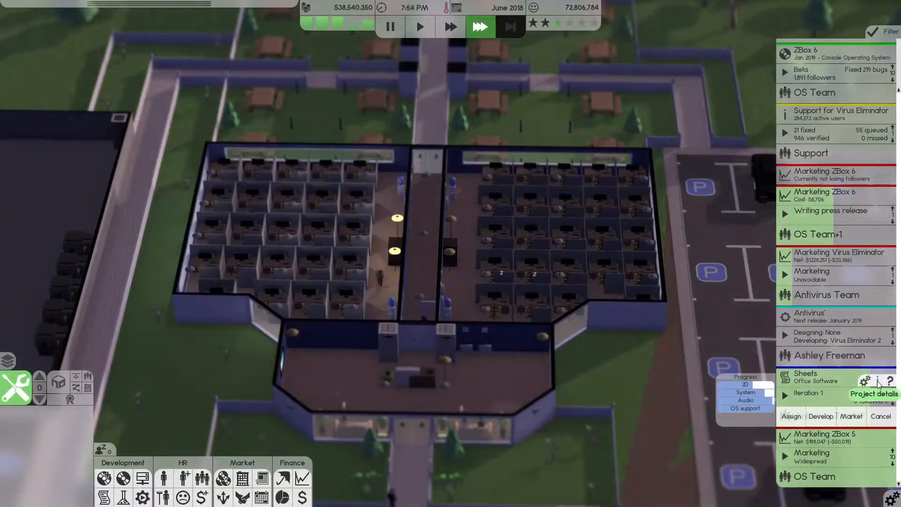
{"action": "left_click", "coordinate": [879, 381]}
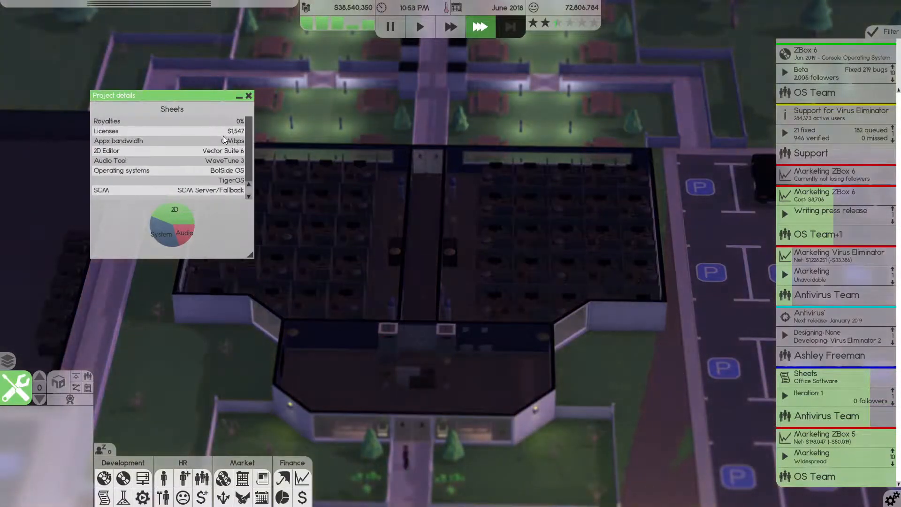
{"action": "scroll", "scroll_direction": "up", "scroll_amount": 3}
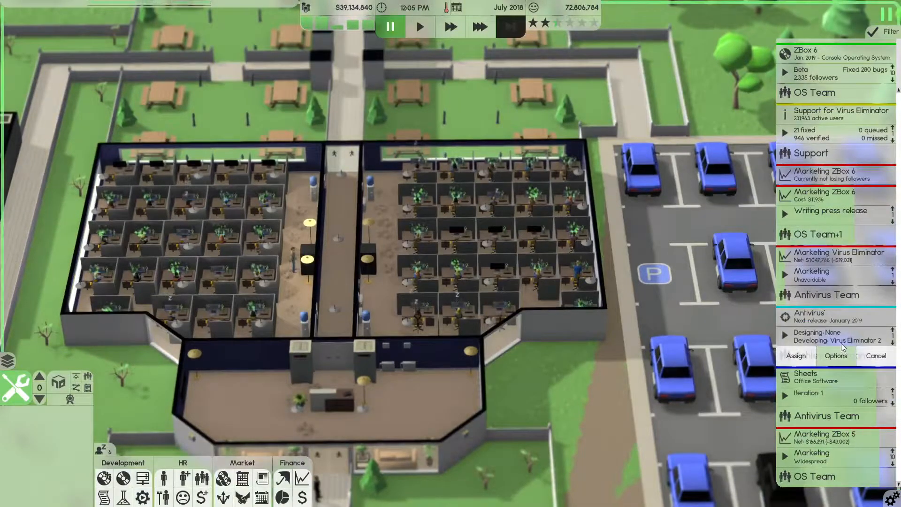
Dismiss the project popups and run time at fast speed into August 2018
{"action": "scroll", "scroll_direction": "up", "scroll_amount": 3}
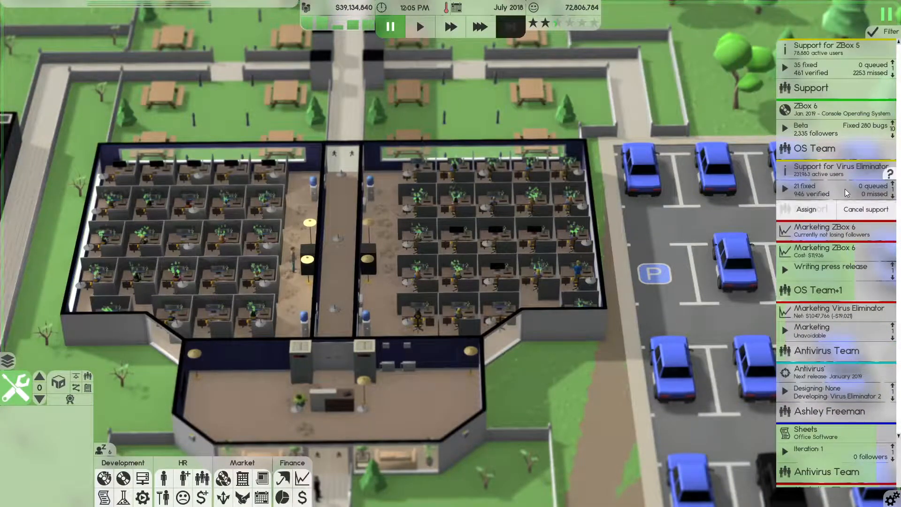
{"action": "left_click", "coordinate": [814, 109]}
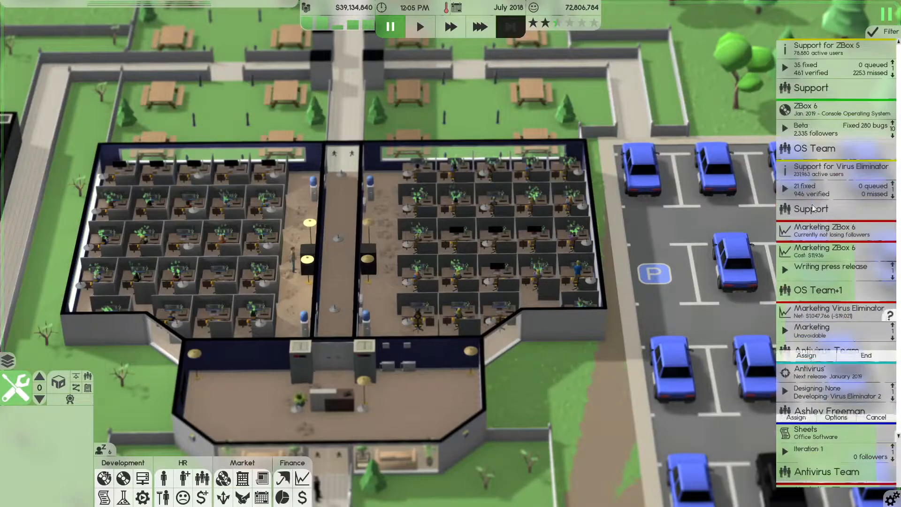
{"action": "left_click", "coordinate": [479, 27]}
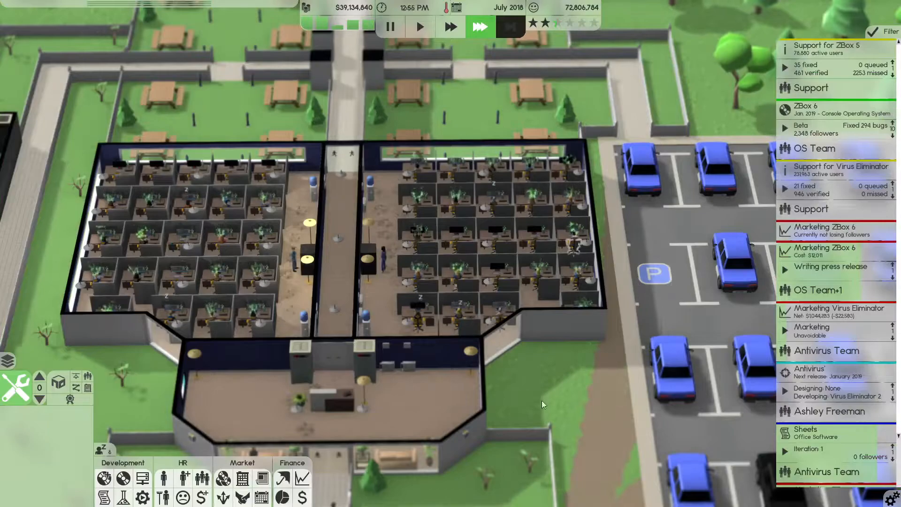
{"action": "left_click", "coordinate": [830, 266]}
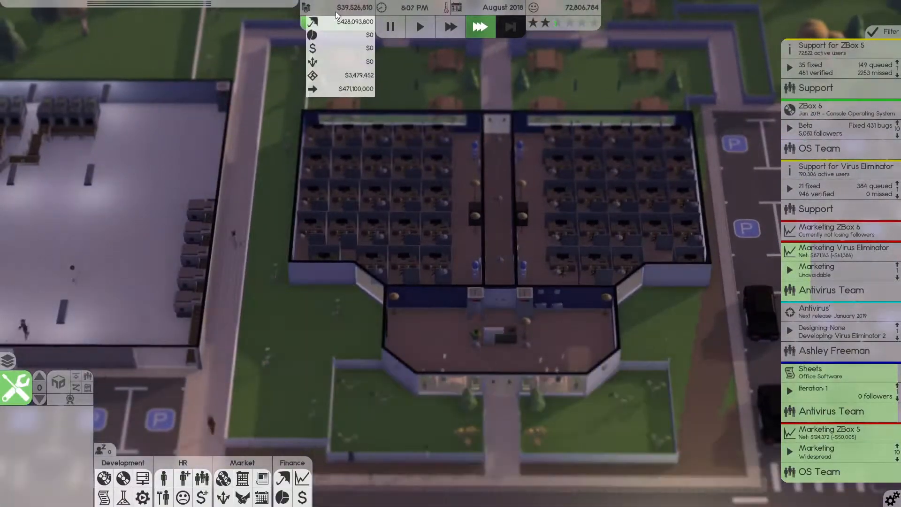
Review the monthly finance sheet and bring up the Distribution channels overview
{"action": "left_click", "coordinate": [301, 497]}
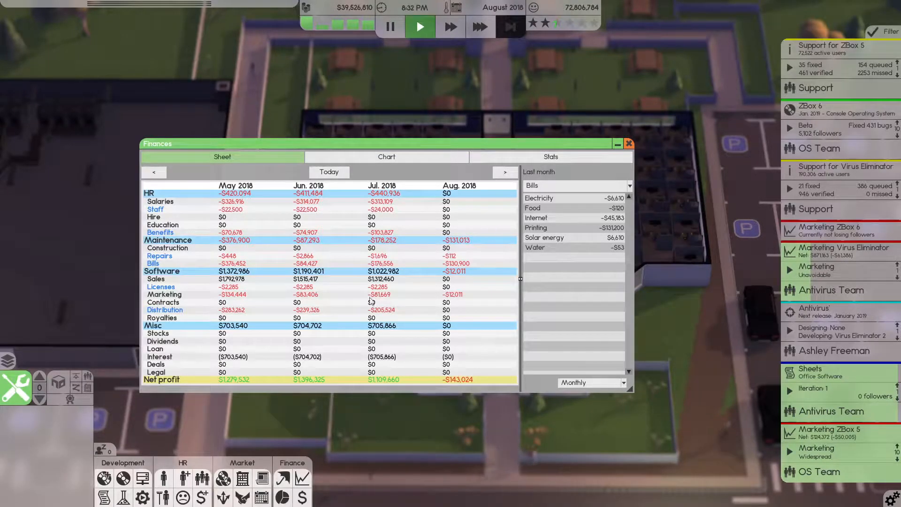
{"action": "left_click", "coordinate": [628, 143]}
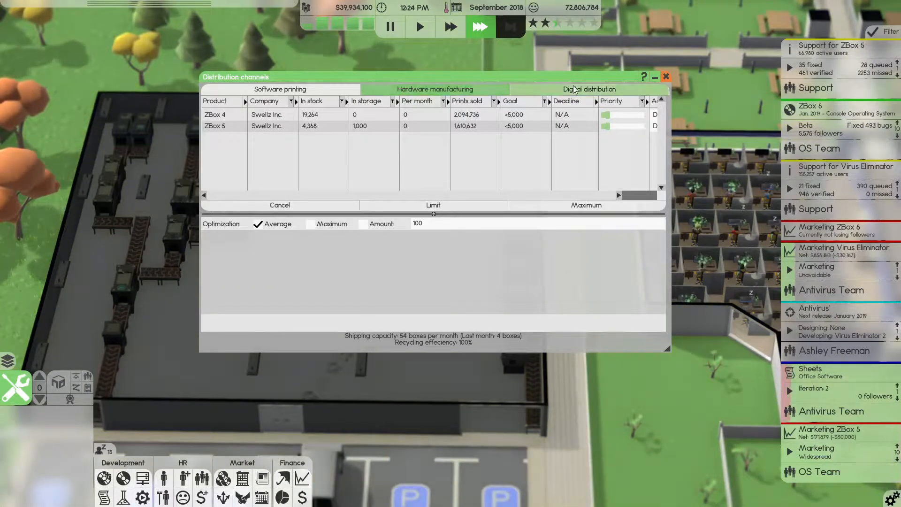
Check digital distribution market share and the September 2018 finance sheet's negative net profit
{"action": "left_click", "coordinate": [588, 89]}
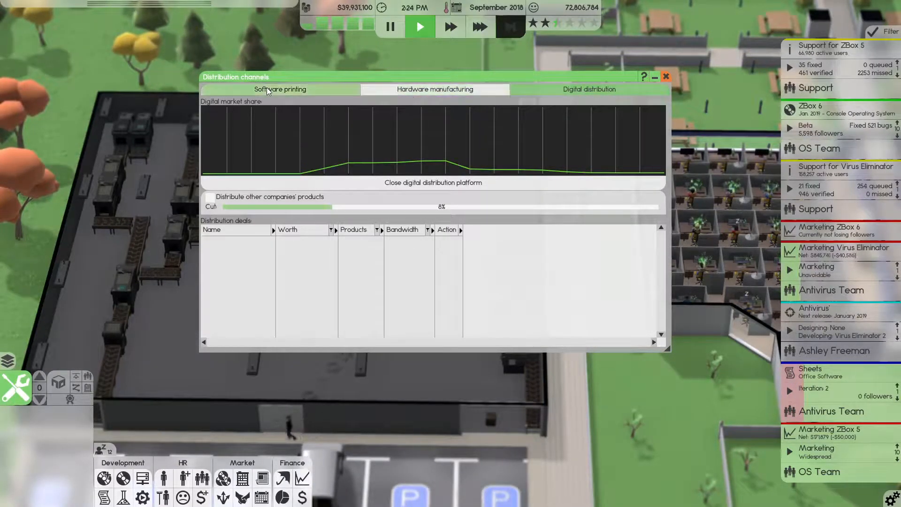
{"action": "left_click", "coordinate": [279, 89]}
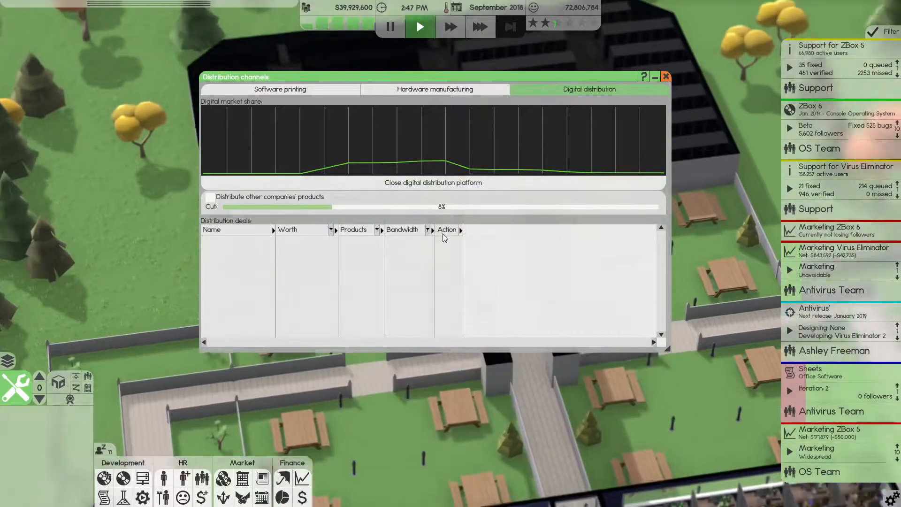
{"action": "left_click", "coordinate": [665, 76]}
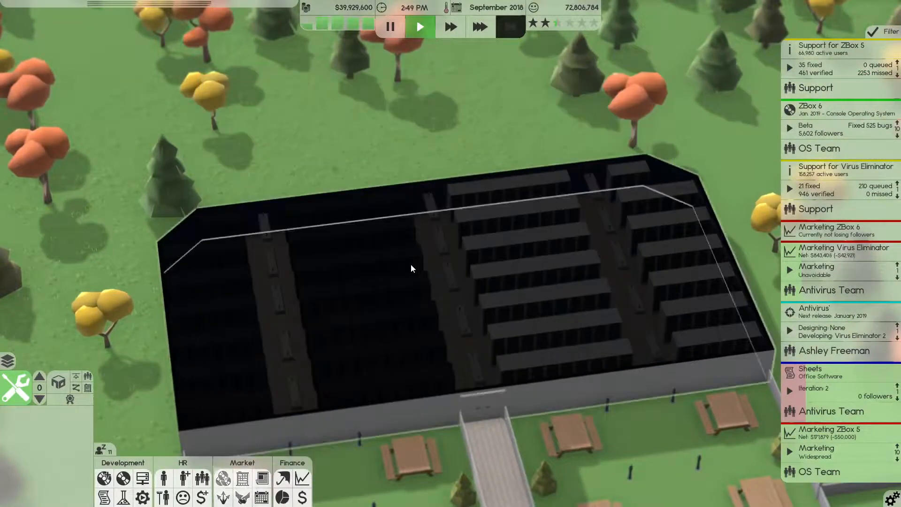
{"action": "left_click", "coordinate": [302, 498]}
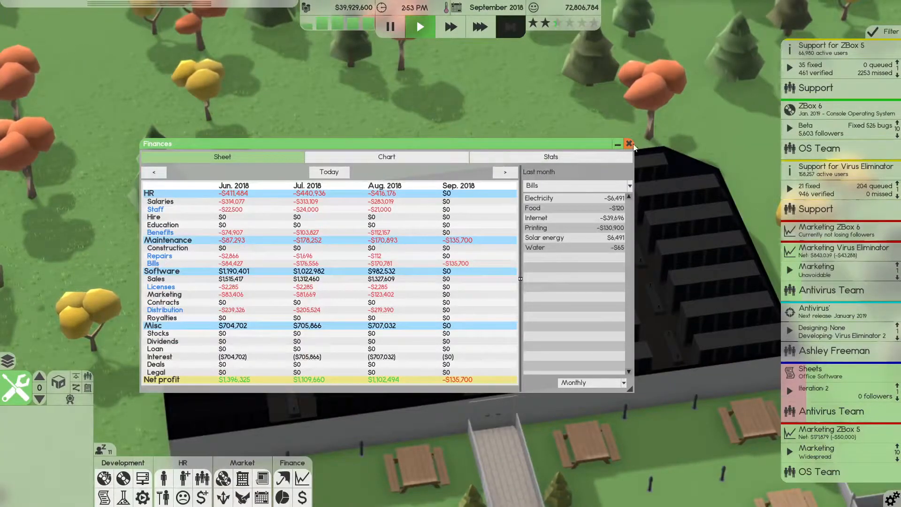
{"action": "left_click", "coordinate": [628, 144]}
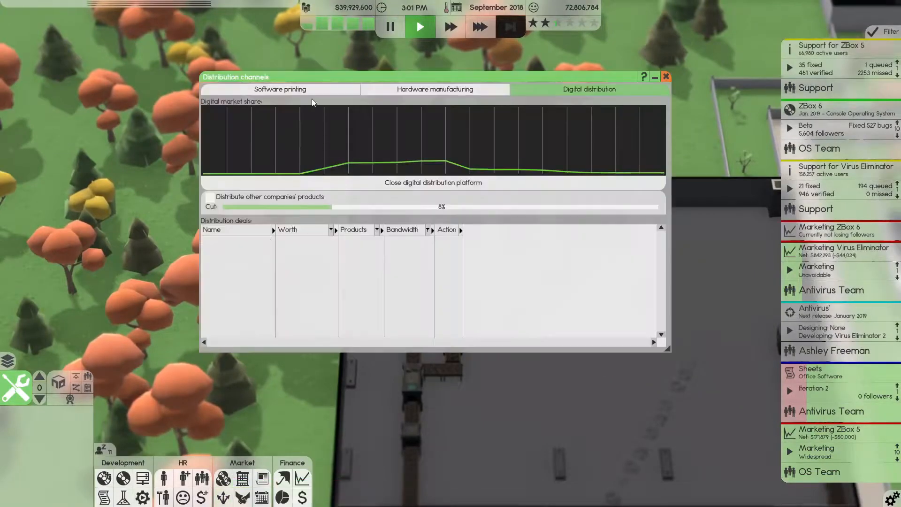
Check the hardware manufacturing print jobs, then show last month's distribution costs in Finances
{"action": "left_click", "coordinate": [434, 89]}
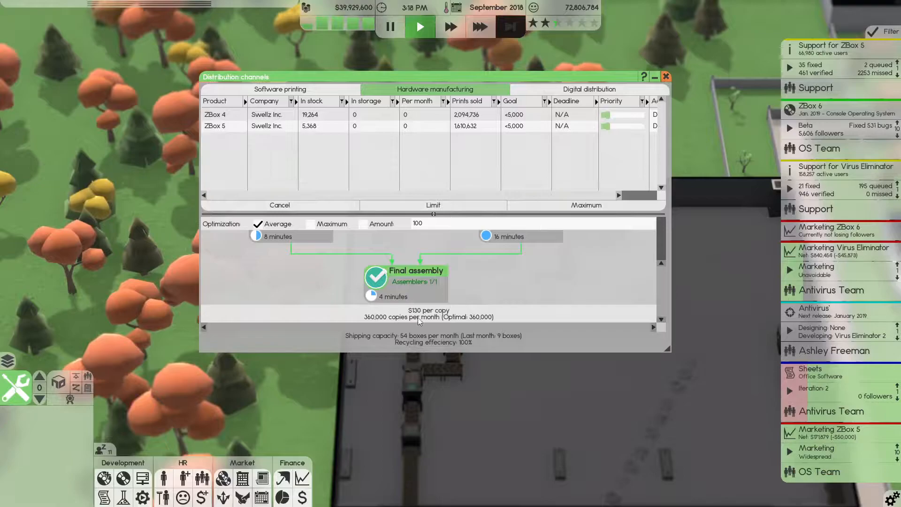
{"action": "mouse_move", "coordinate": [533, 287]}
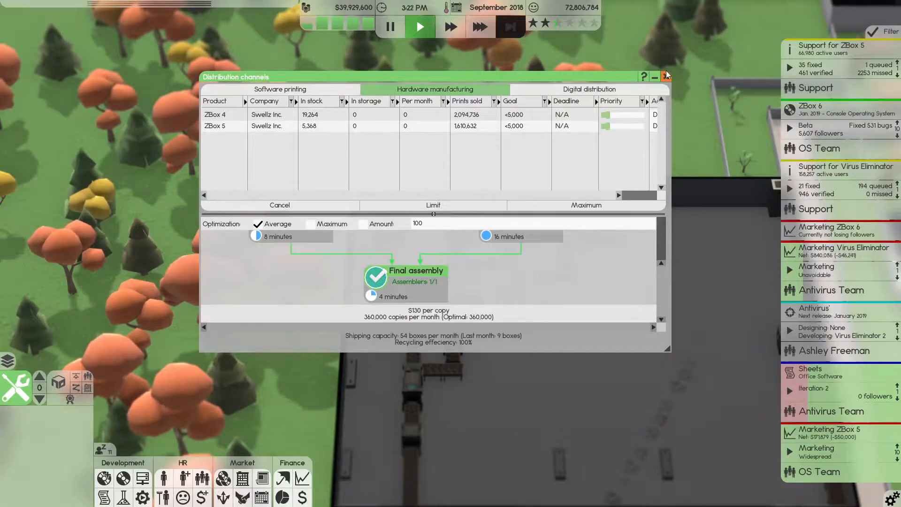
{"action": "left_click", "coordinate": [666, 76]}
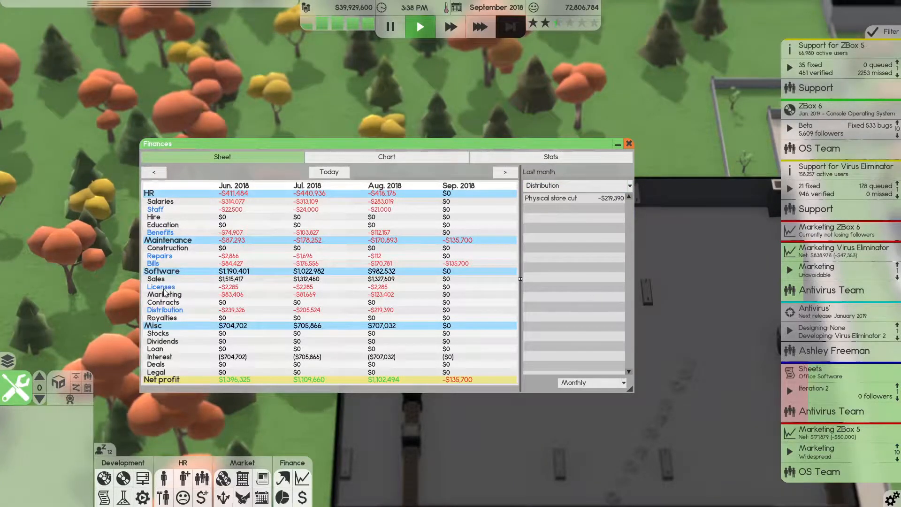
Show last month's license costs, then return to hardware manufacturing now listing ZBox 6
{"action": "left_click", "coordinate": [574, 185]}
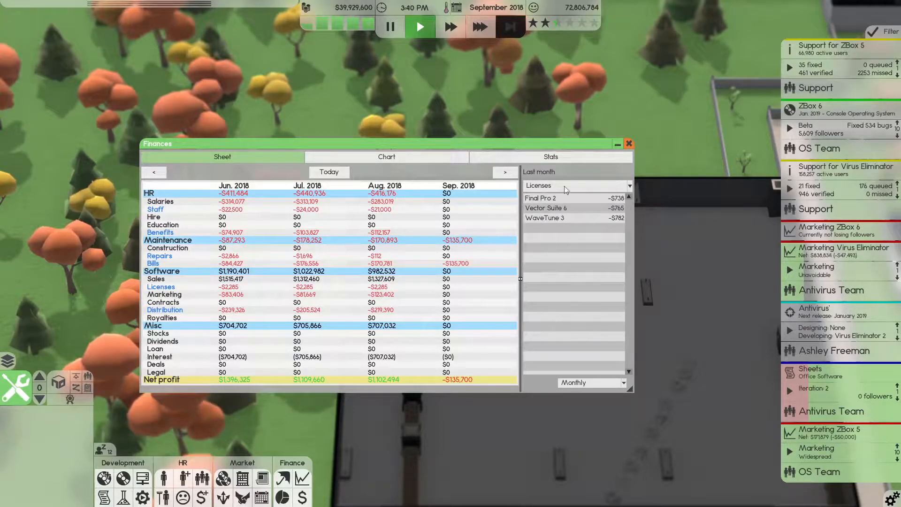
{"action": "left_click", "coordinate": [628, 142]}
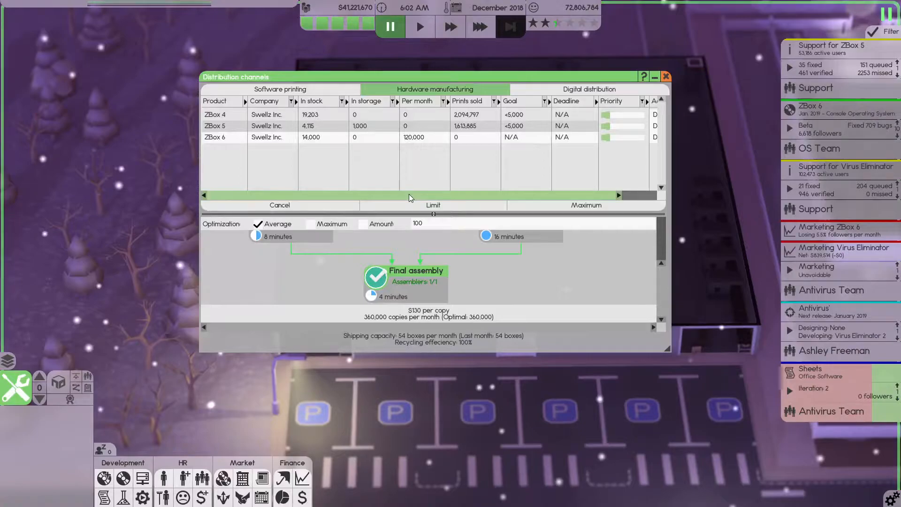
Set a 25,000-copy maximum stock goal for the ZBox 6 print job
{"action": "left_click", "coordinate": [584, 205]}
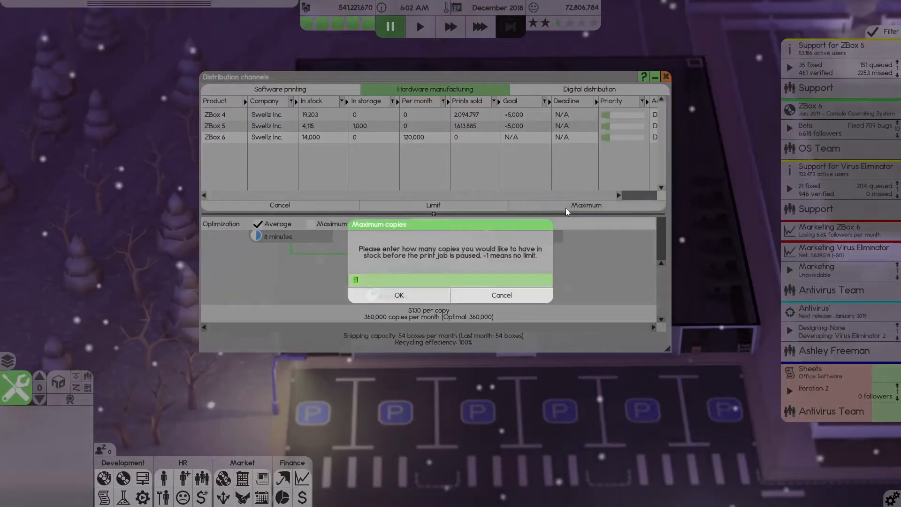
{"action": "type", "text": "2"}
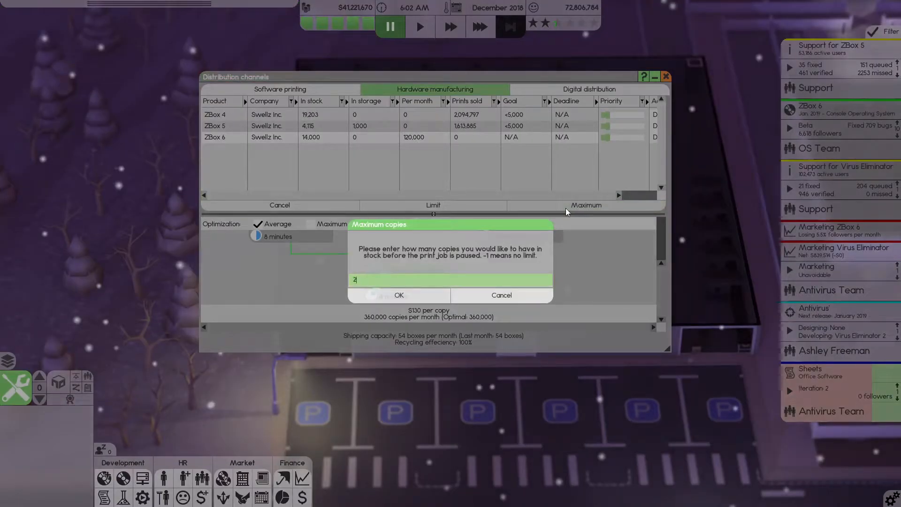
{"action": "left_click", "coordinate": [398, 295]}
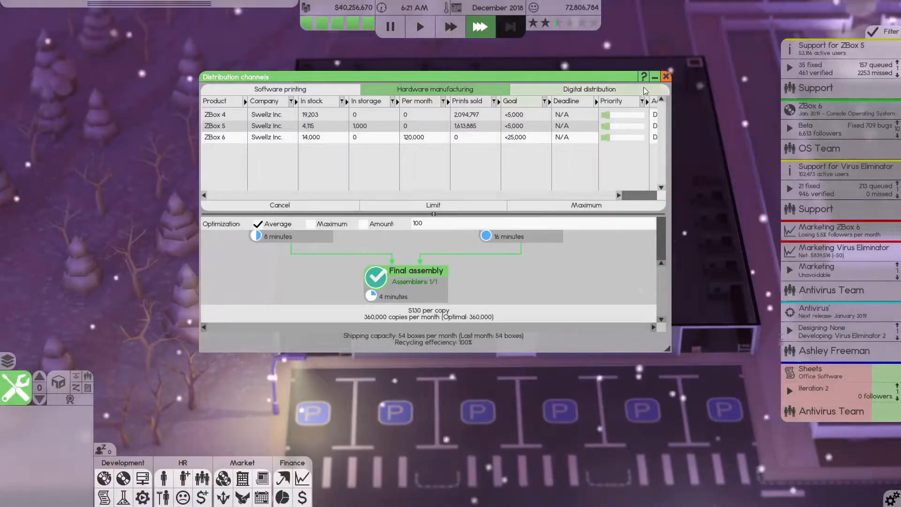
{"action": "left_click", "coordinate": [665, 76]}
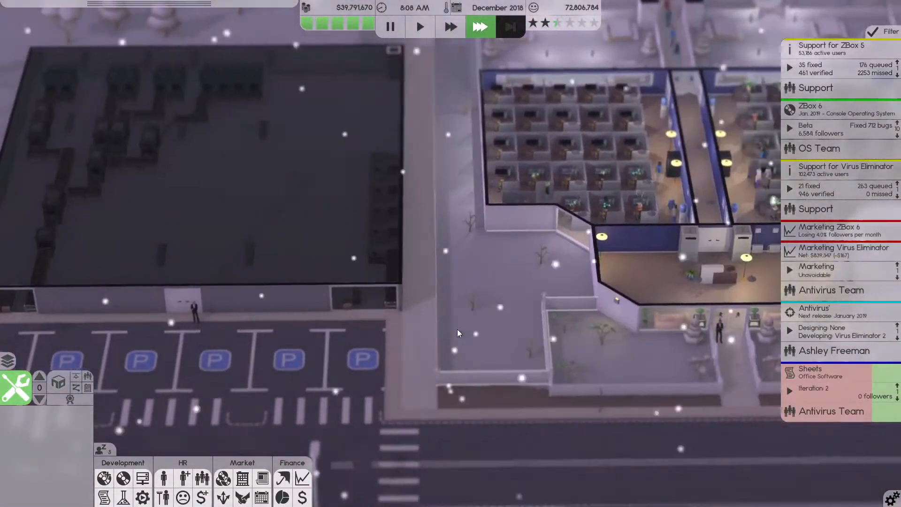
Close the Antivirus project overview and list the company's released products, including ZBox 6
{"action": "left_click", "coordinate": [420, 27]}
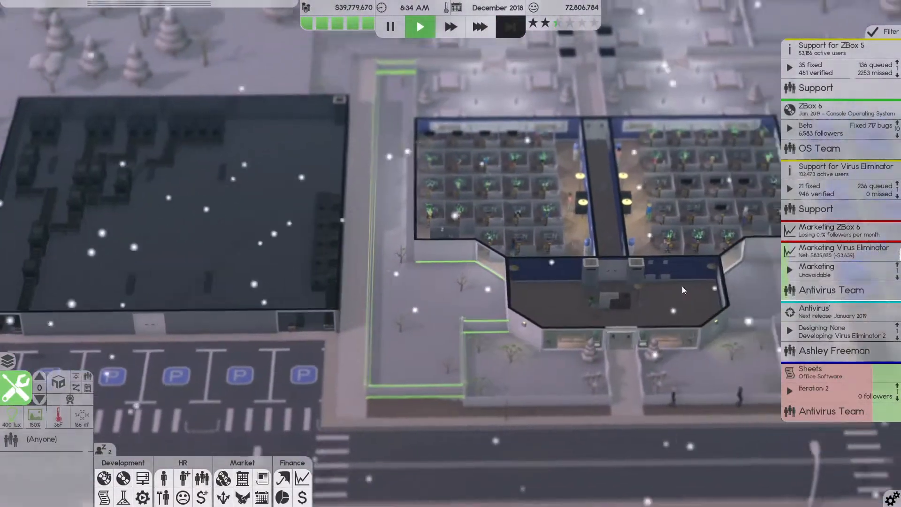
{"action": "left_click", "coordinate": [838, 229]}
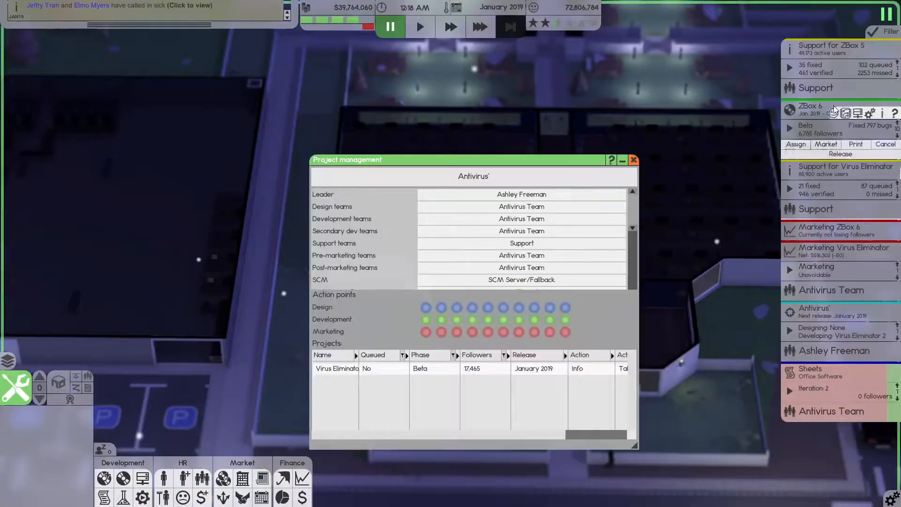
{"action": "left_click", "coordinate": [301, 492]}
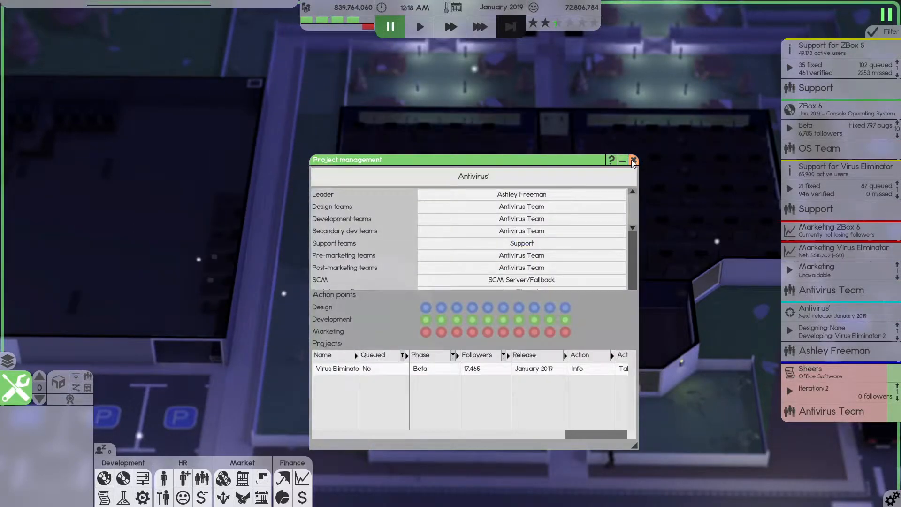
{"action": "left_click", "coordinate": [631, 161]}
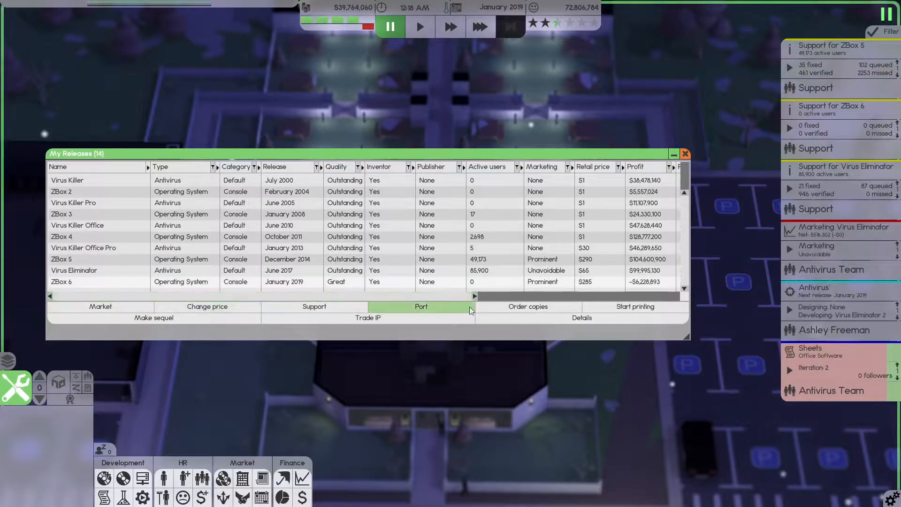
Give ZBox 6 a 50000 marketing budget handled by the OS Team
{"action": "left_click", "coordinate": [100, 306]}
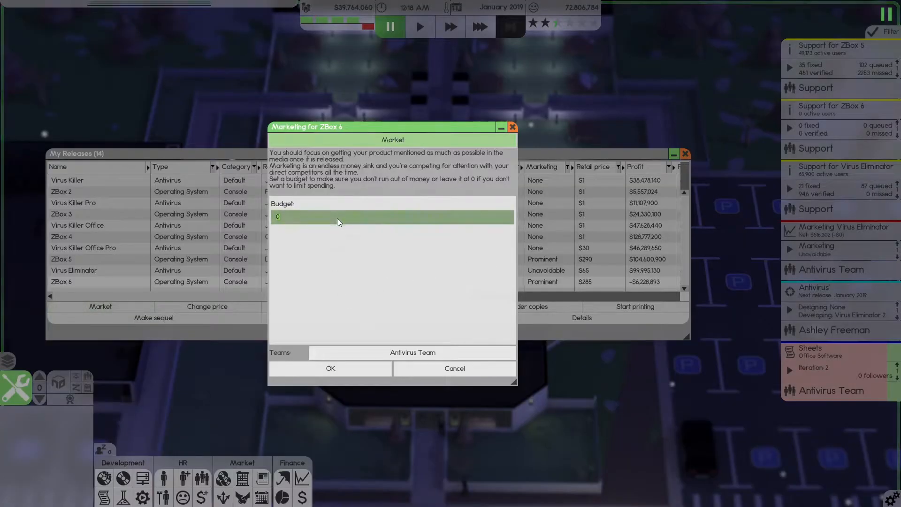
{"action": "type", "text": "50000"}
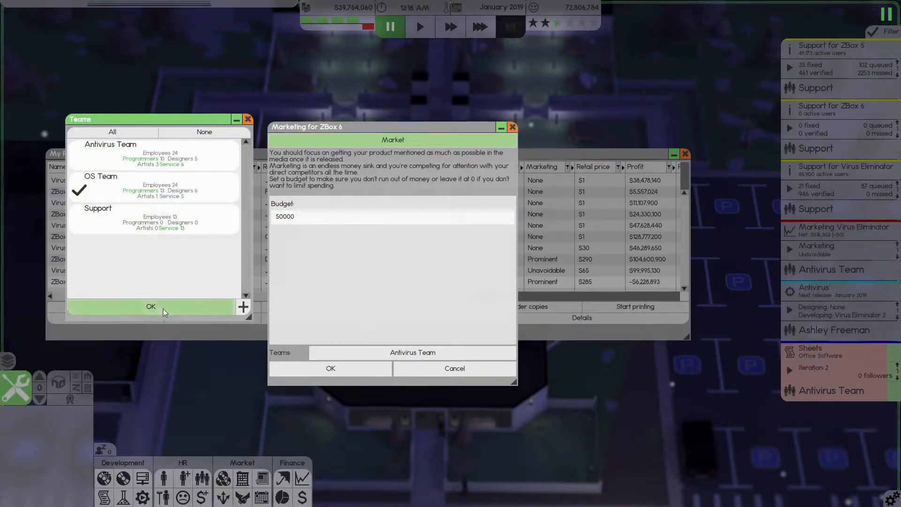
{"action": "left_click", "coordinate": [79, 188]}
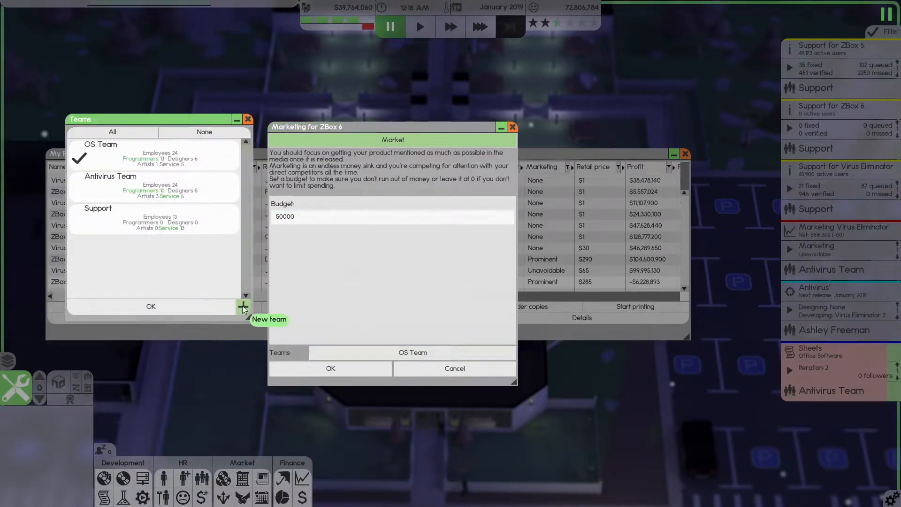
{"action": "left_click", "coordinate": [248, 120]}
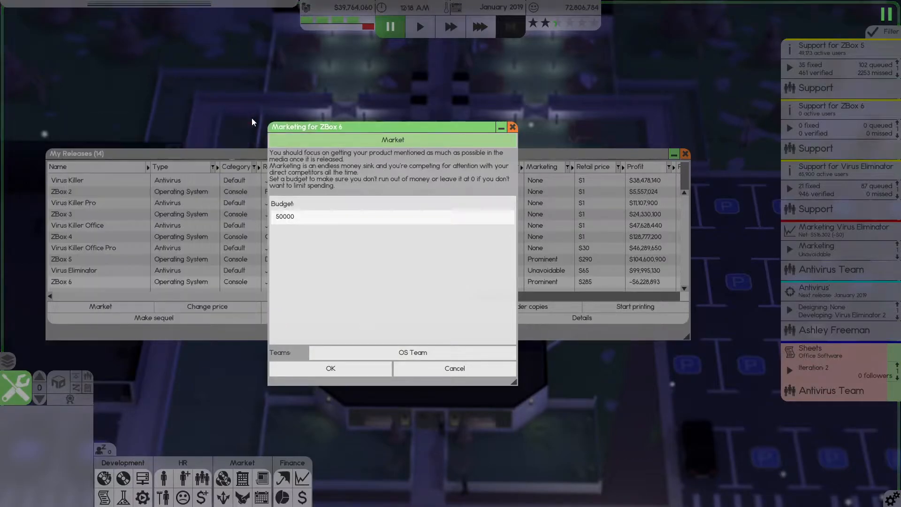
Confirm the ZBox 6 marketing campaign and dismiss the My Releases list
{"action": "left_click", "coordinate": [510, 127]}
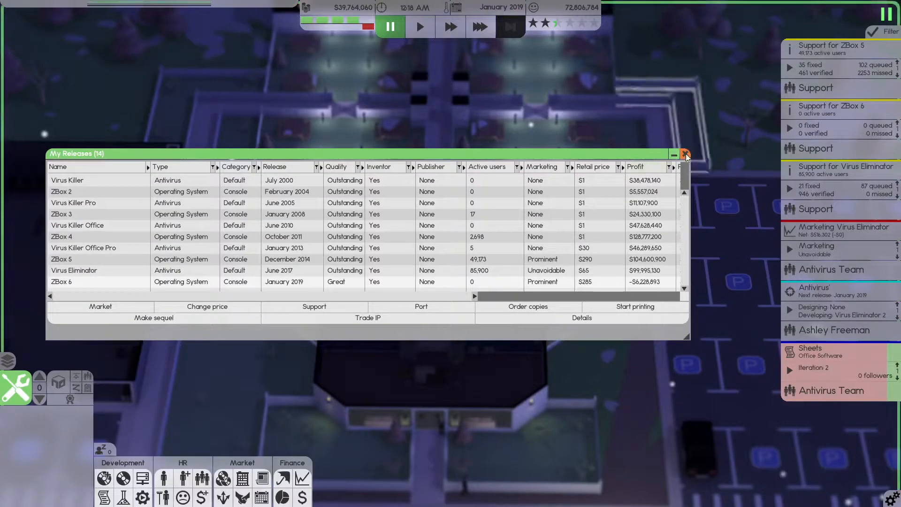
{"action": "left_click", "coordinate": [685, 153]}
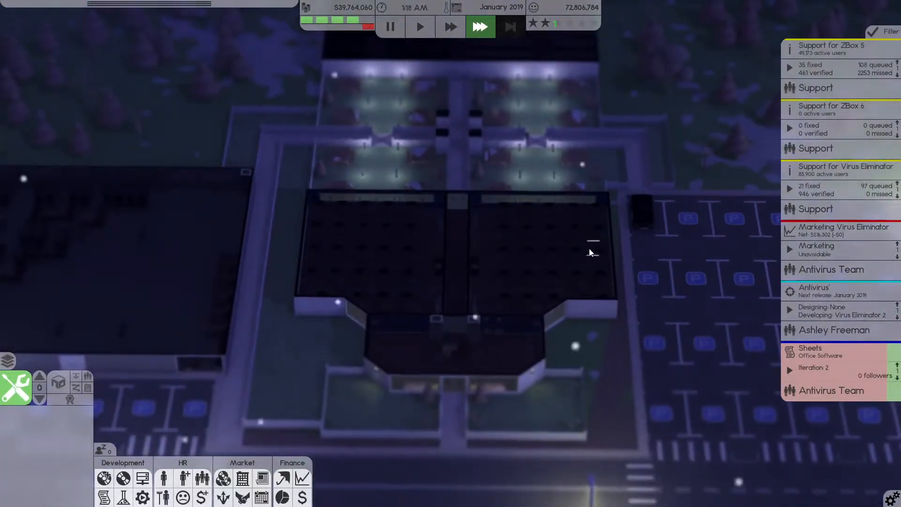
Restore the furniture stolen by the burglars from the company premises
{"action": "left_click", "coordinate": [419, 26]}
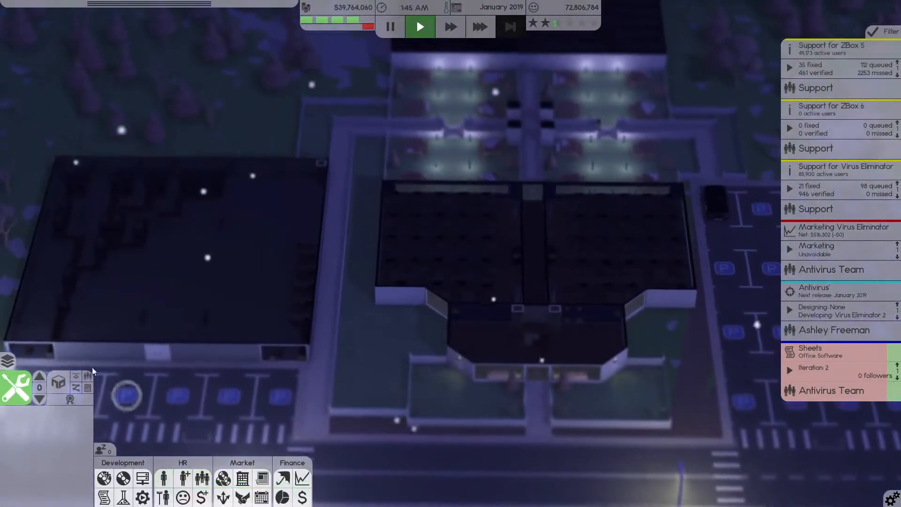
{"action": "mouse_move", "coordinate": [304, 24]}
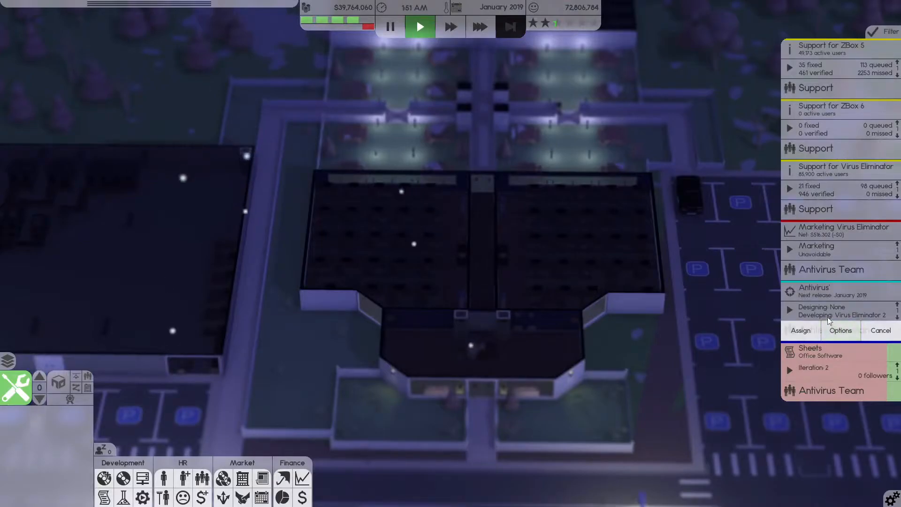
{"action": "left_click", "coordinate": [480, 27]}
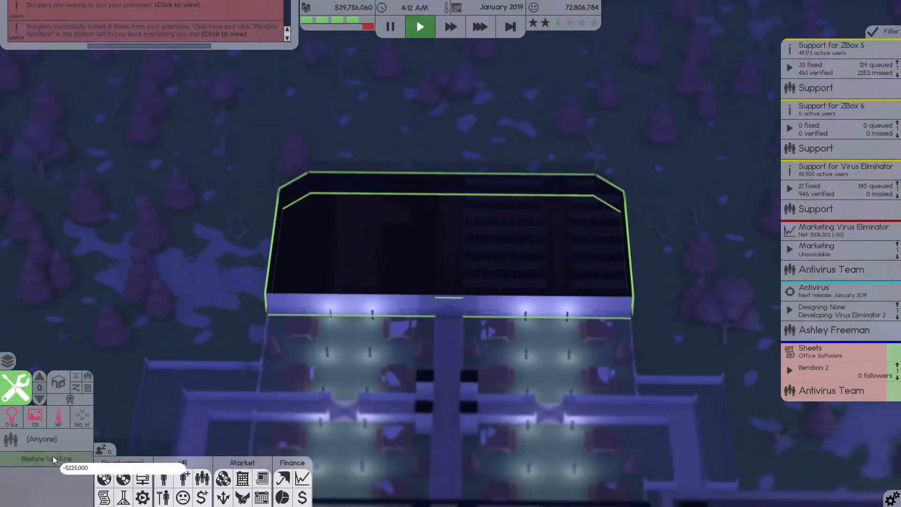
{"action": "left_click", "coordinate": [479, 27]}
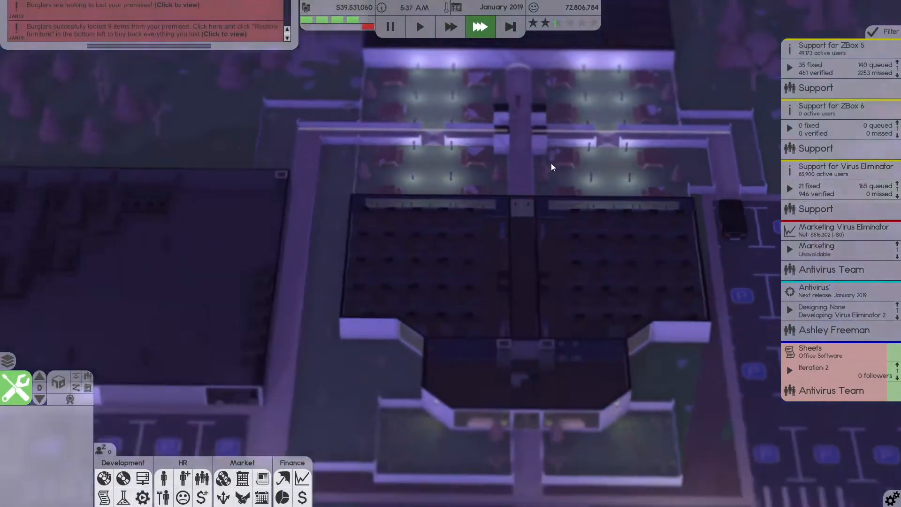
{"action": "left_click", "coordinate": [419, 26]}
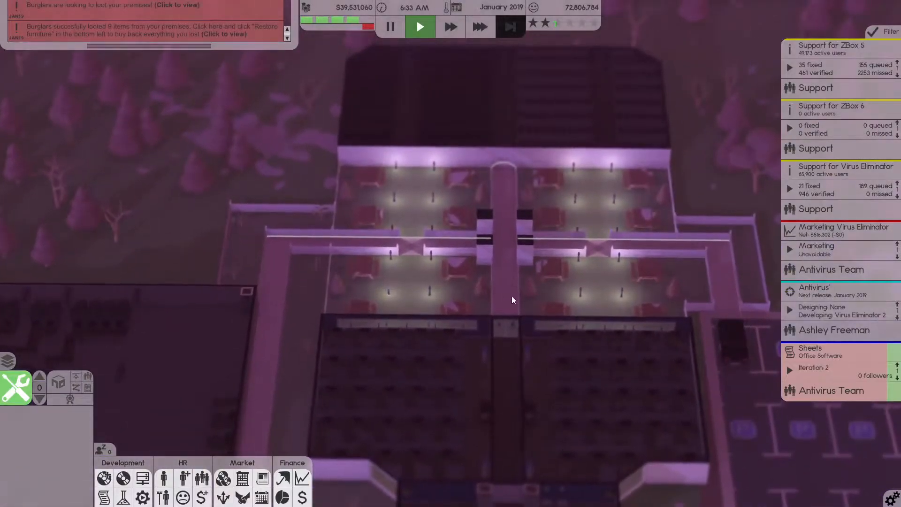
{"action": "mouse_move", "coordinate": [163, 496]}
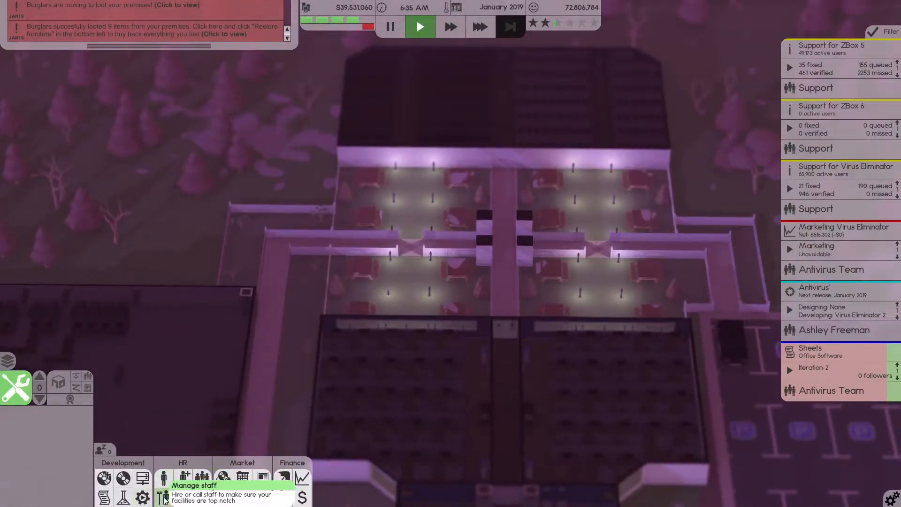
Start assigning rooms to a security guard from the staff list, agreeing to create a room group
{"action": "left_click", "coordinate": [163, 478]}
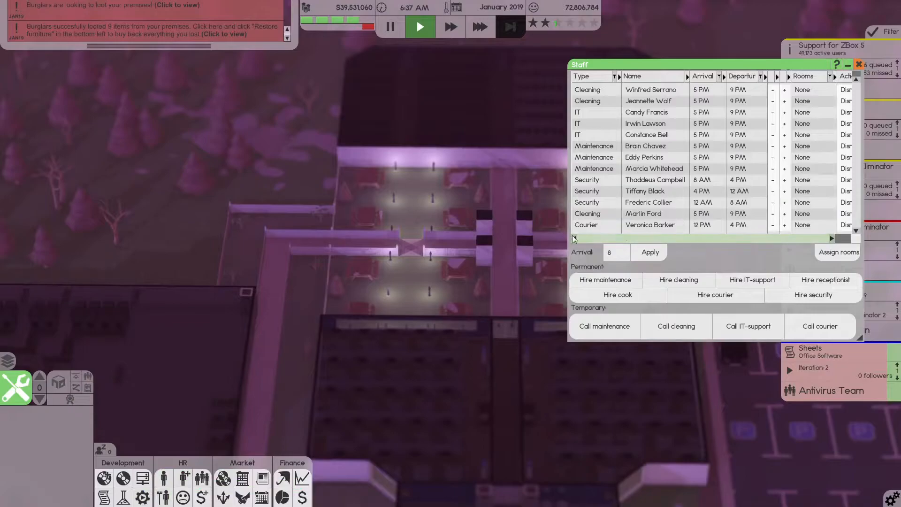
{"action": "left_click", "coordinate": [645, 190]}
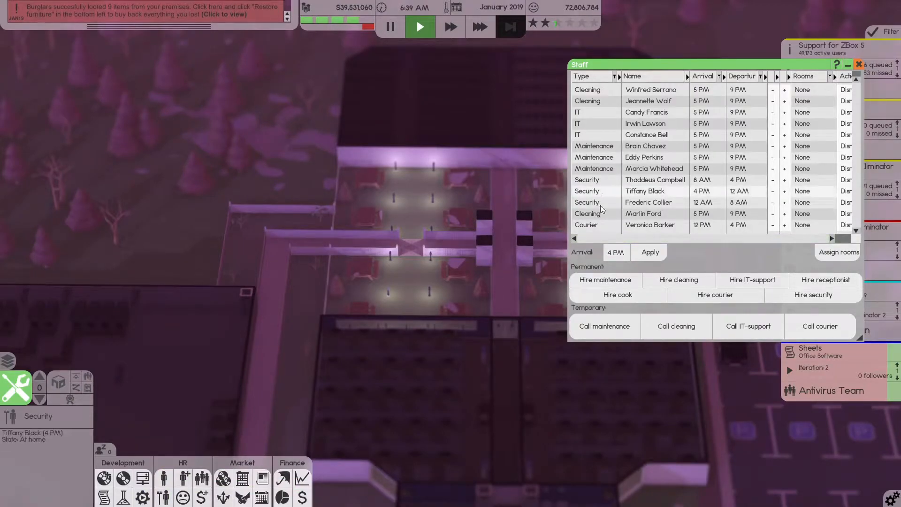
{"action": "left_click", "coordinate": [836, 251]}
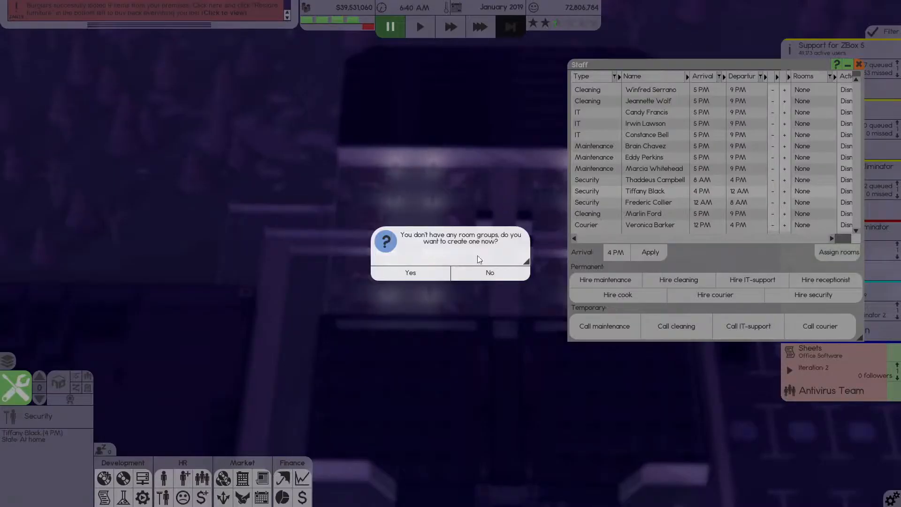
{"action": "left_click", "coordinate": [410, 272]}
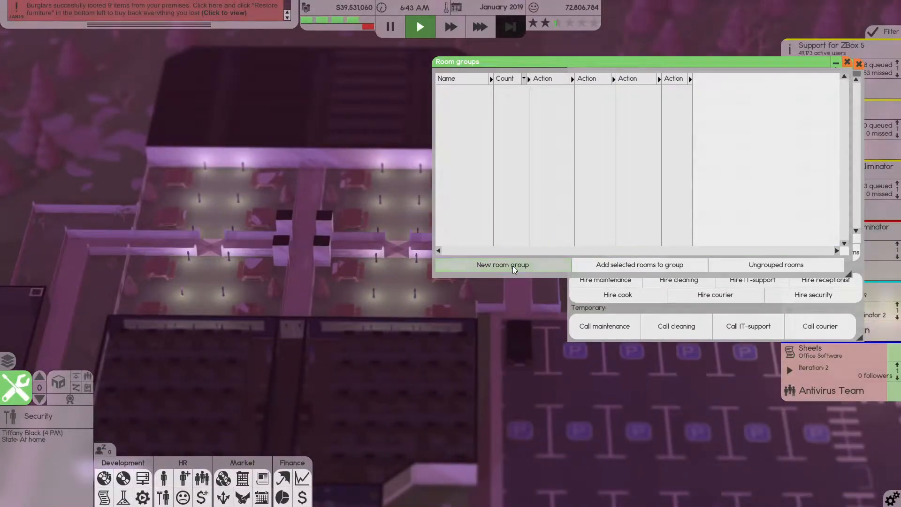
Create a new room group named Security
{"action": "left_click", "coordinate": [501, 265]}
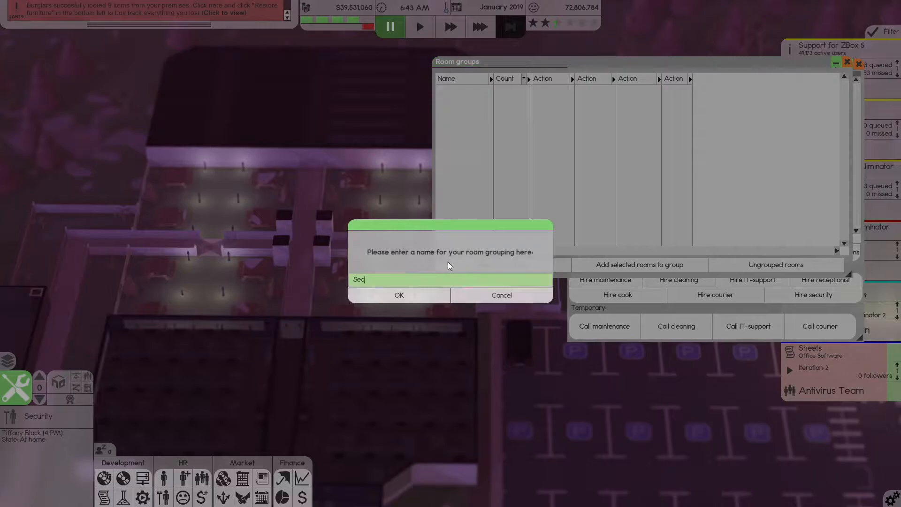
{"action": "type", "text": "urity"}
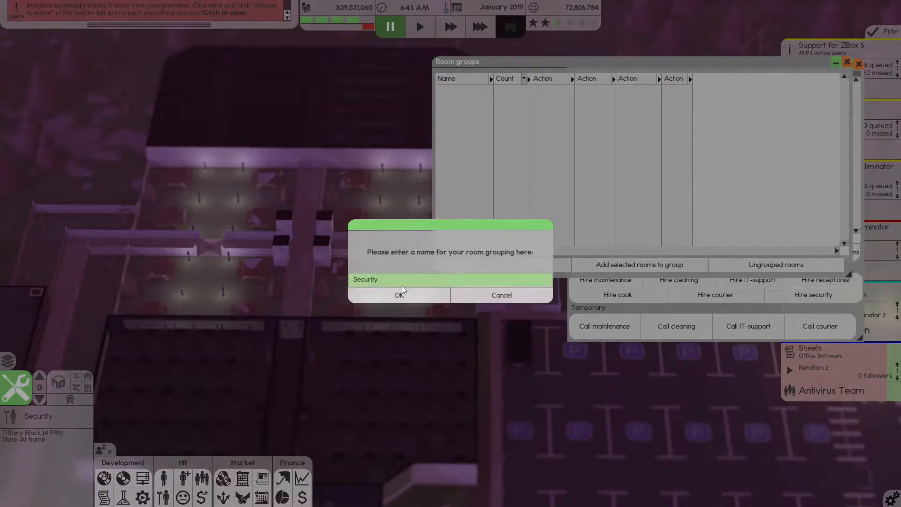
{"action": "left_click", "coordinate": [399, 295]}
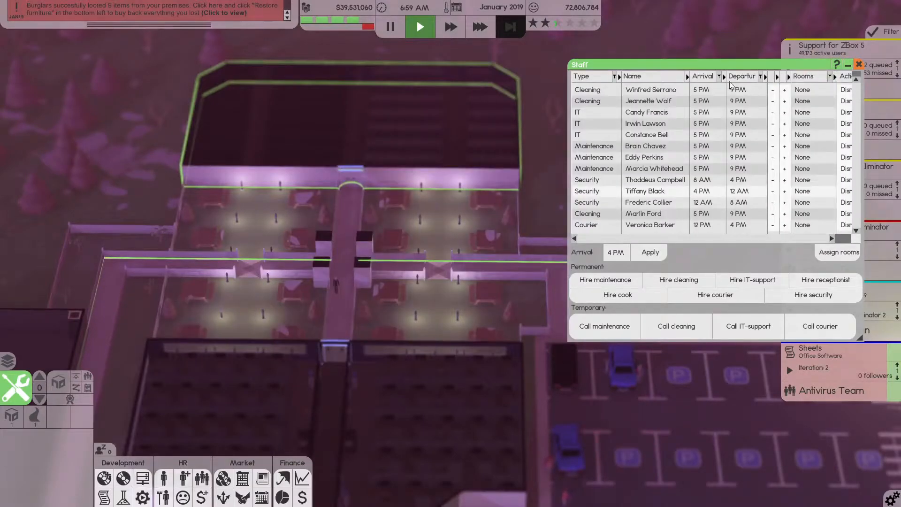
Sort staff by job type and assign all three security guards to the Security room group
{"action": "left_click", "coordinate": [580, 76]}
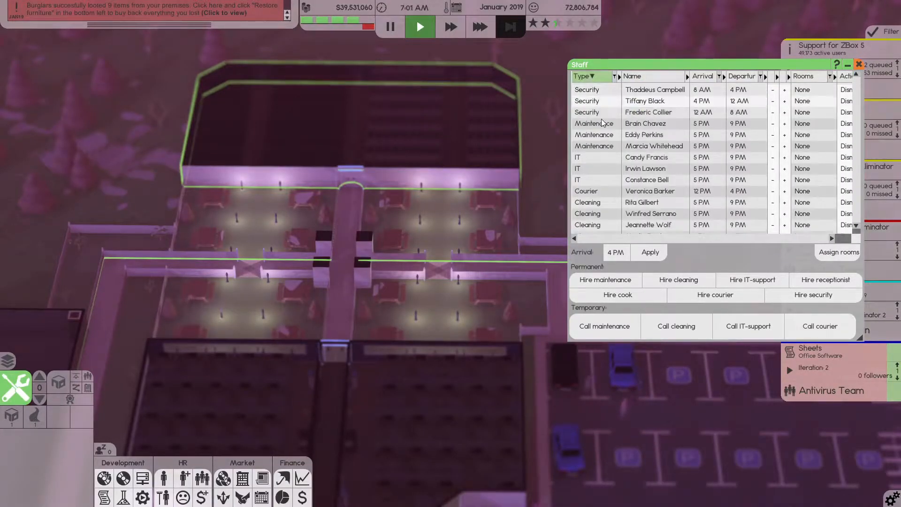
{"action": "mouse_move", "coordinate": [825, 279]}
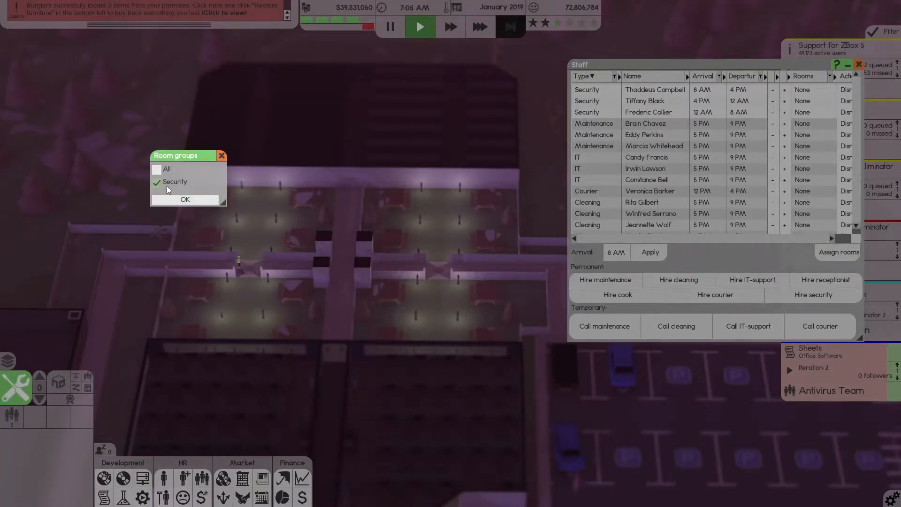
{"action": "left_click", "coordinate": [185, 199]}
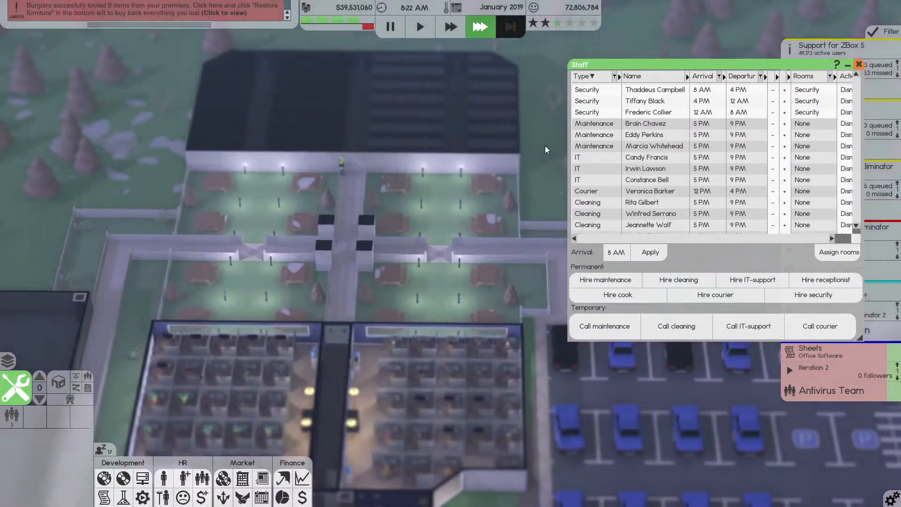
{"action": "left_click", "coordinate": [859, 64]}
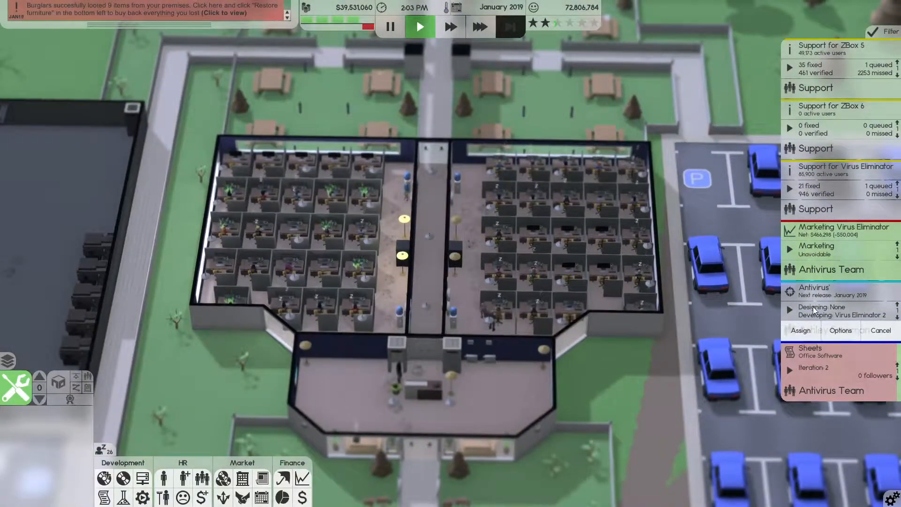
Market ZBox 6 under the OS Team from Your releases and assign the Sheets project to the OS Team
{"action": "left_click", "coordinate": [479, 27]}
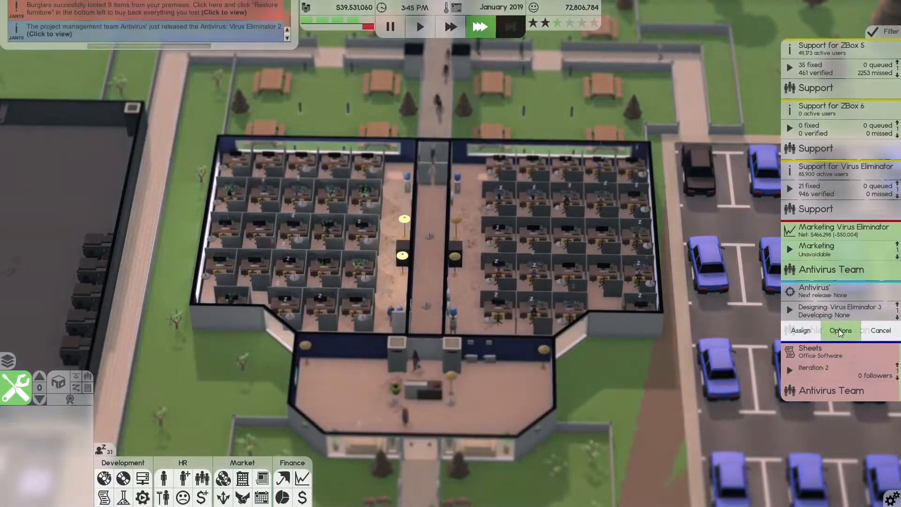
{"action": "left_click", "coordinate": [419, 26]}
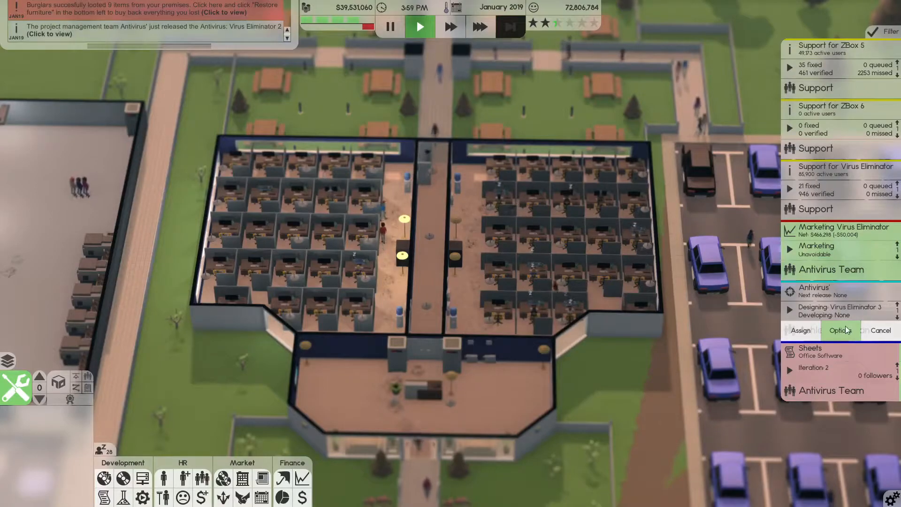
{"action": "left_click", "coordinate": [480, 26]}
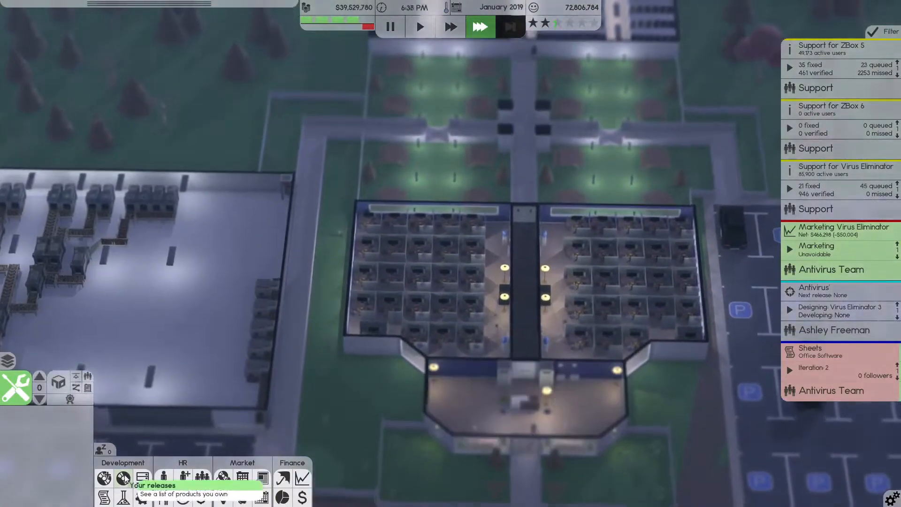
{"action": "left_click", "coordinate": [122, 479]}
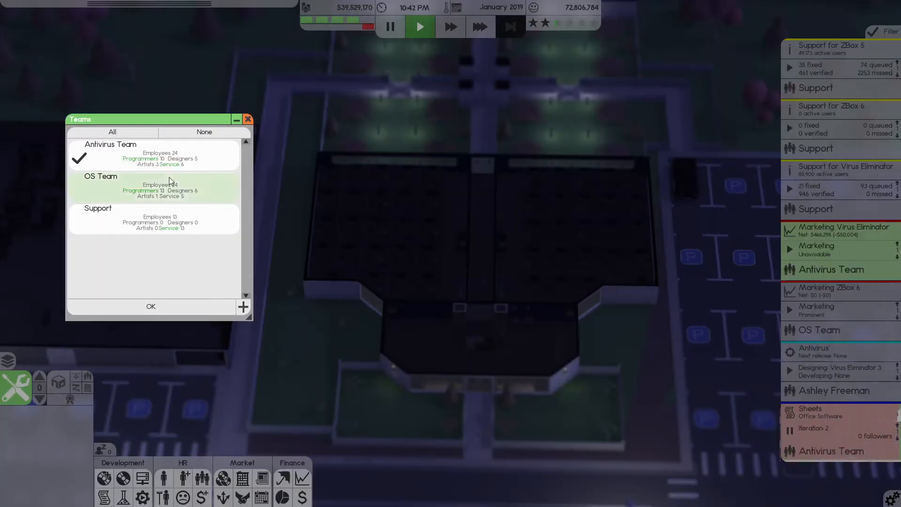
{"action": "left_click", "coordinate": [150, 306]}
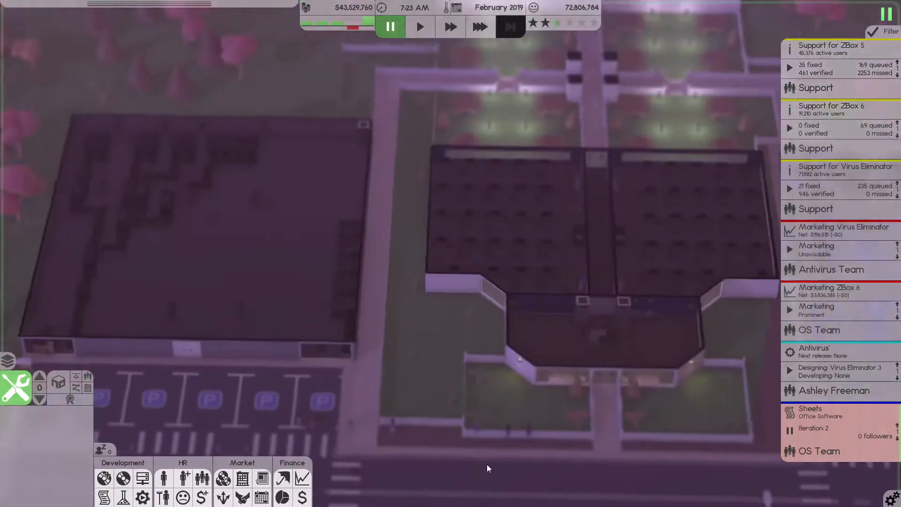
Show the hardware manufacturing overview with ZBox 6's 50,000-copy stock goal
{"action": "left_click", "coordinate": [479, 26]}
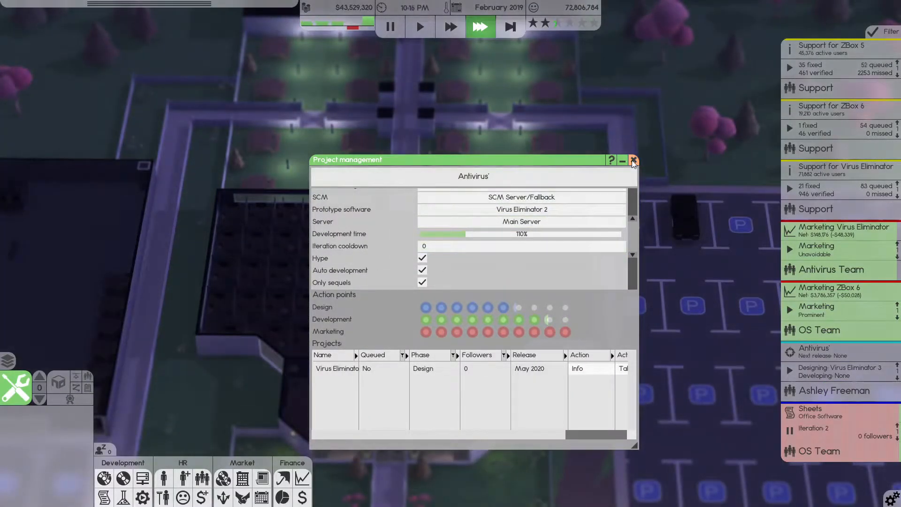
{"action": "left_click", "coordinate": [632, 160]}
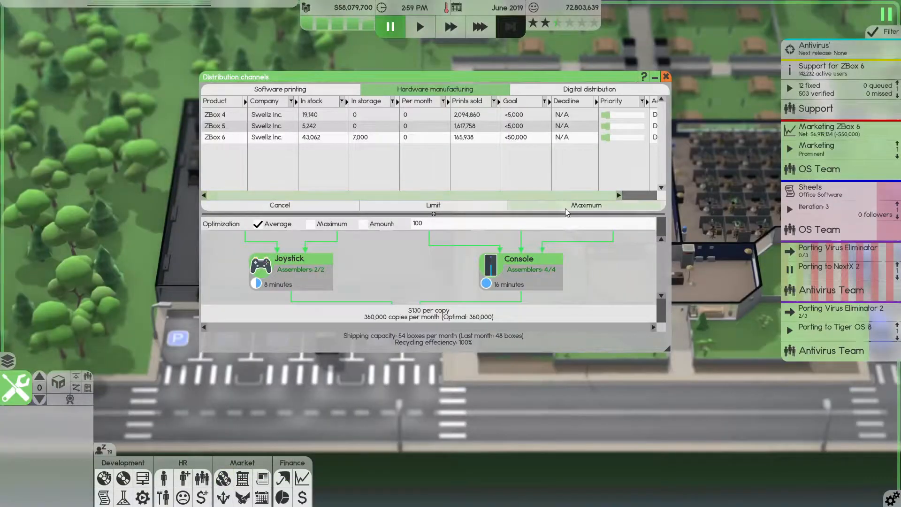
Cap ZBox 6 maximum stock at 25,000 copies and close the distribution channels overview
{"action": "left_click", "coordinate": [584, 205]}
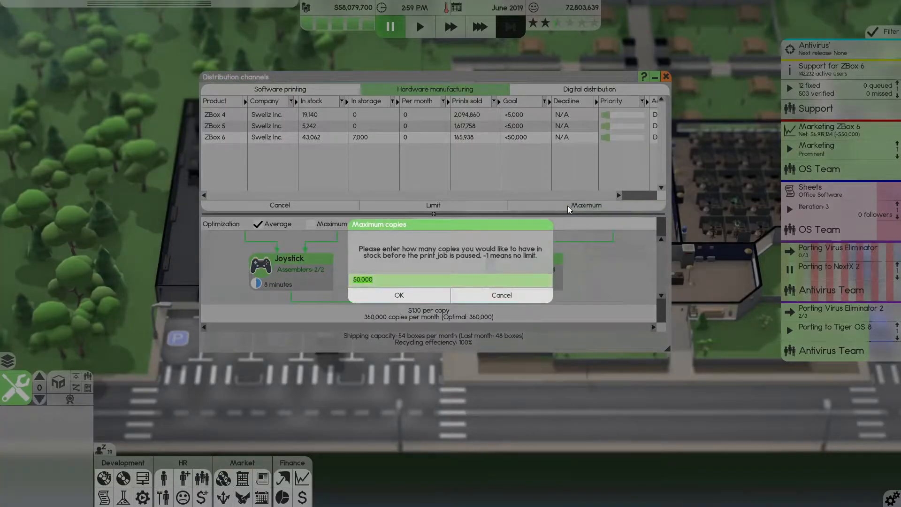
{"action": "left_click", "coordinate": [399, 294]}
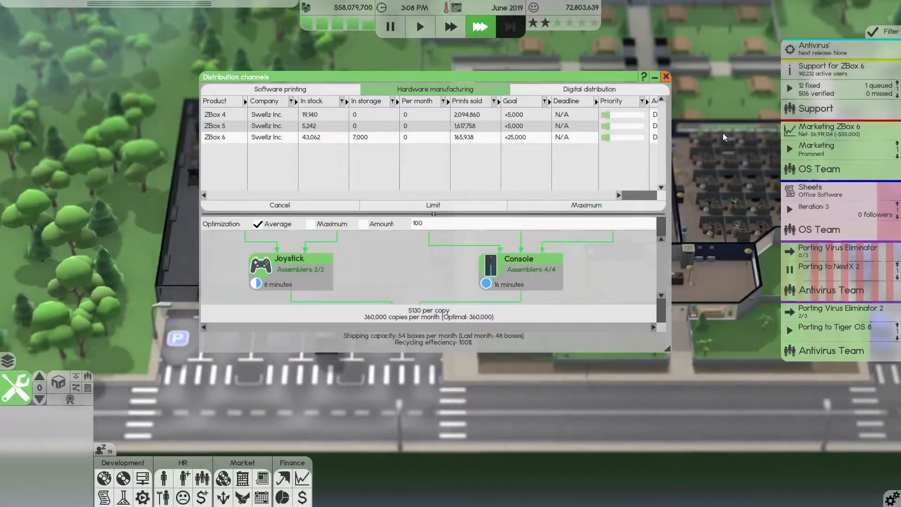
{"action": "left_click", "coordinate": [665, 76]}
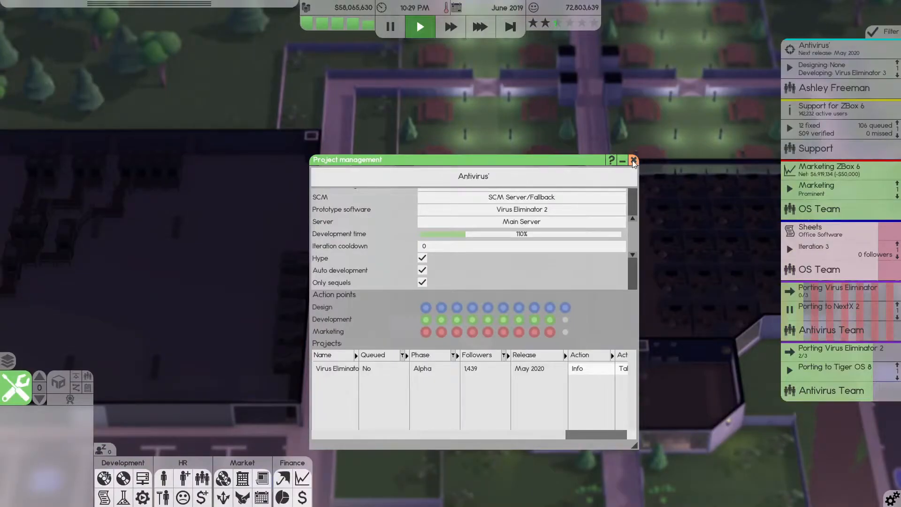
Reassign Sheets to the Antivirus Team and begin a ZBox 6 sequel design document
{"action": "left_click", "coordinate": [632, 161]}
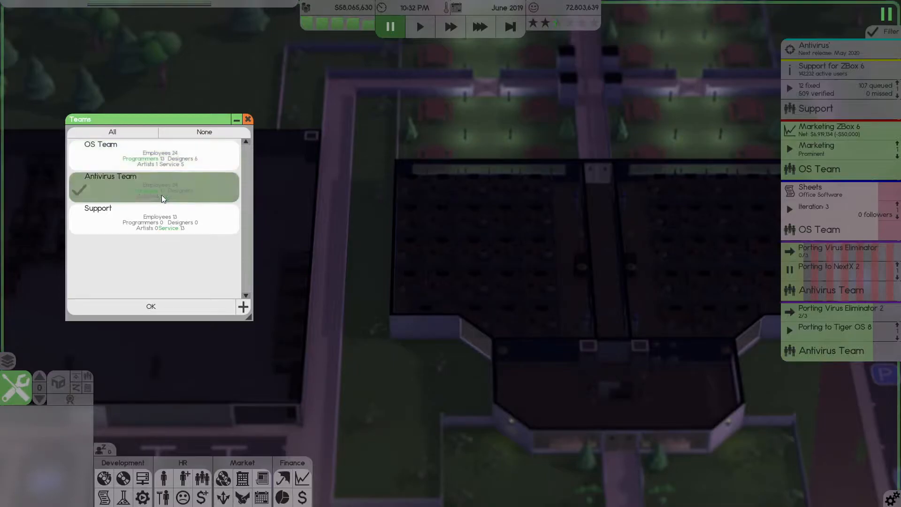
{"action": "left_click", "coordinate": [150, 306]}
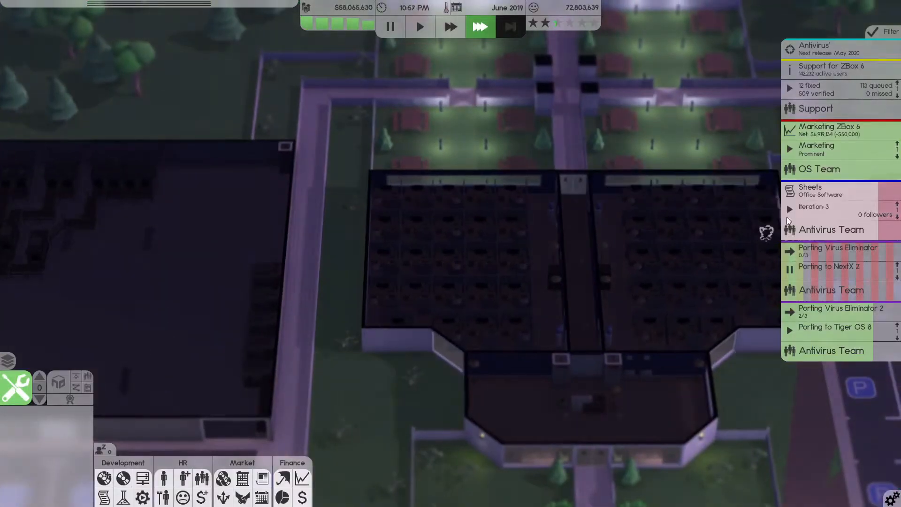
{"action": "left_click", "coordinate": [105, 477]}
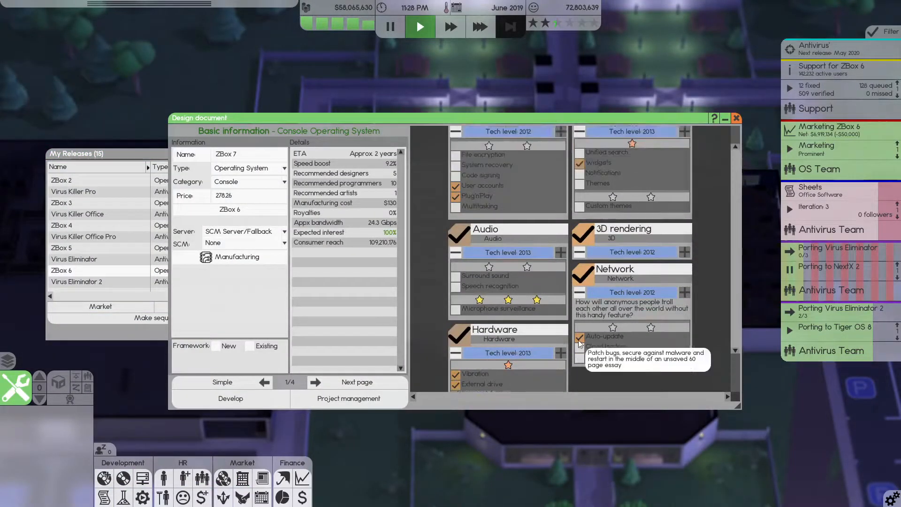
Develop ZBox 7 on the Main Server with a new framework named The Source View
{"action": "scroll", "scroll_direction": "up", "scroll_amount": 3}
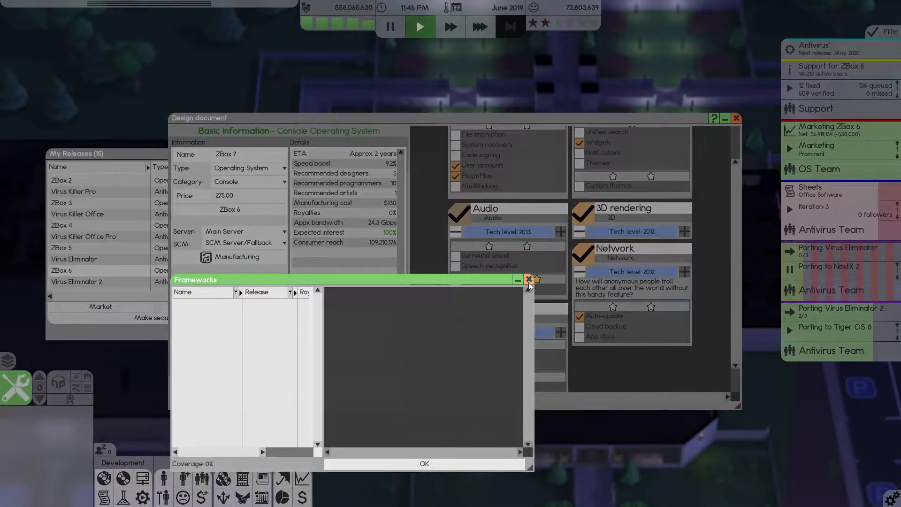
{"action": "left_click", "coordinate": [527, 279]}
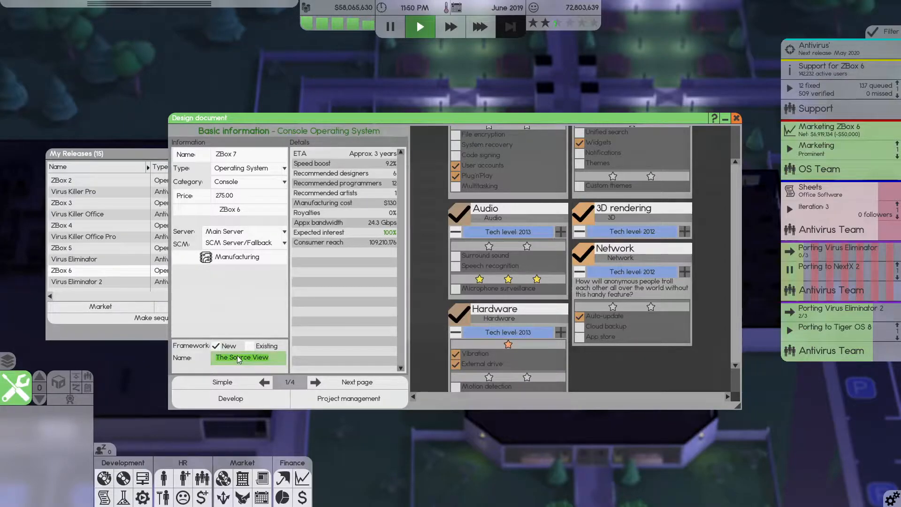
{"action": "left_click", "coordinate": [735, 118]}
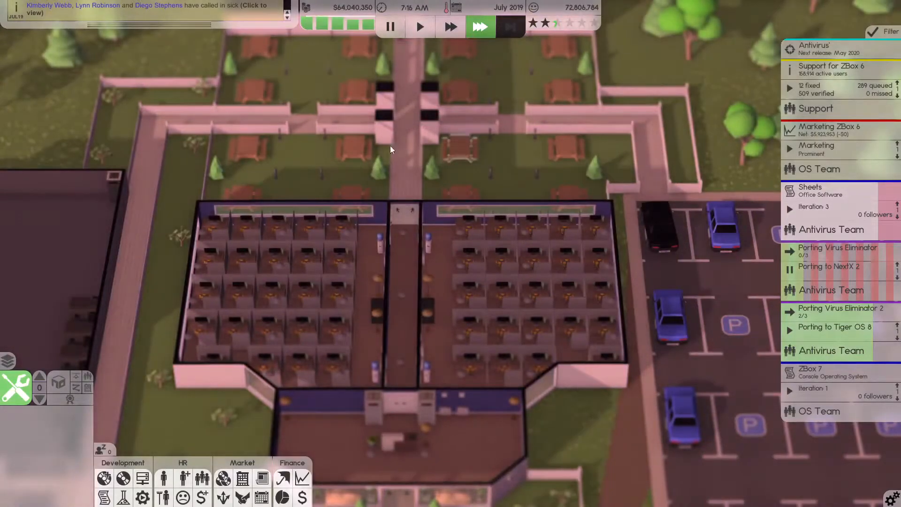
Review the company finances as a chart over time
{"action": "left_click", "coordinate": [301, 497]}
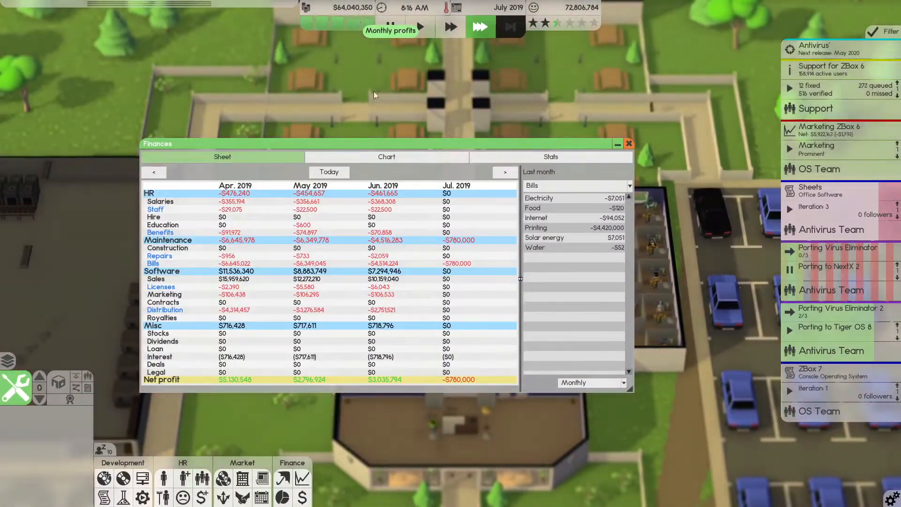
{"action": "left_click", "coordinate": [386, 157]}
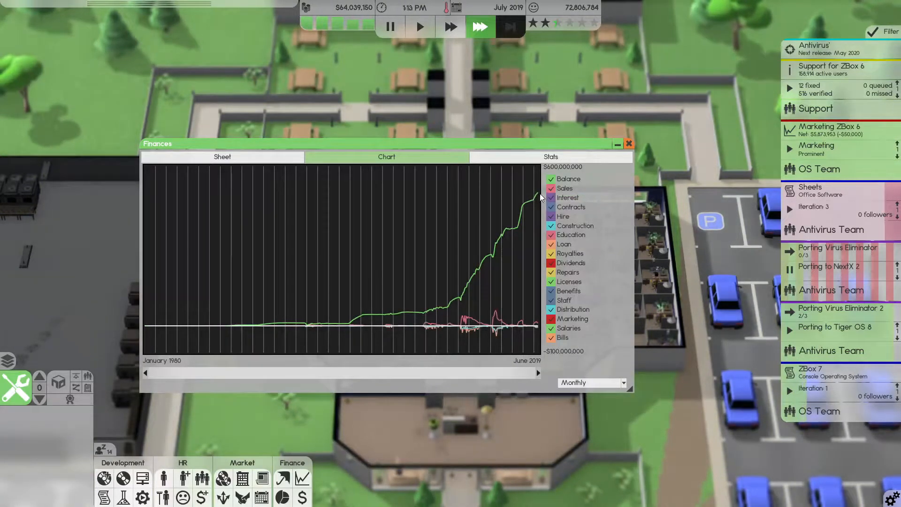
{"action": "left_click", "coordinate": [628, 143]}
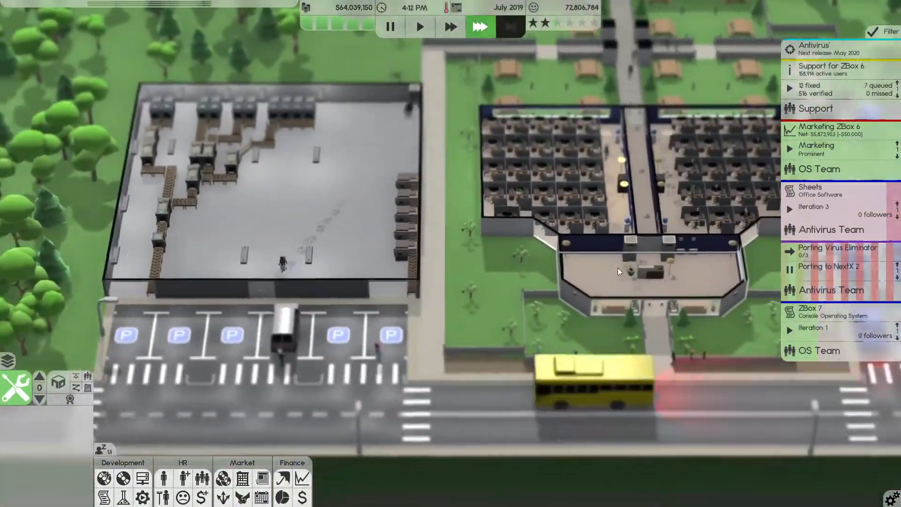
Review the company finances as a monthly sheet
{"action": "left_click", "coordinate": [292, 463]}
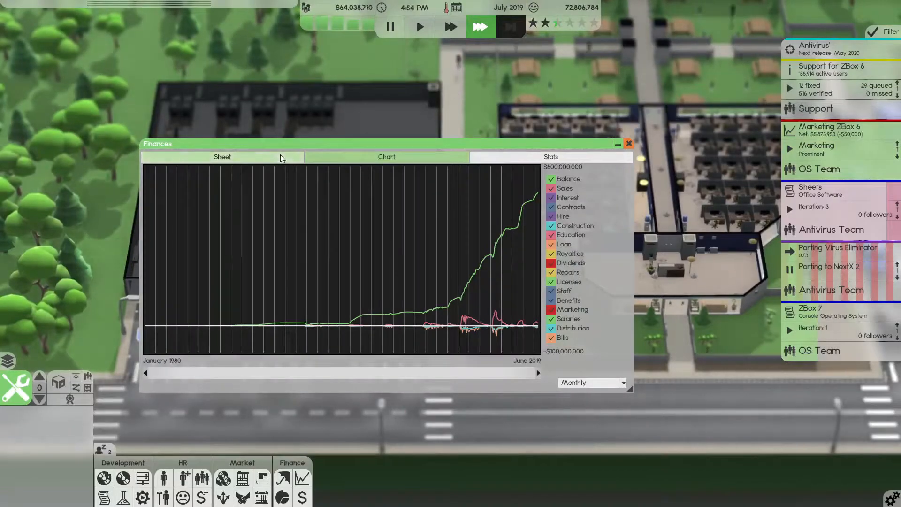
{"action": "left_click", "coordinate": [222, 157]}
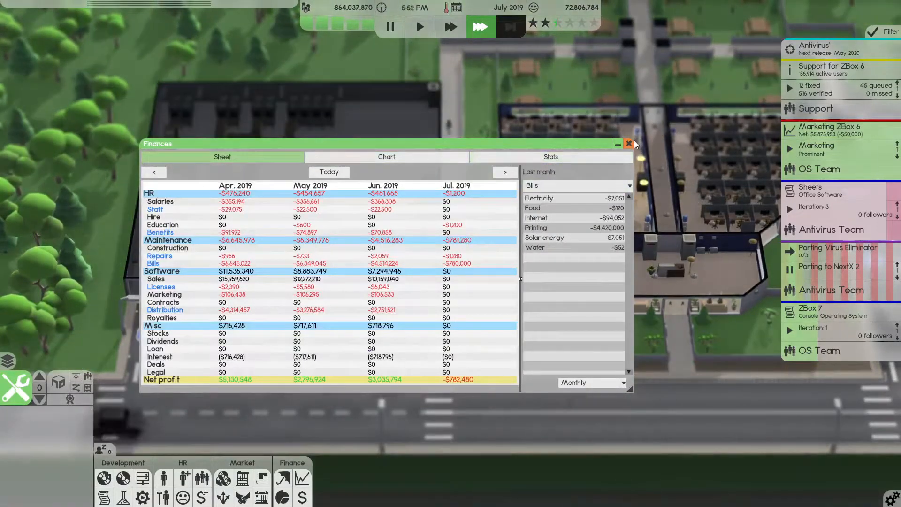
{"action": "left_click", "coordinate": [628, 143]}
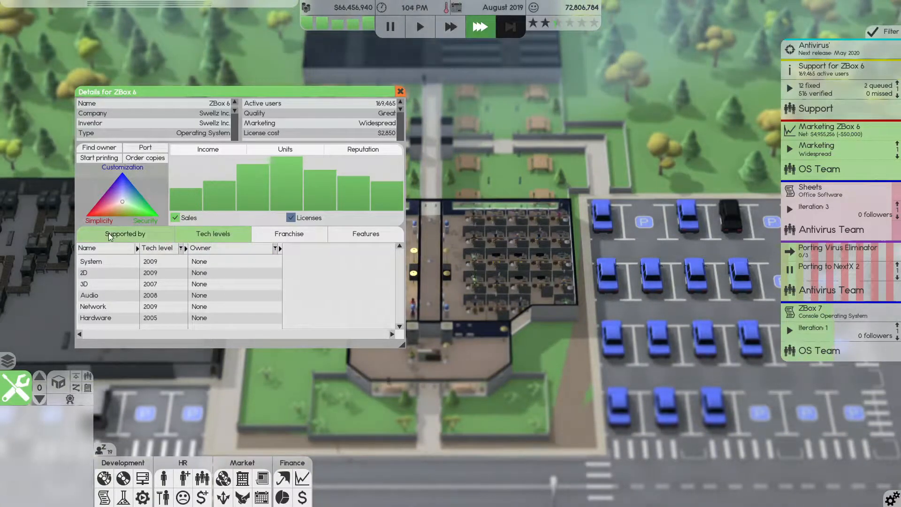
List the games supporting ZBox 6, briefly starting and dismissing a new design document
{"action": "left_click", "coordinate": [124, 234]}
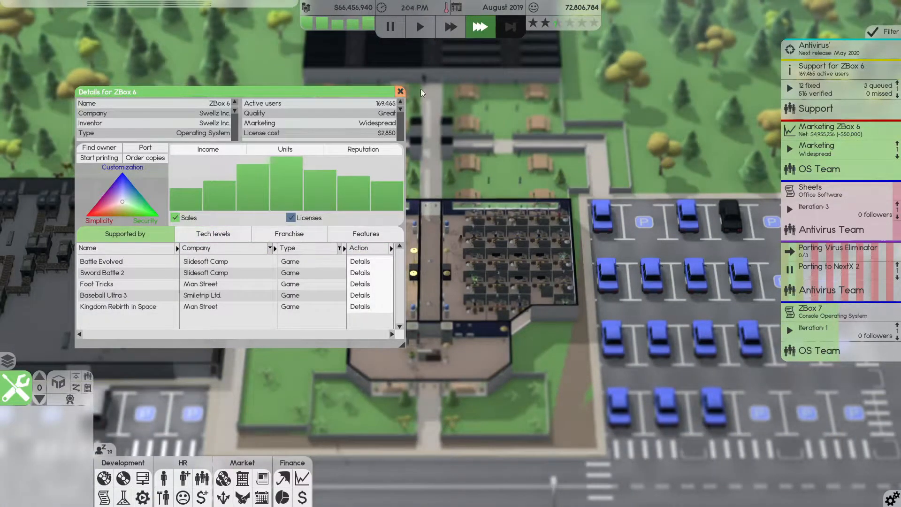
{"action": "left_click", "coordinate": [399, 92]}
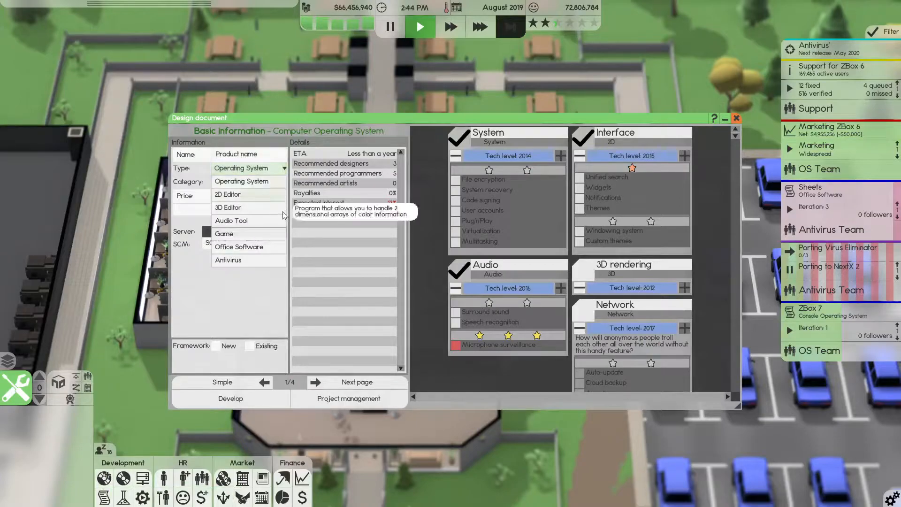
{"action": "mouse_move", "coordinate": [228, 259]}
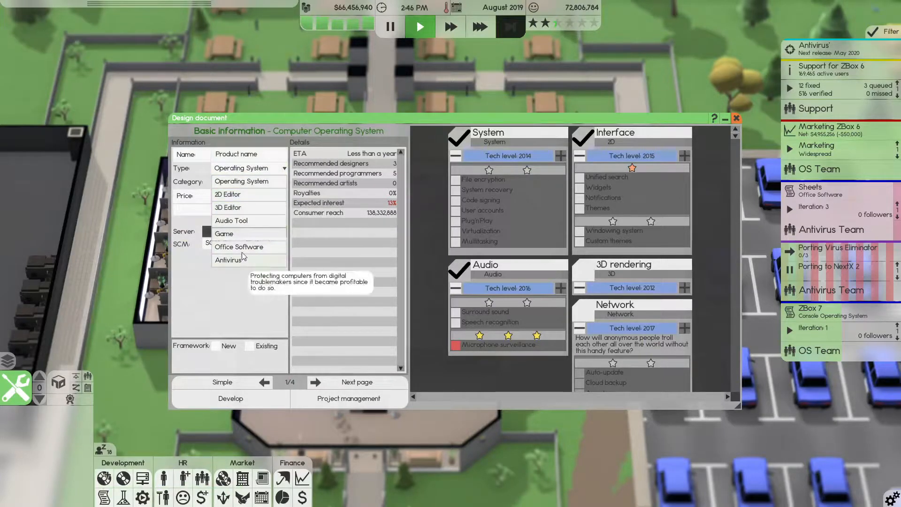
{"action": "left_click", "coordinate": [735, 119]}
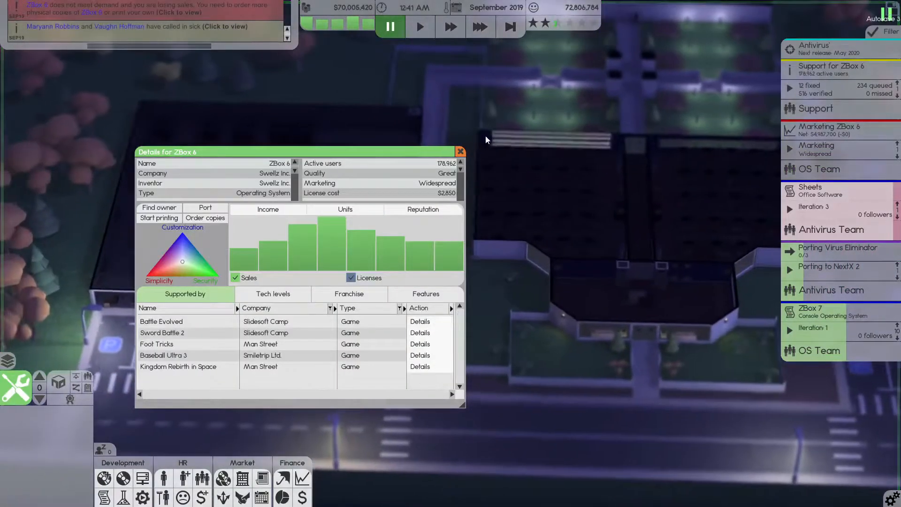
Close ZBox 6 details and set a maximum stock limit for ZBox 6 in Distribution channels
{"action": "left_click", "coordinate": [460, 152]}
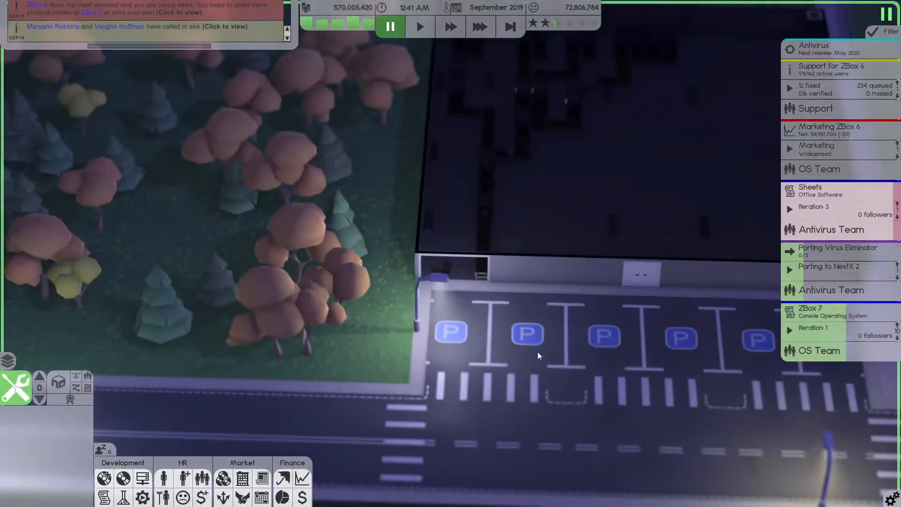
{"action": "left_click", "coordinate": [223, 477]}
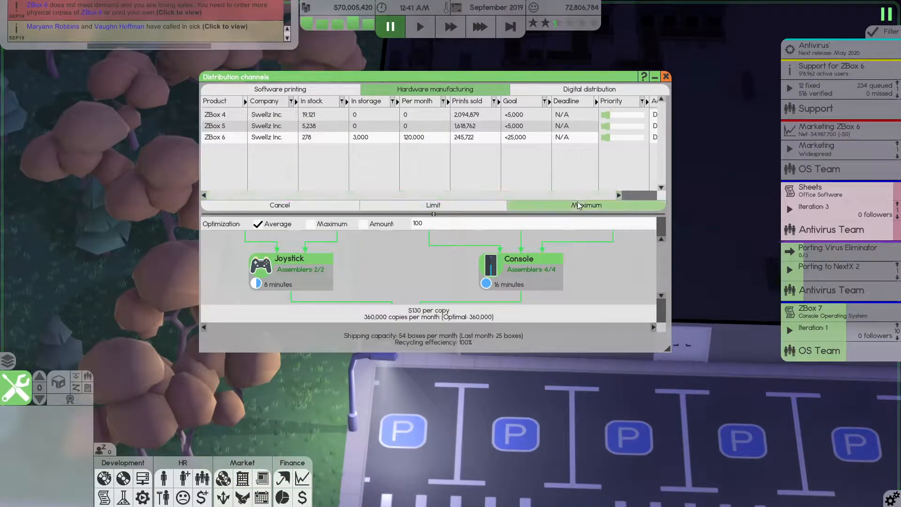
{"action": "left_click", "coordinate": [586, 205]}
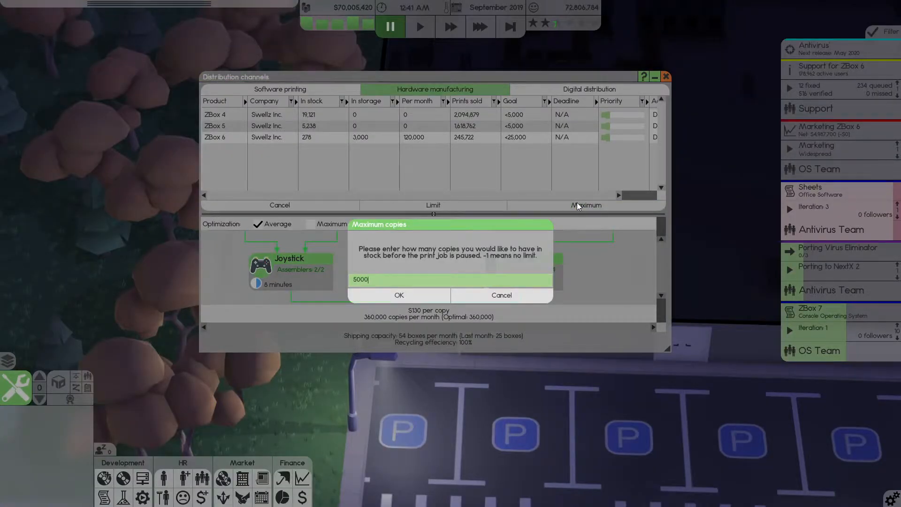
{"action": "left_click", "coordinate": [398, 295]}
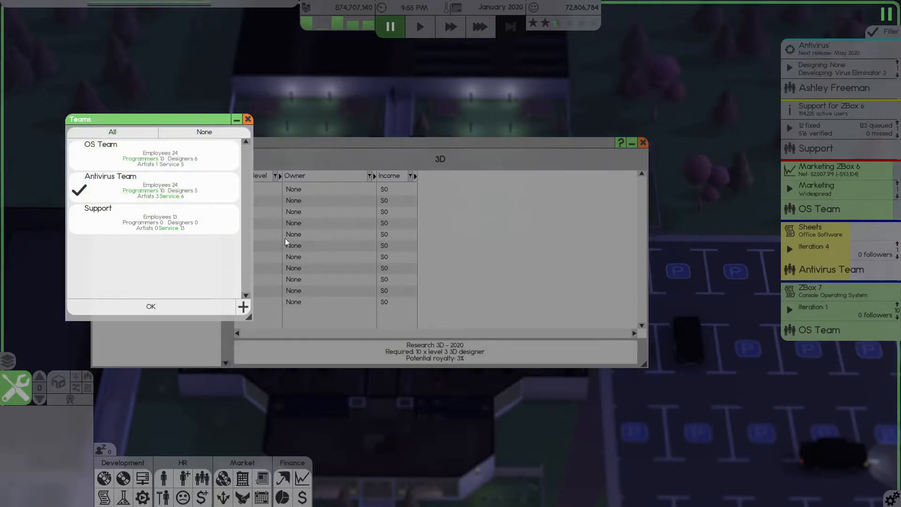
Assign the Antivirus Team to the 3D 2020 research and close the research overview
{"action": "left_click", "coordinate": [150, 306]}
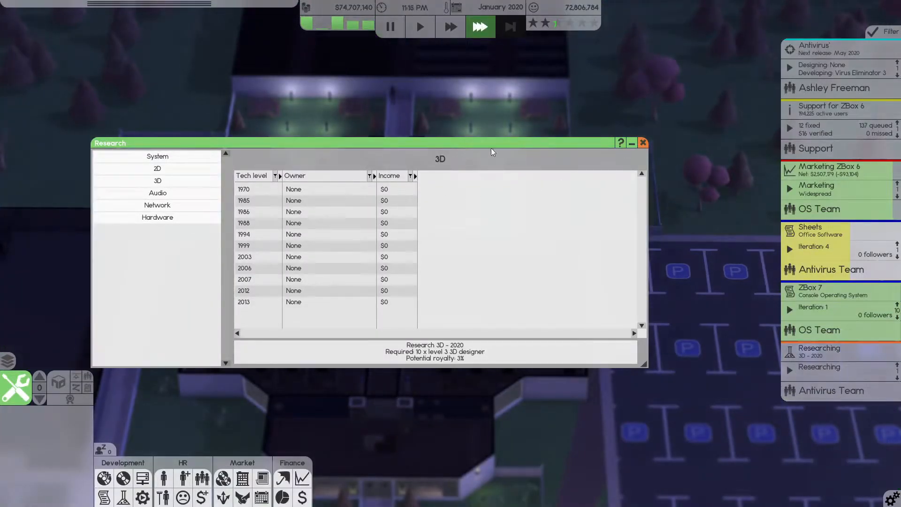
{"action": "mouse_move", "coordinate": [348, 27]}
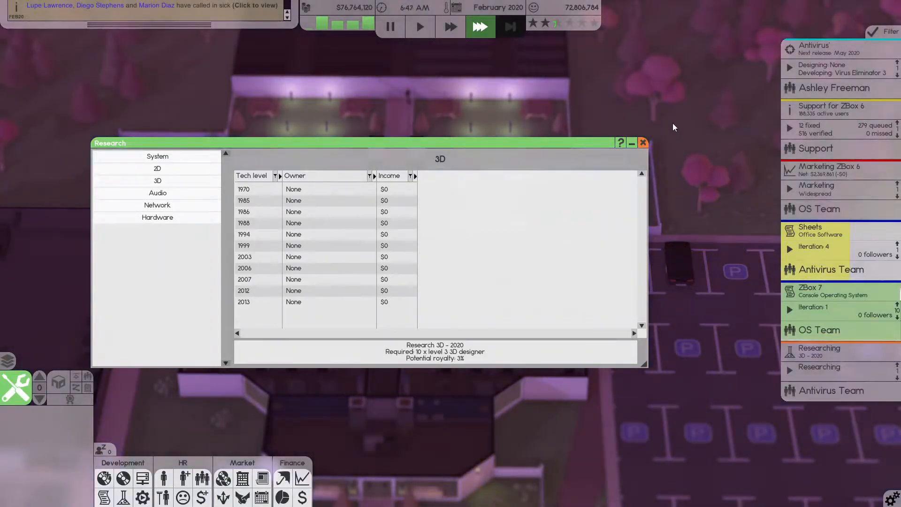
{"action": "left_click", "coordinate": [642, 143]}
{"action": "type", "text": "5000"}
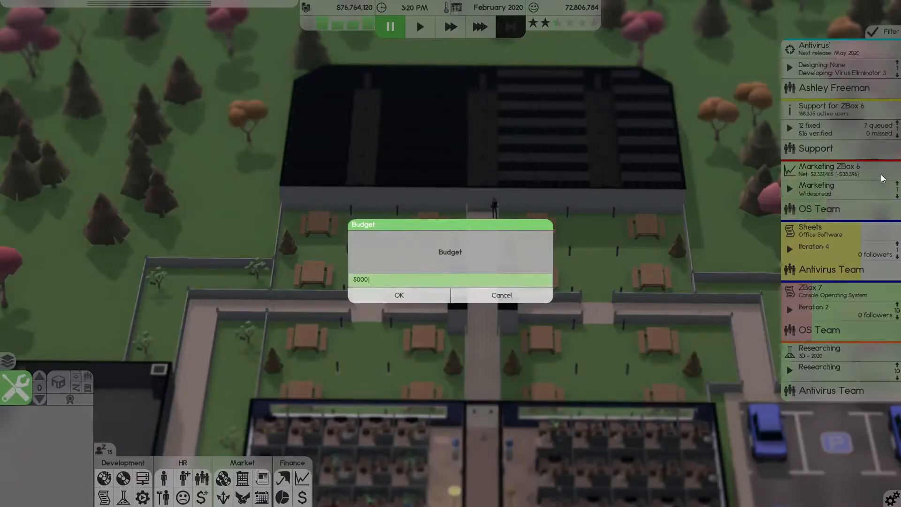
Confirm the 5,000 budget and set ZBox 6's maximum stock to 20,000 in Hardware manufacturing
{"action": "left_click", "coordinate": [399, 294]}
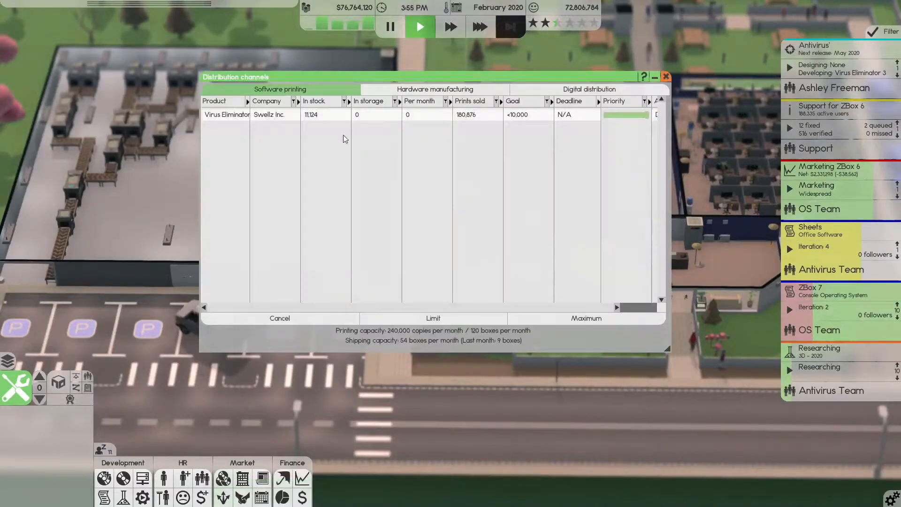
{"action": "left_click", "coordinate": [435, 89]}
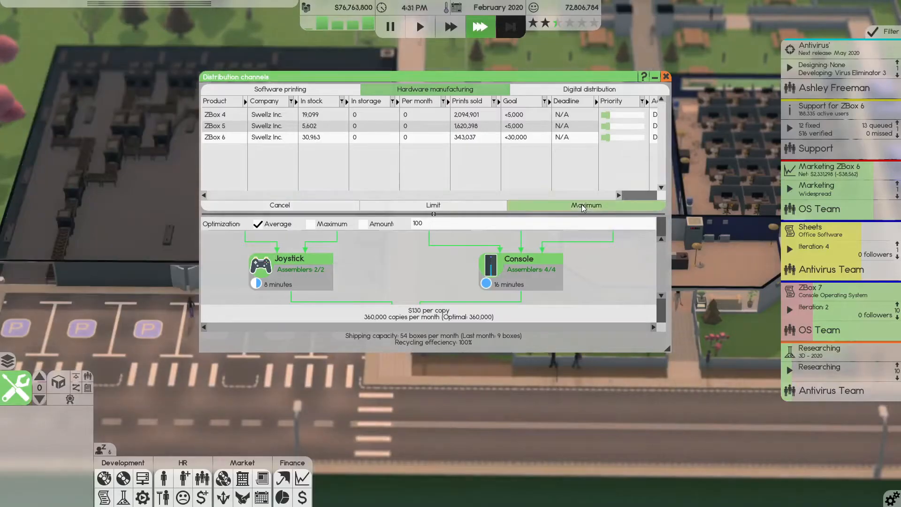
{"action": "left_click", "coordinate": [586, 205]}
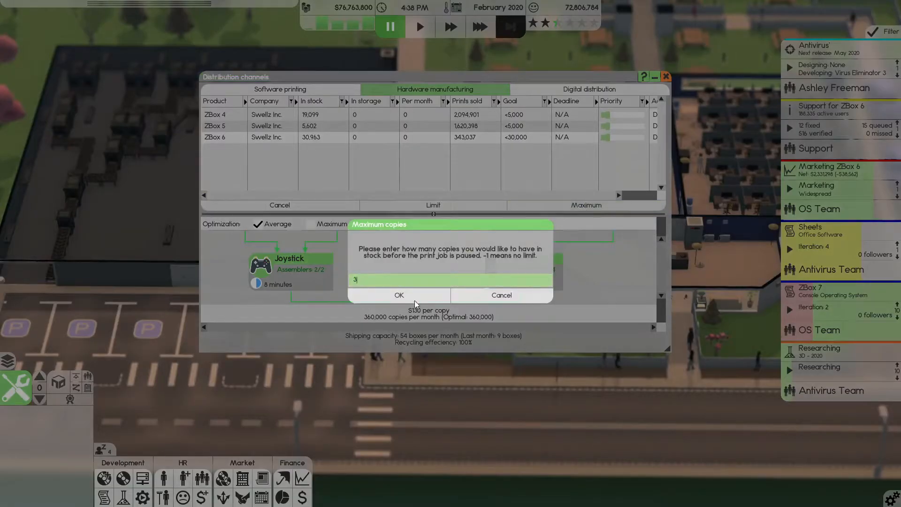
{"action": "left_click", "coordinate": [398, 295]}
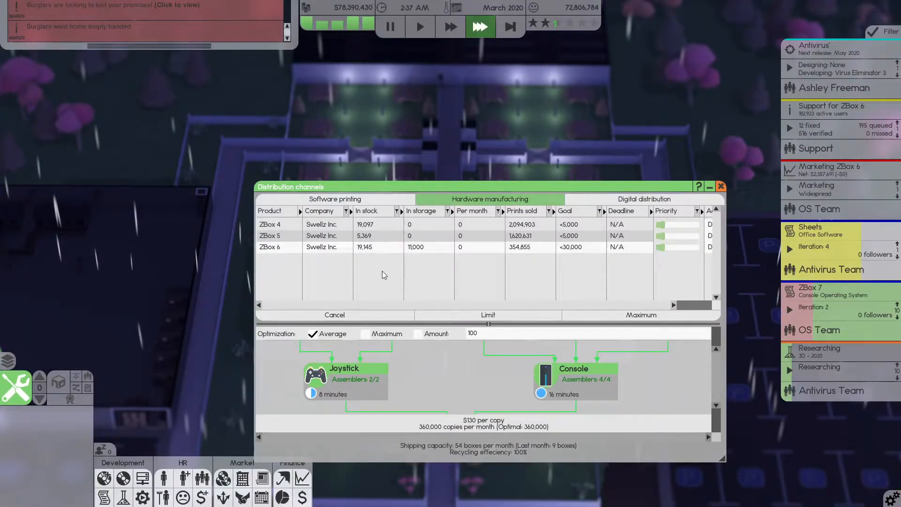
Set ZBox 4 and ZBox 5 stock goals to 100 and close the distribution channels window
{"action": "left_click", "coordinate": [419, 26]}
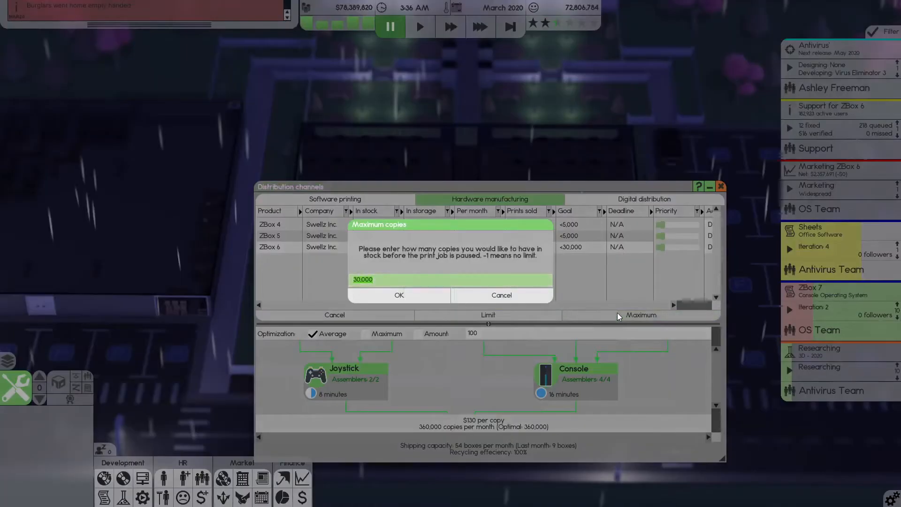
{"action": "left_click", "coordinate": [398, 295]}
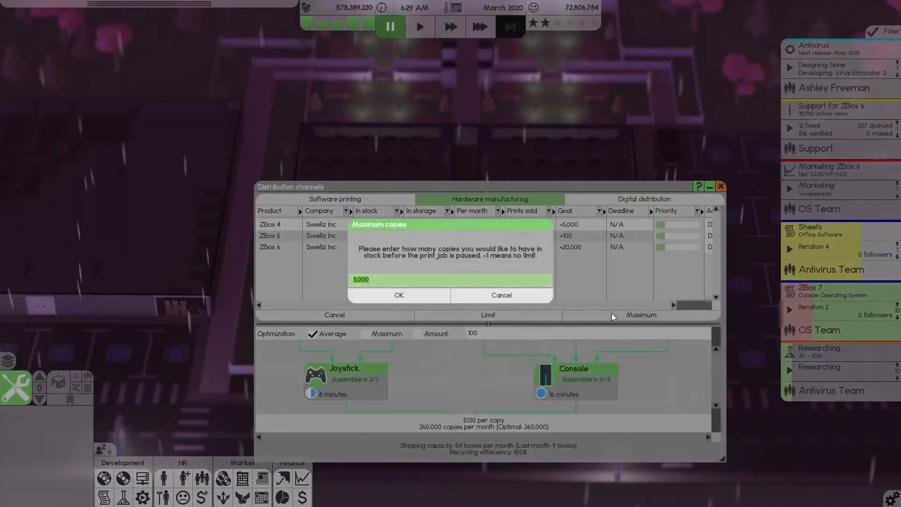
{"action": "left_click", "coordinate": [397, 295]}
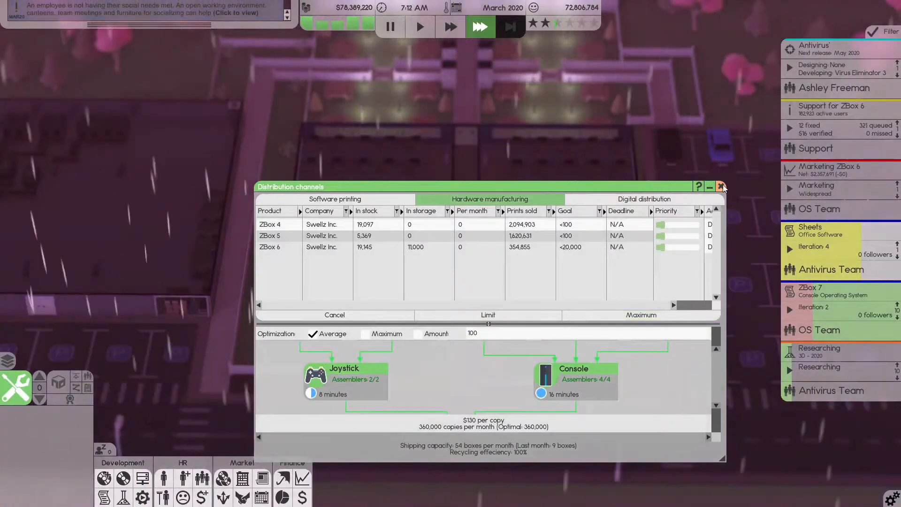
{"action": "left_click", "coordinate": [720, 185]}
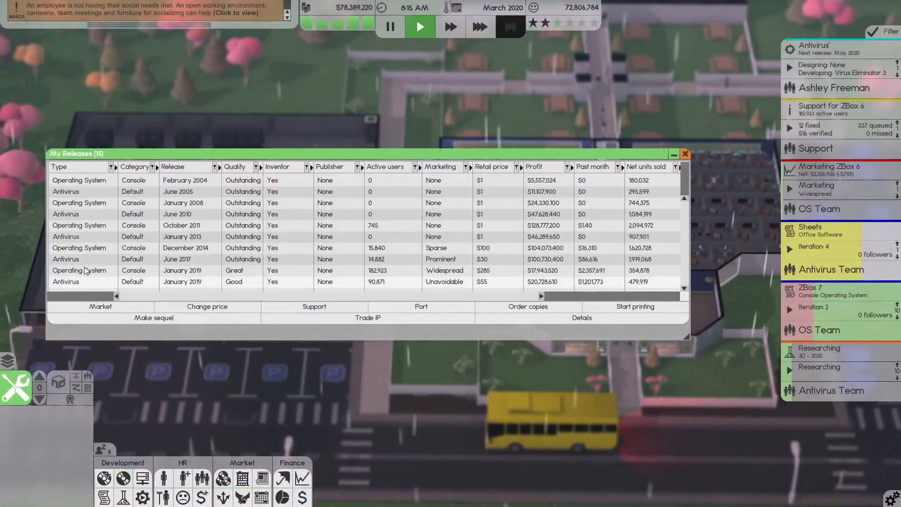
Order 1 copy batch for ZBox 6 and review the My Releases sales columns
{"action": "scroll", "scroll_direction": "left", "scroll_amount": 3}
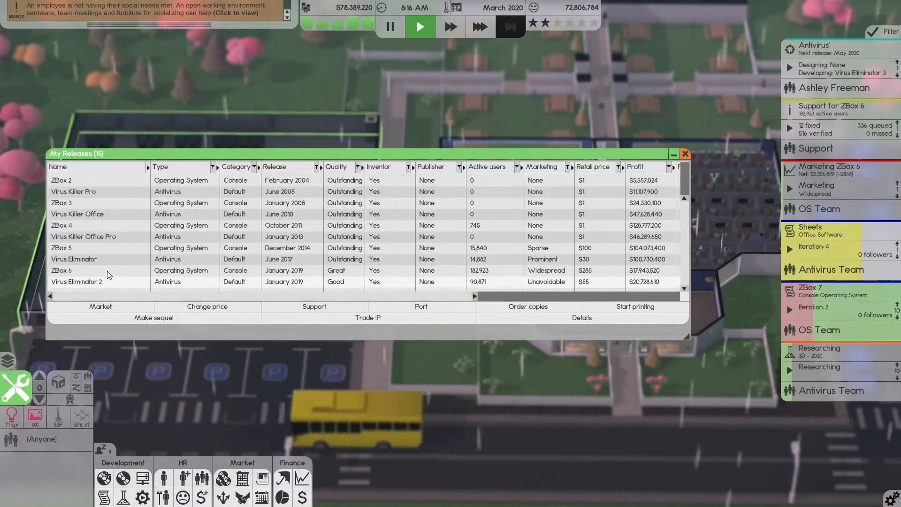
{"action": "left_click", "coordinate": [526, 306]}
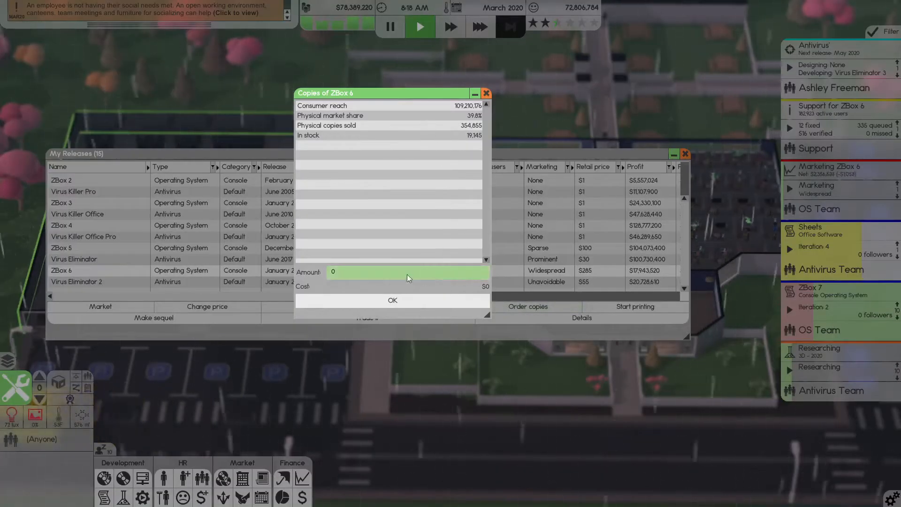
{"action": "type", "text": "1"}
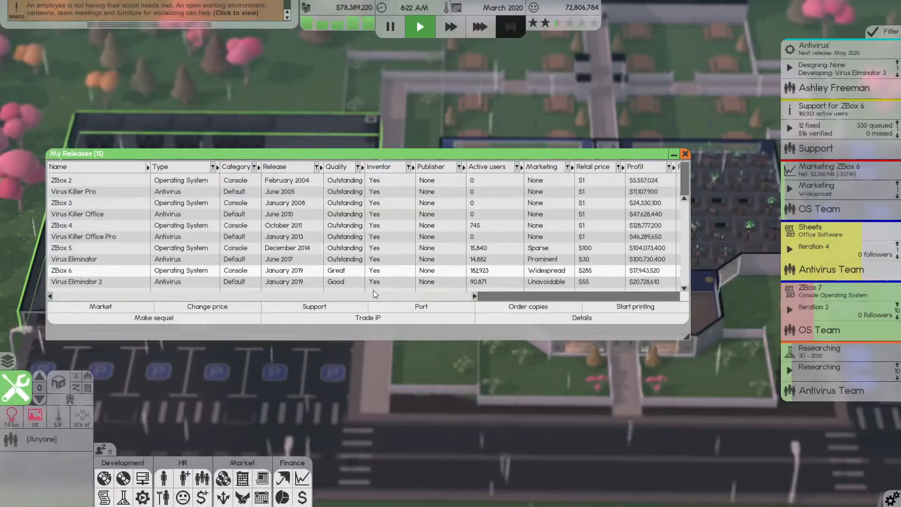
{"action": "scroll", "scroll_direction": "right", "scroll_amount": 3}
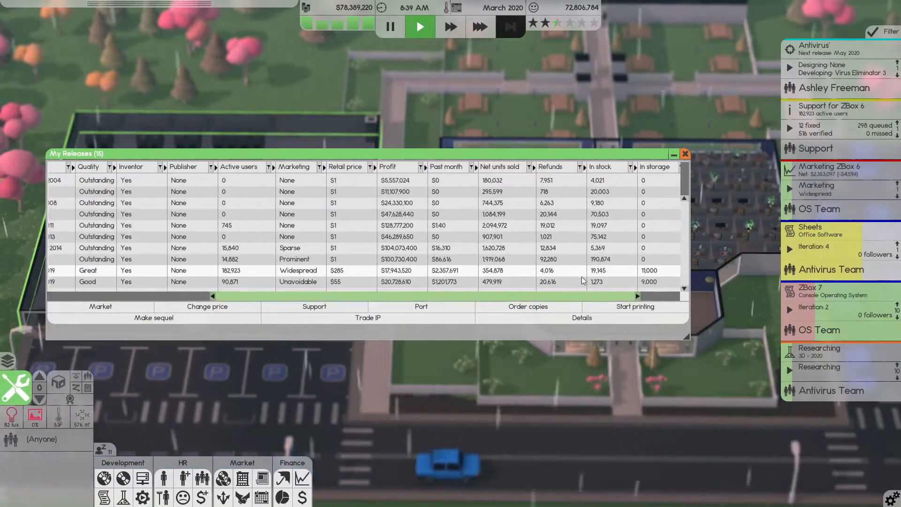
Scroll back through the releases figures and bring up the Teams picker for the research project
{"action": "scroll", "scroll_direction": "left", "scroll_amount": 3}
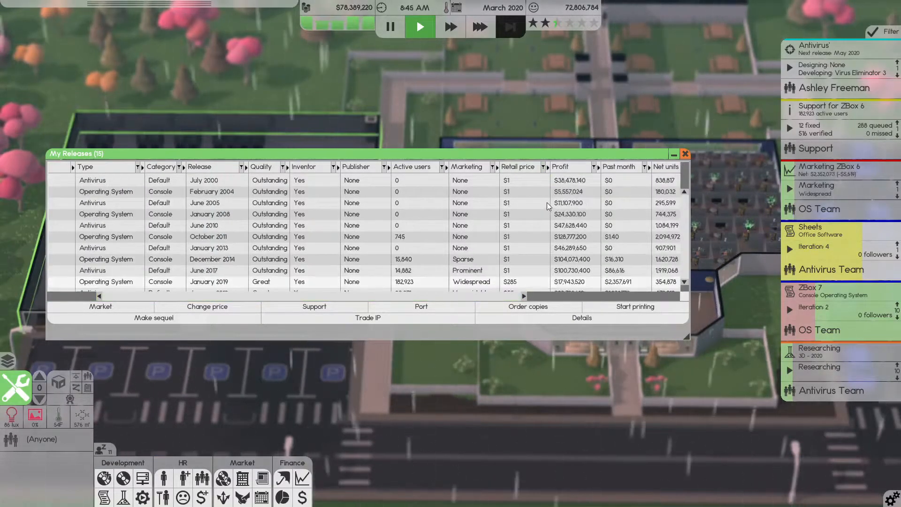
{"action": "scroll", "scroll_direction": "up", "scroll_amount": 3}
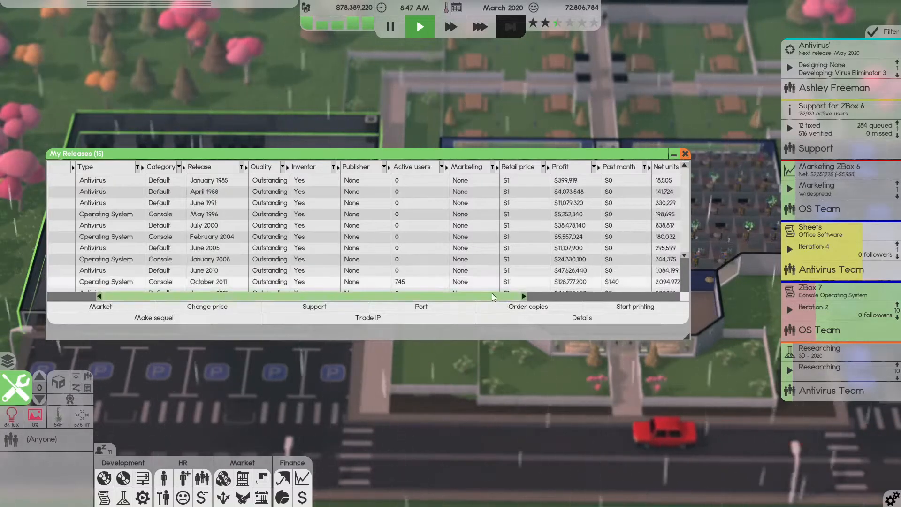
{"action": "left_click", "coordinate": [684, 152]}
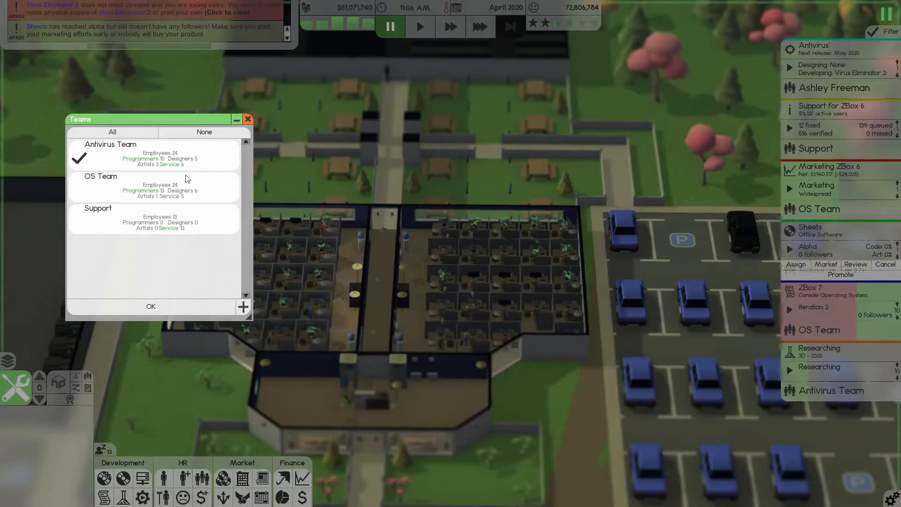
Add the OS Team to the 3D research project alongside the Antivirus Team
{"action": "left_click", "coordinate": [150, 306]}
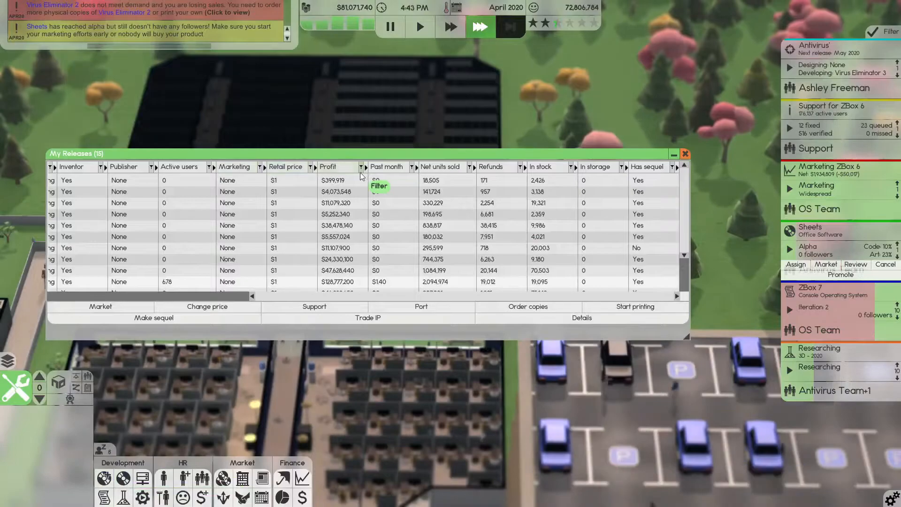
Sort the My Releases table by profit descending and close the window
{"action": "scroll", "scroll_direction": "left", "scroll_amount": 3}
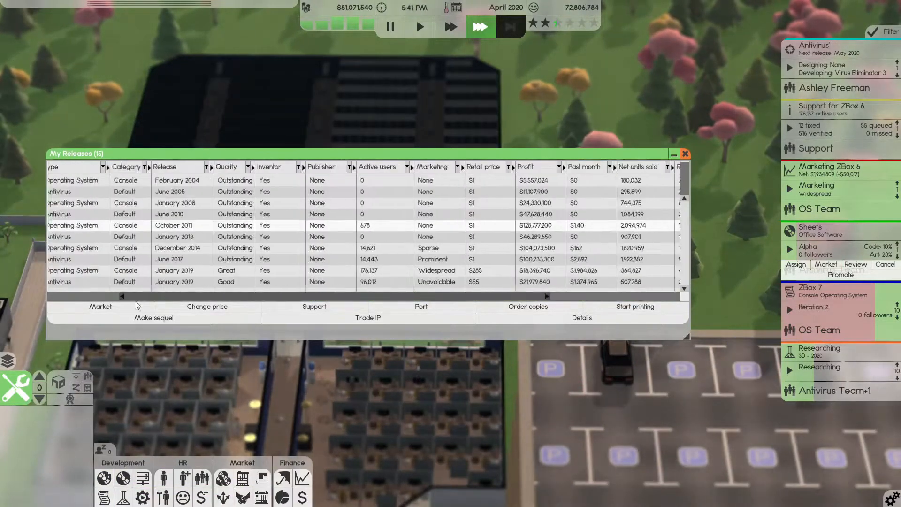
{"action": "scroll", "scroll_direction": "left", "scroll_amount": 3}
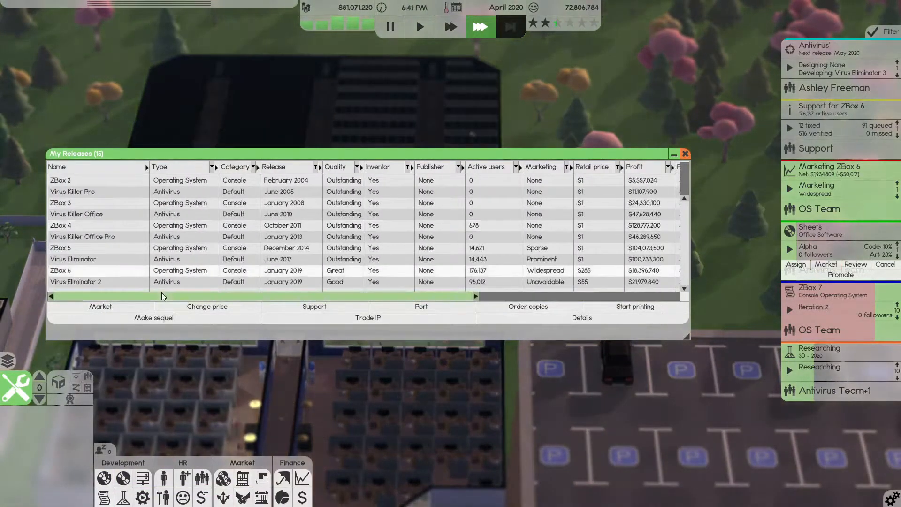
{"action": "scroll", "scroll_direction": "right", "scroll_amount": 3}
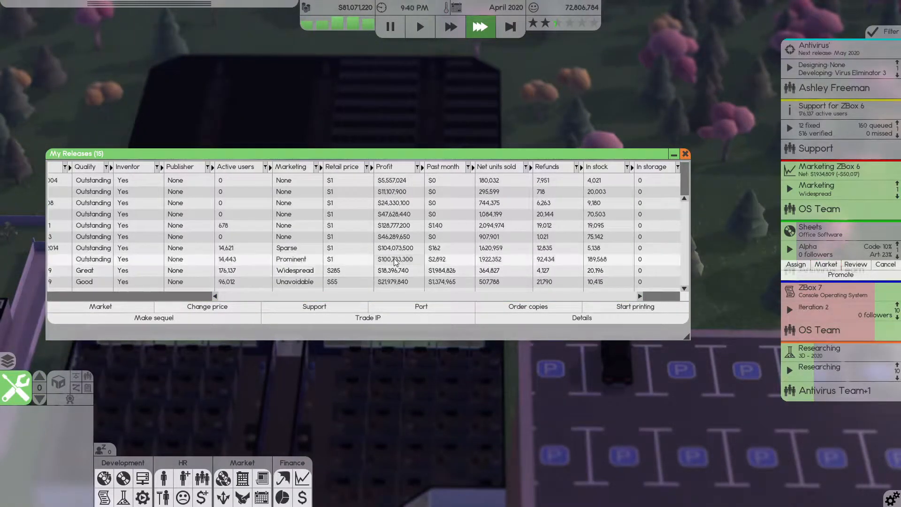
{"action": "left_click", "coordinate": [384, 167]}
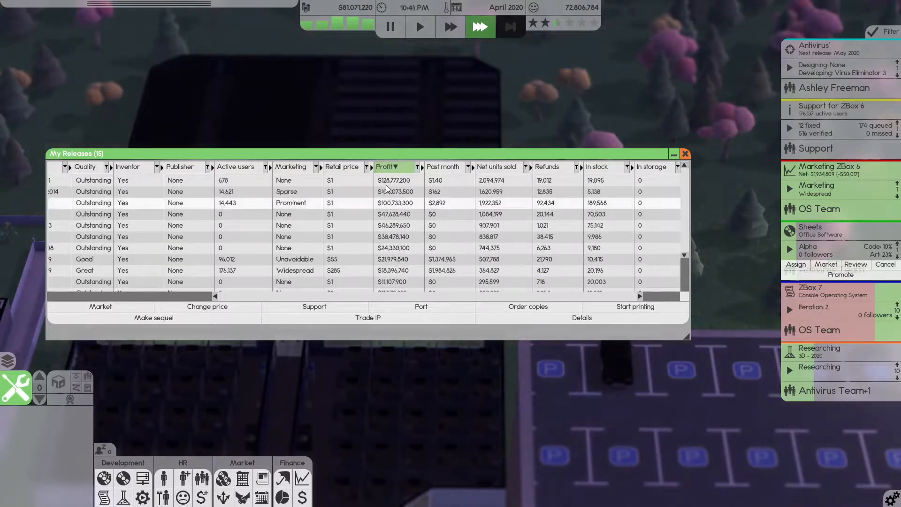
{"action": "left_click", "coordinate": [685, 153]}
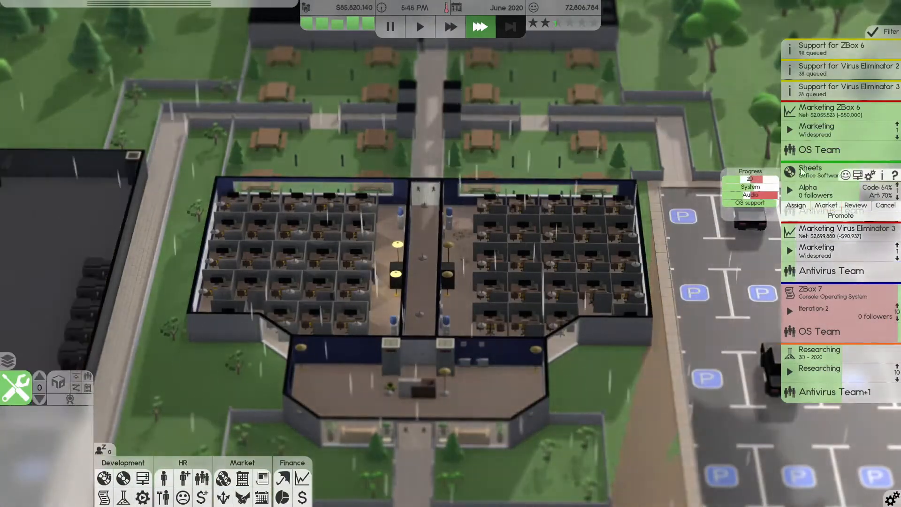
Pause the clock and review the Your releases list
{"action": "left_click", "coordinate": [420, 27]}
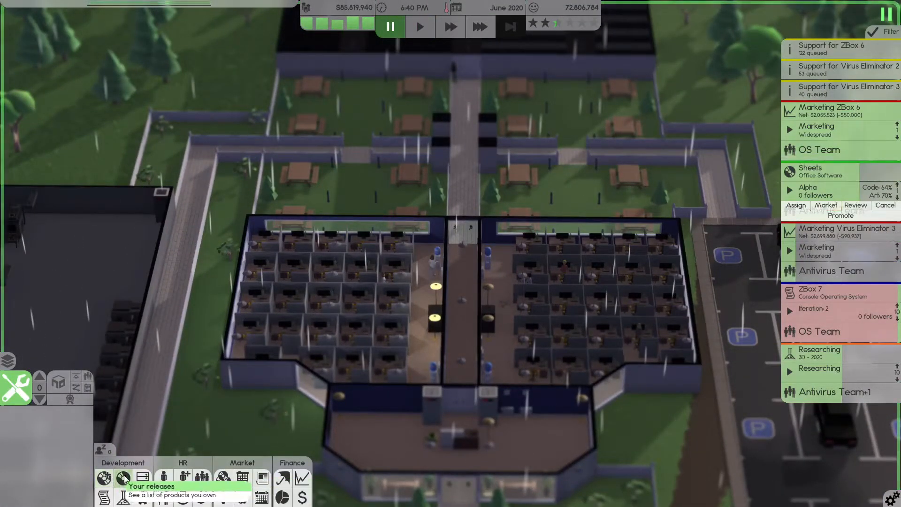
{"action": "left_click", "coordinate": [122, 477]}
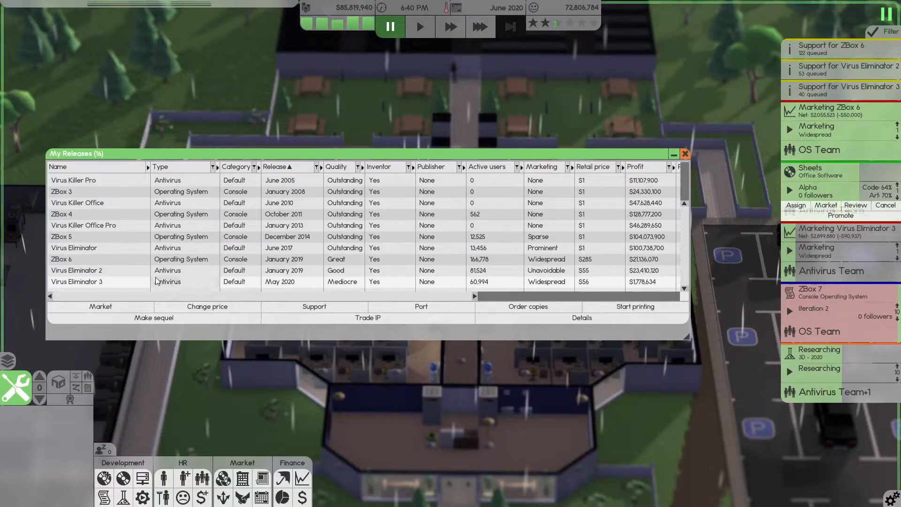
{"action": "scroll", "scroll_direction": "right", "scroll_amount": 3}
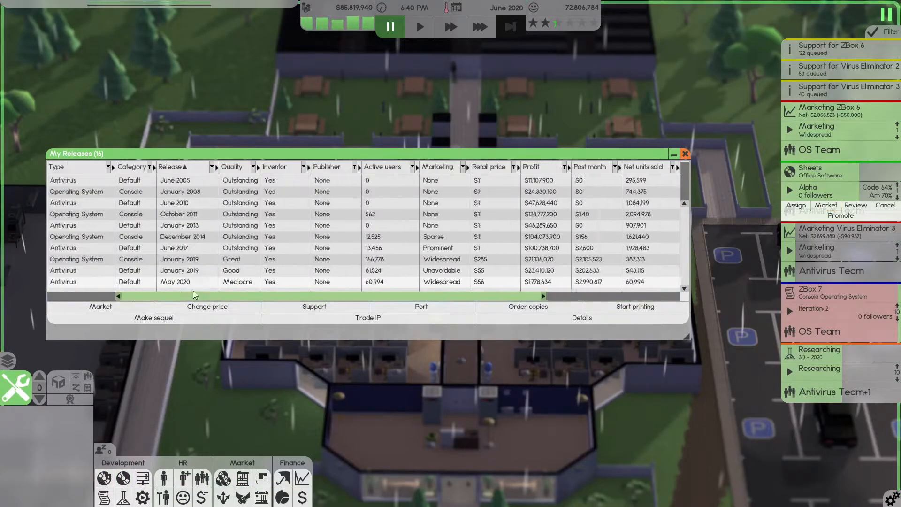
Offer the IP for sale, dismiss the no-buyers notice, and start a Virus Eliminator 3 sequel
{"action": "left_click", "coordinate": [366, 318]}
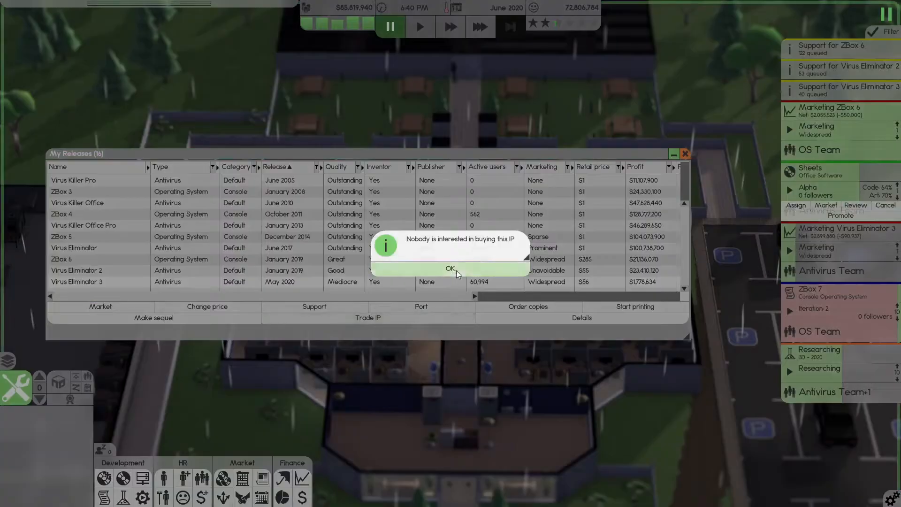
{"action": "left_click", "coordinate": [450, 269]}
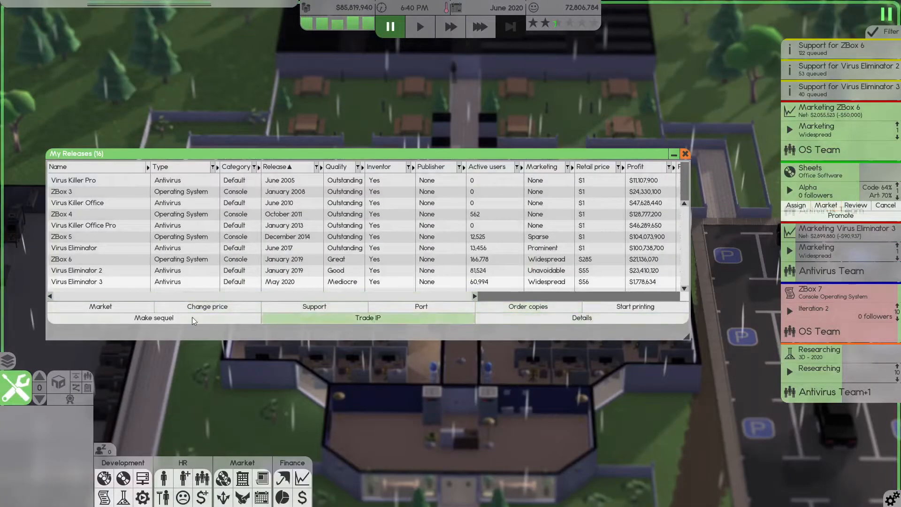
{"action": "left_click", "coordinate": [153, 318]}
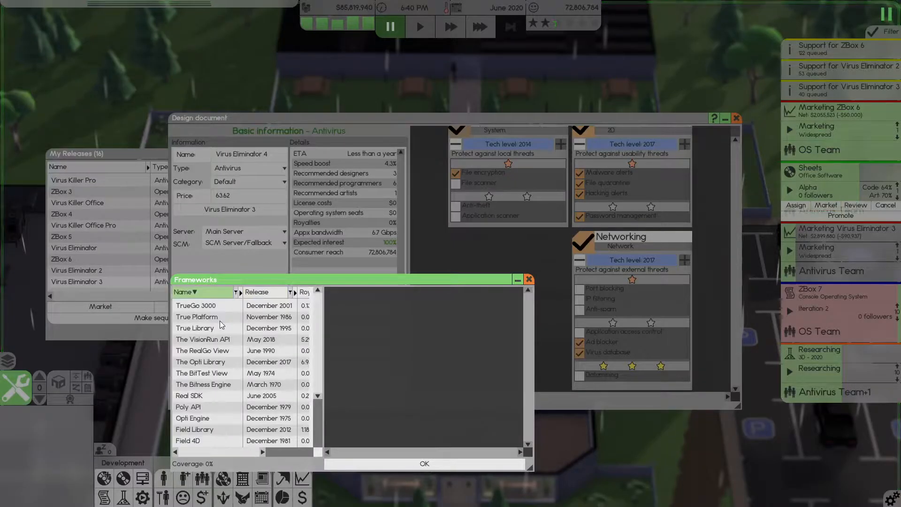
Drop the existing framework and raise Networking and Interface to 2017 tech level
{"action": "scroll", "scroll_direction": "down", "scroll_amount": 3}
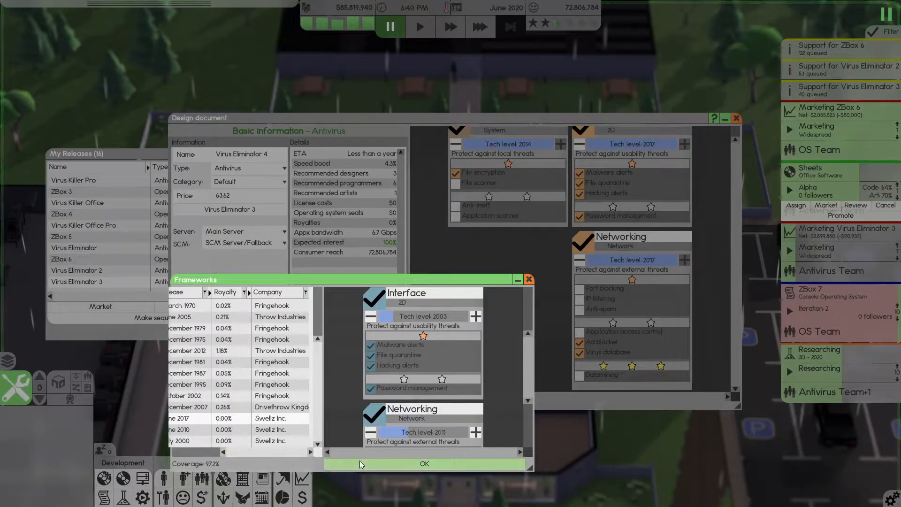
{"action": "left_click", "coordinate": [424, 463]}
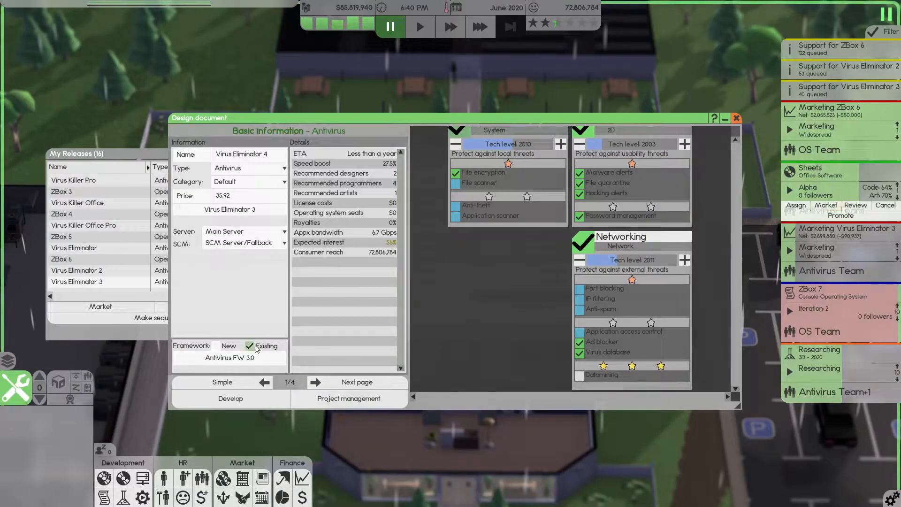
{"action": "left_click", "coordinate": [250, 345]}
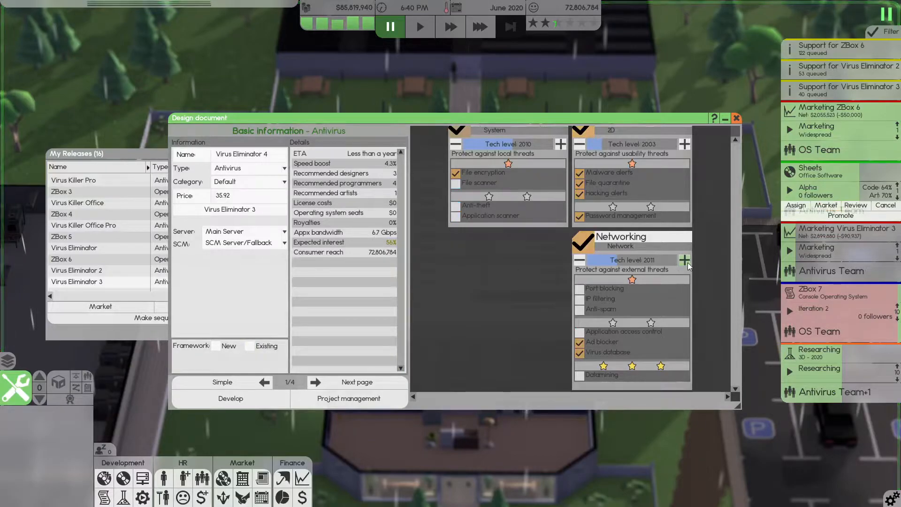
{"action": "left_click", "coordinate": [684, 260]}
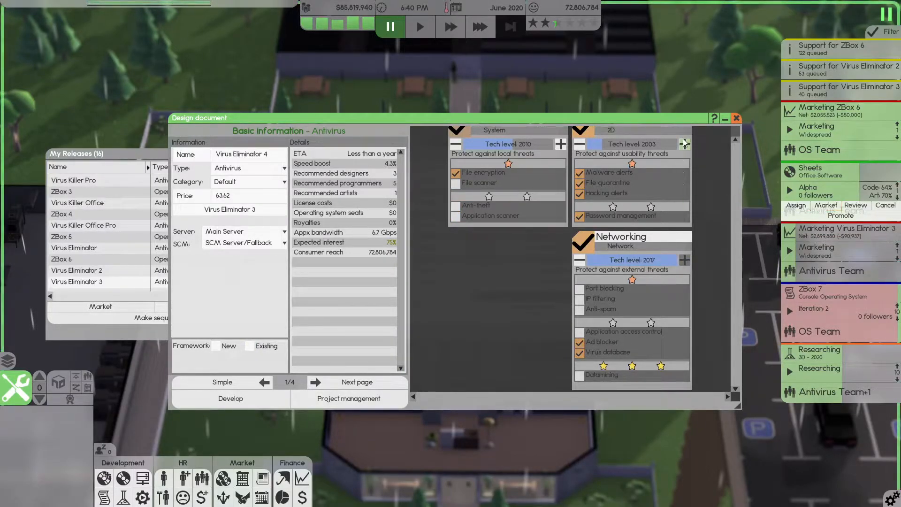
{"action": "left_click", "coordinate": [683, 144]}
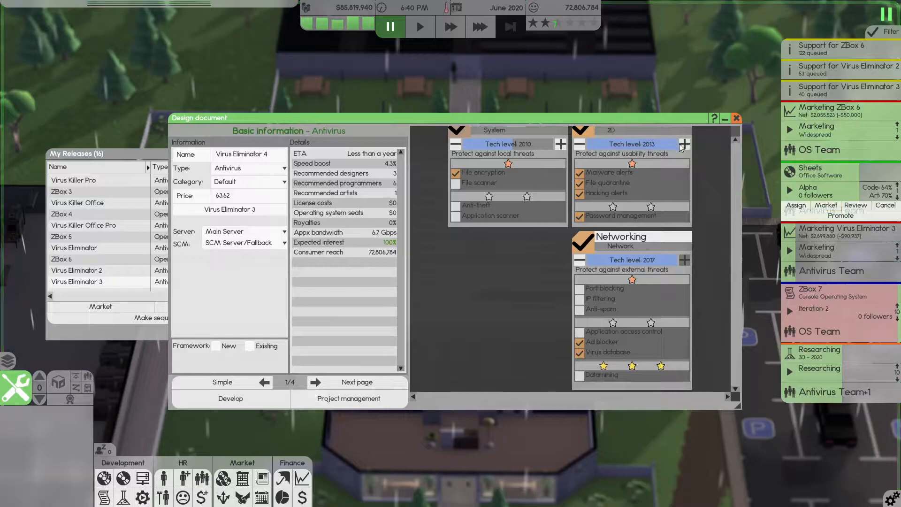
{"action": "left_click", "coordinate": [559, 144]}
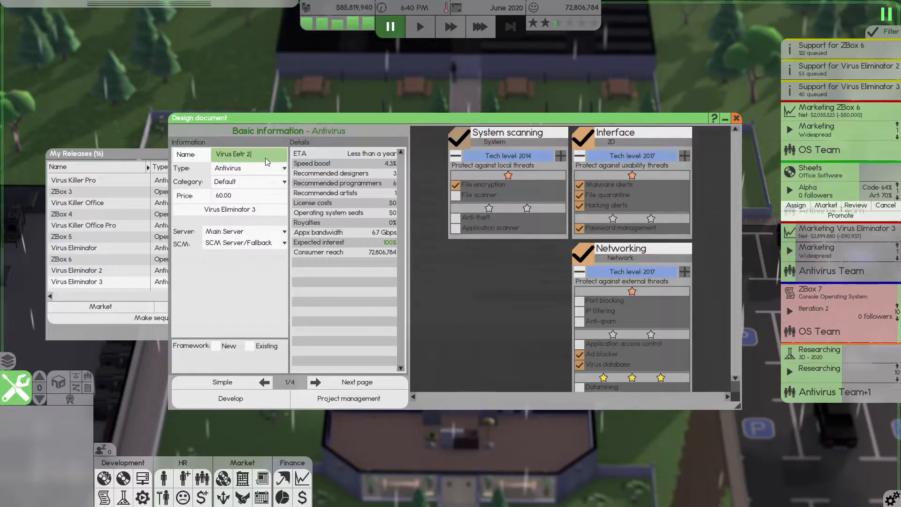
Adjust the sequel's price and sort the 2D editors by tech level for development
{"action": "type", "text": ".0"}
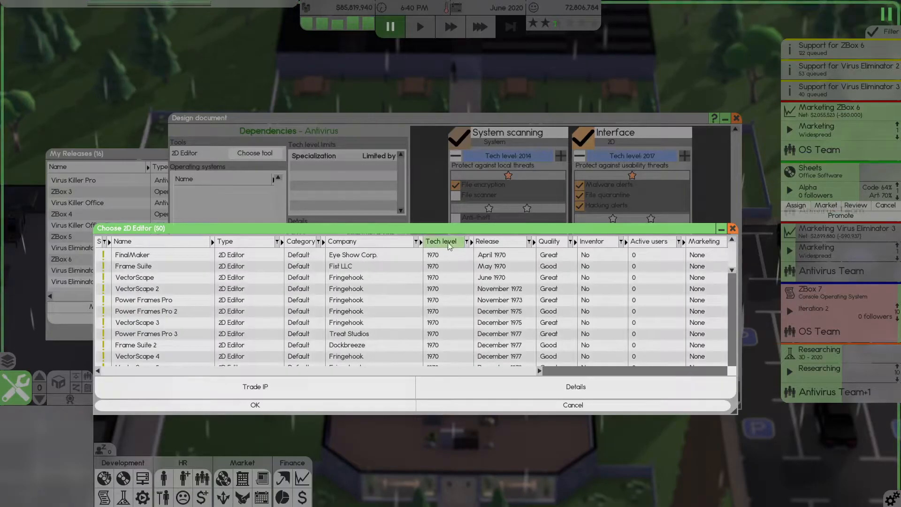
{"action": "left_click", "coordinate": [441, 241]}
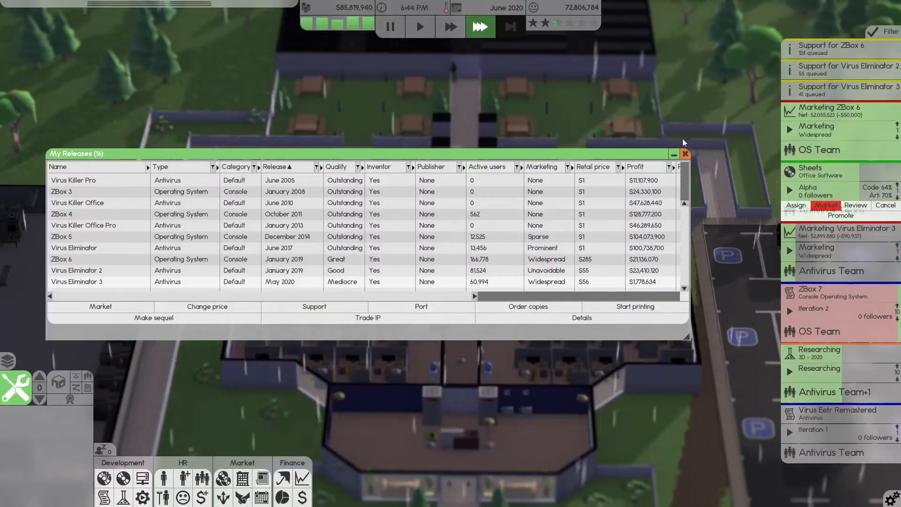
Enter Build mode to start replacing the office computers
{"action": "left_click", "coordinate": [684, 153]}
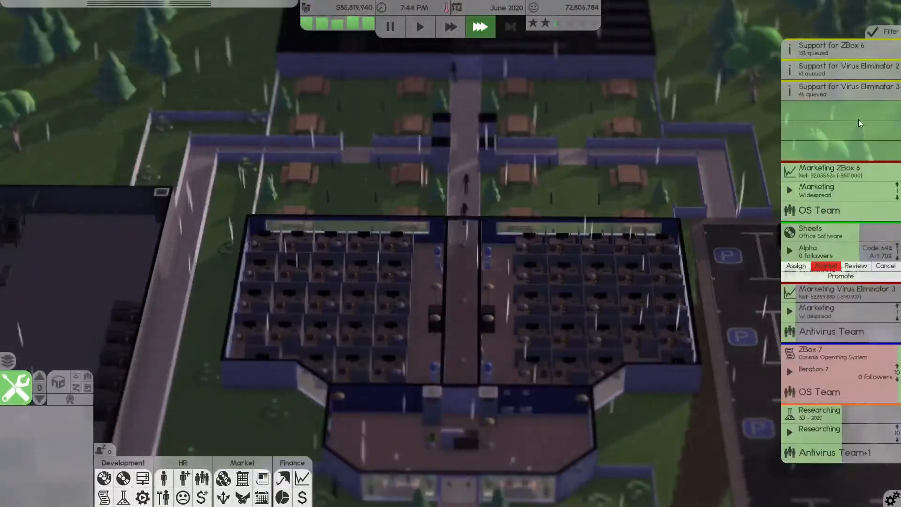
{"action": "left_click", "coordinate": [421, 26]}
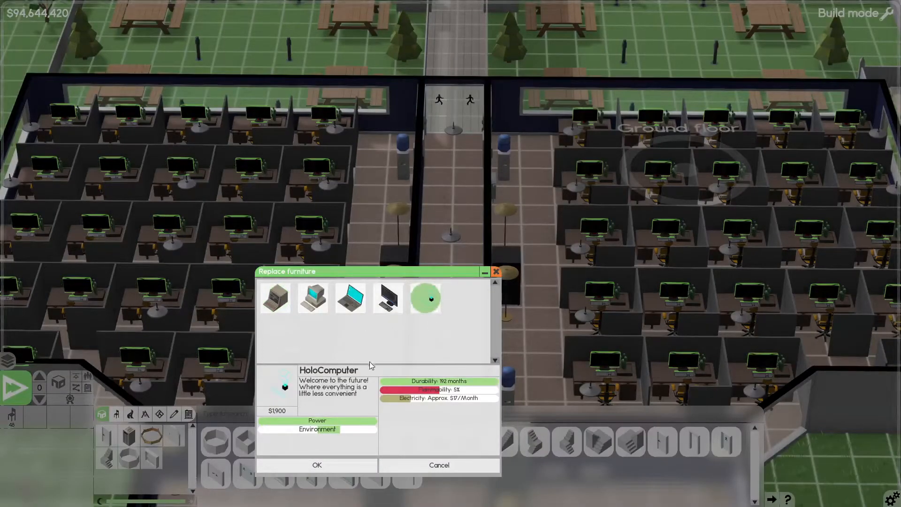
Compare Modern Computer and HoloComputer, then confirm HoloComputer replacements for the office
{"action": "left_click", "coordinate": [387, 297]}
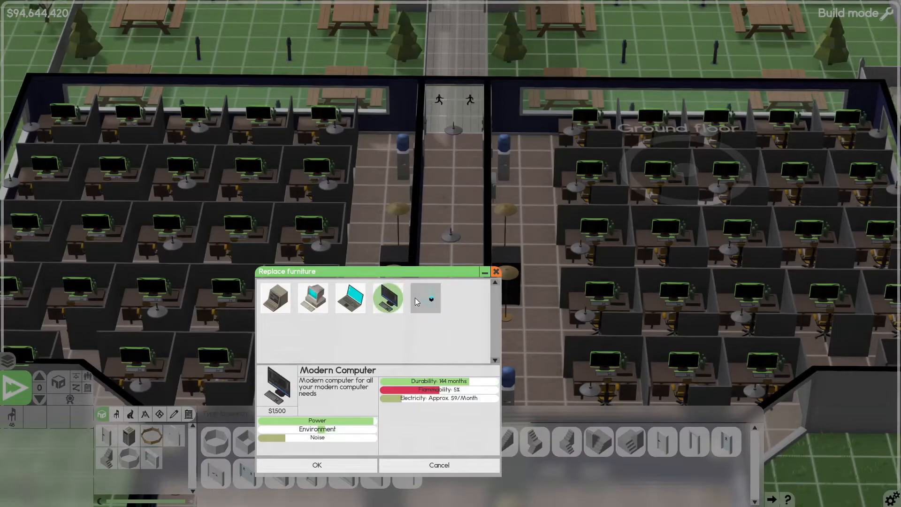
{"action": "mouse_move", "coordinate": [425, 298]}
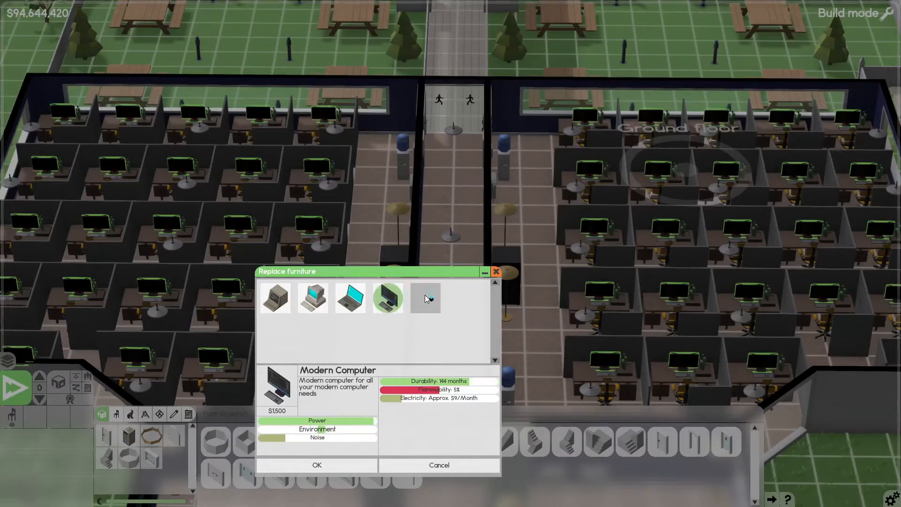
{"action": "left_click", "coordinate": [424, 297]}
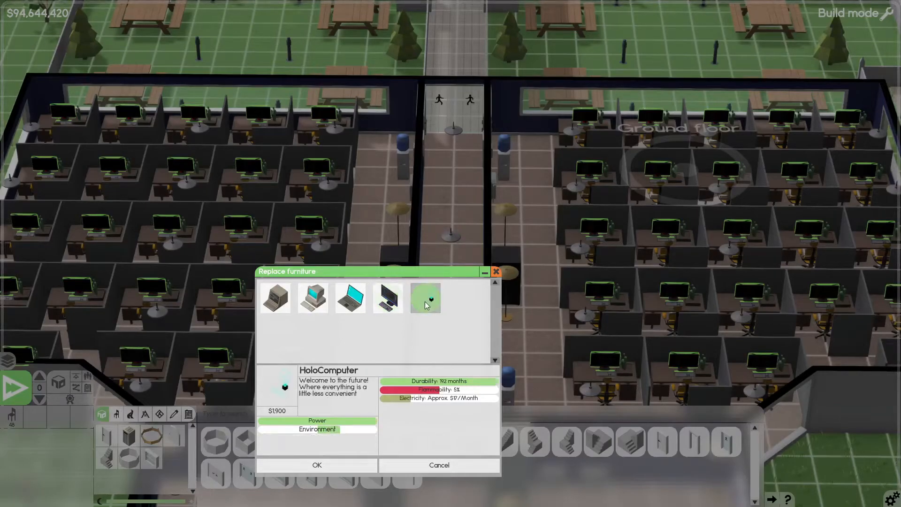
{"action": "mouse_move", "coordinate": [387, 298]}
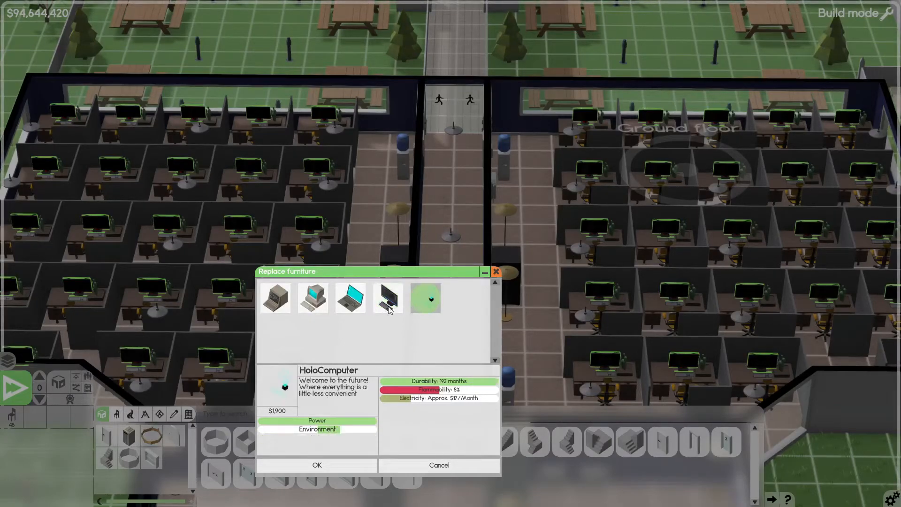
{"action": "left_click", "coordinate": [316, 464]}
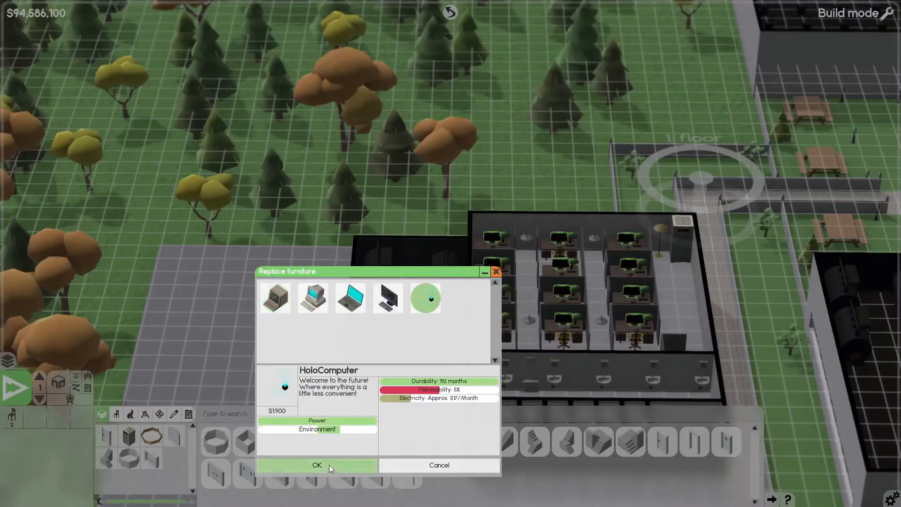
{"action": "left_click", "coordinate": [317, 464]}
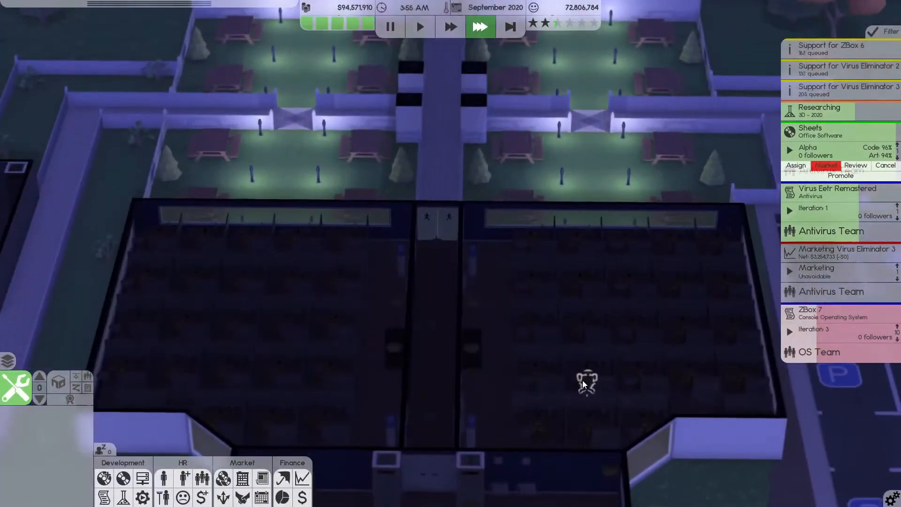
Review the monthly finances sheet and inspect a cost category
{"action": "left_click", "coordinate": [421, 26]}
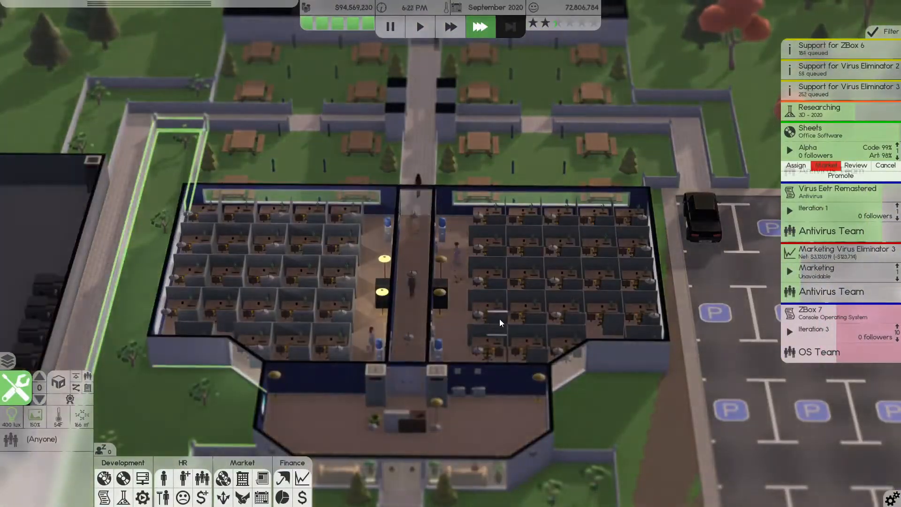
{"action": "left_click", "coordinate": [301, 497]}
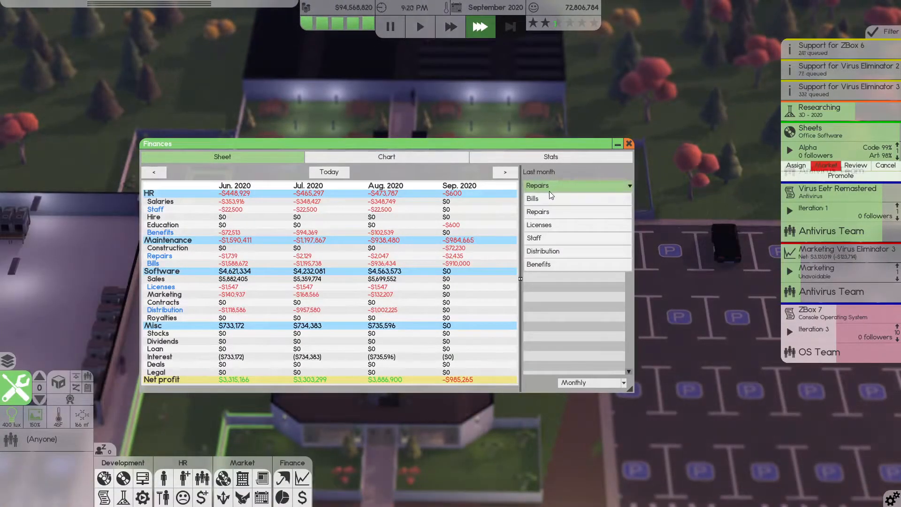
{"action": "left_click", "coordinate": [531, 198]}
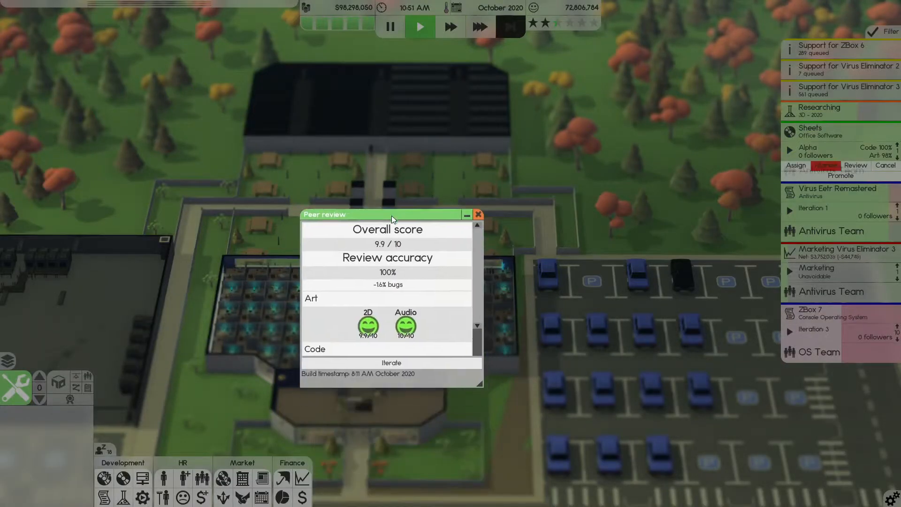
Iterate Sheets into beta after its 9.9/10 peer review and bring up its marketing options
{"action": "left_click", "coordinate": [478, 214]}
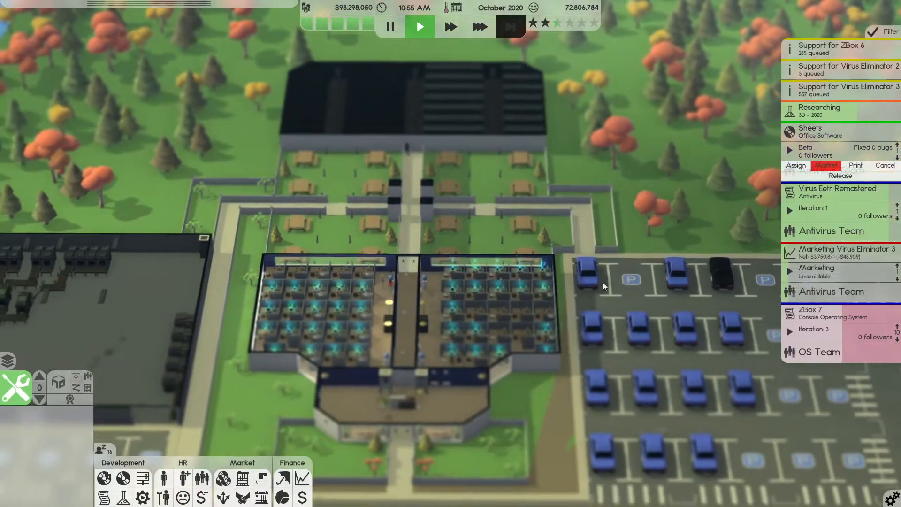
{"action": "left_click", "coordinate": [825, 165]}
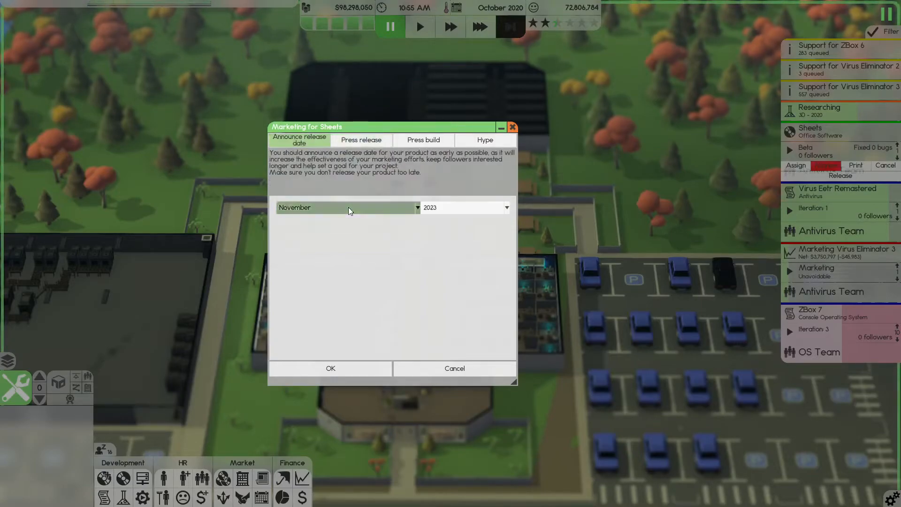
Announce an April 2021 release date for Sheets
{"action": "left_click", "coordinate": [347, 208]}
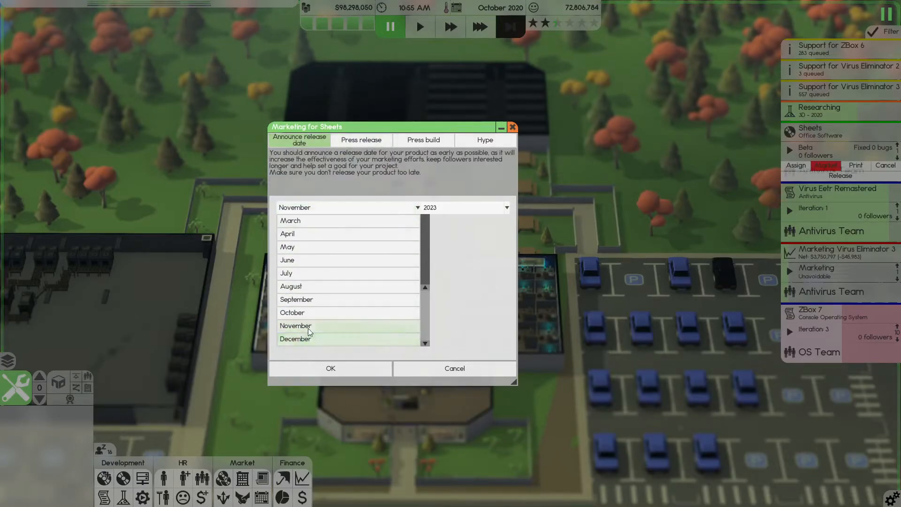
{"action": "left_click", "coordinate": [287, 234]}
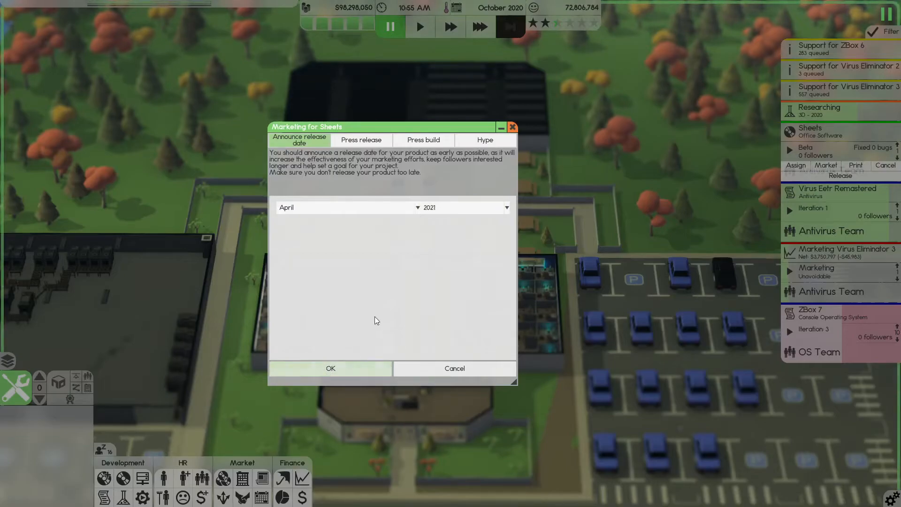
{"action": "left_click", "coordinate": [360, 139]}
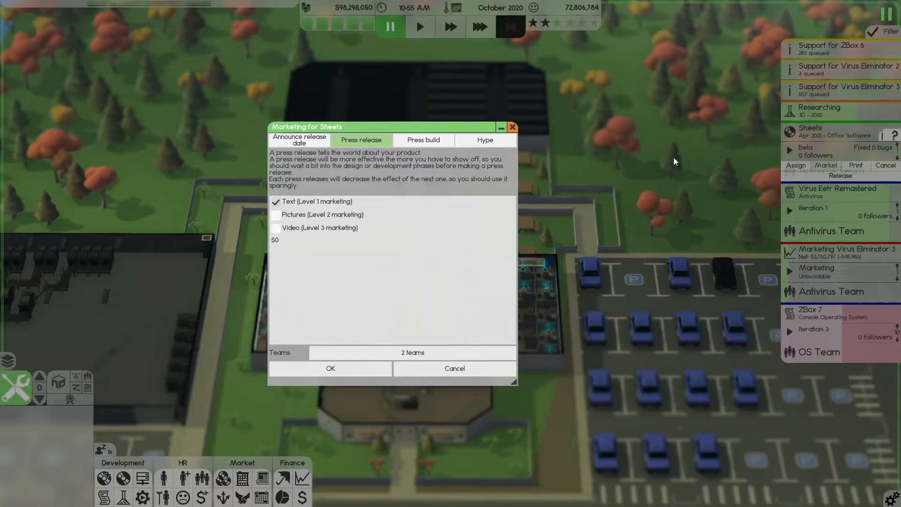
Start a Sheets press release with text, pictures and video
{"action": "left_click", "coordinate": [276, 227]}
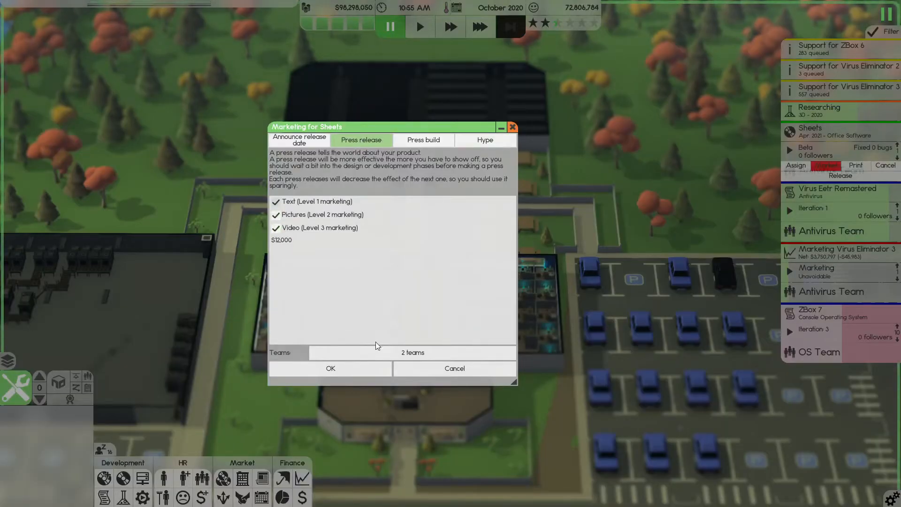
{"action": "left_click", "coordinate": [329, 367]}
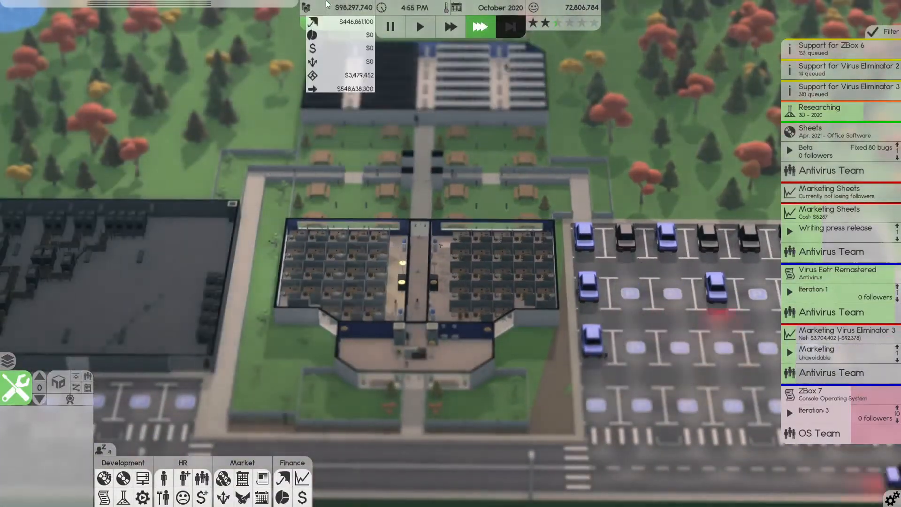
{"action": "mouse_move", "coordinate": [311, 34]}
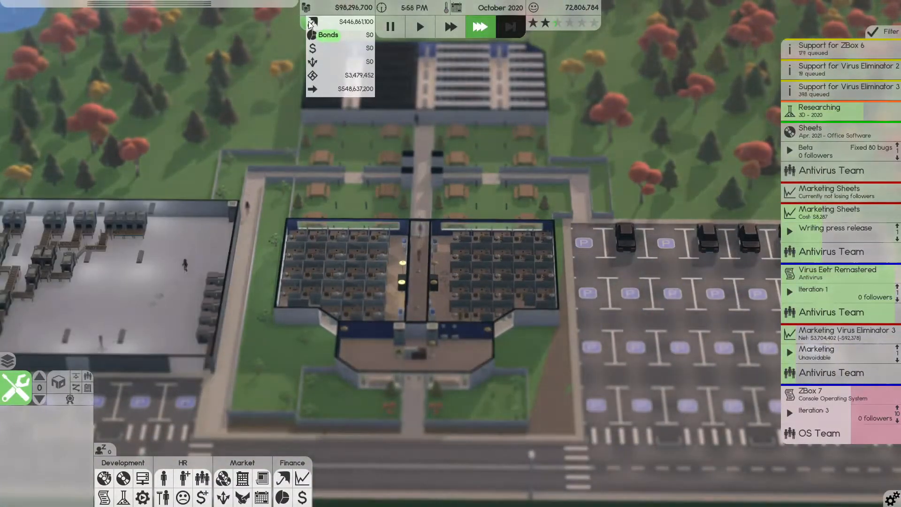
Deposit company money into bonds and view the distribution channels overview
{"action": "left_click", "coordinate": [281, 477]}
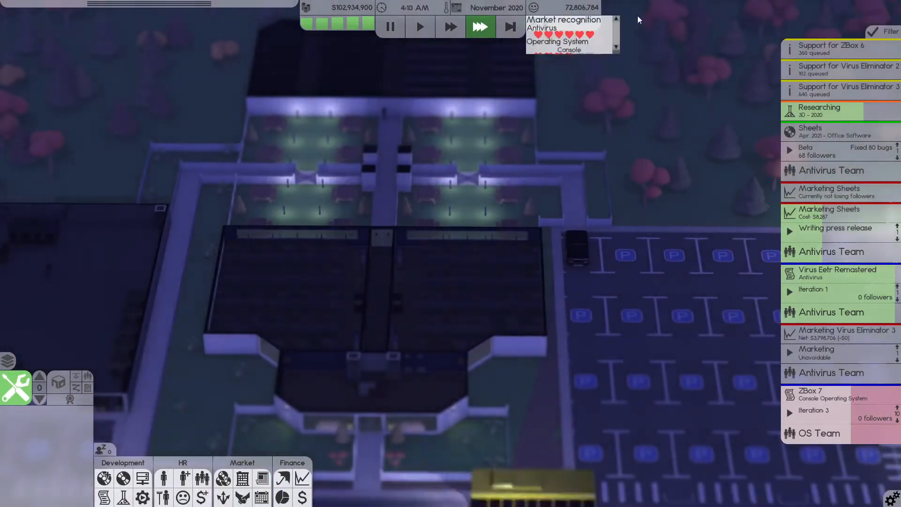
{"action": "left_click", "coordinate": [835, 227]}
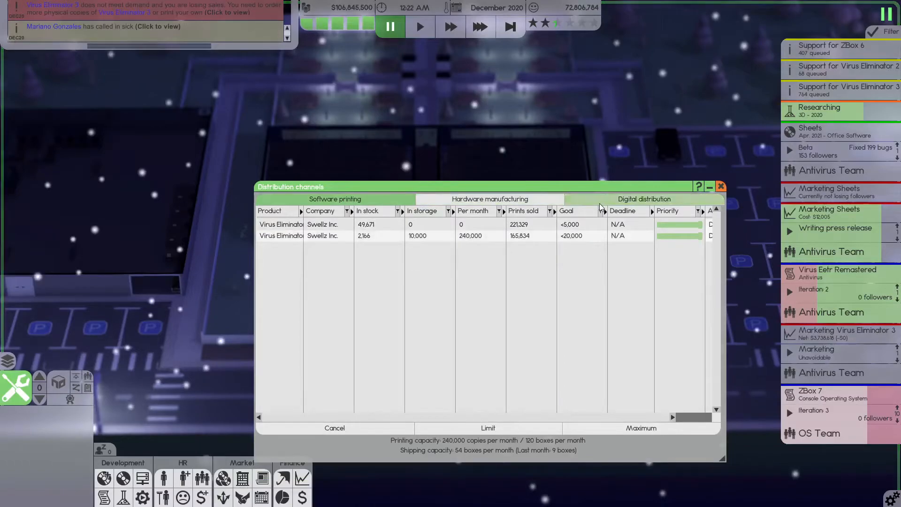
Check digital distribution, then cap the second Virus Eliminator print job at 20,000 stocked copies
{"action": "left_click", "coordinate": [643, 199]}
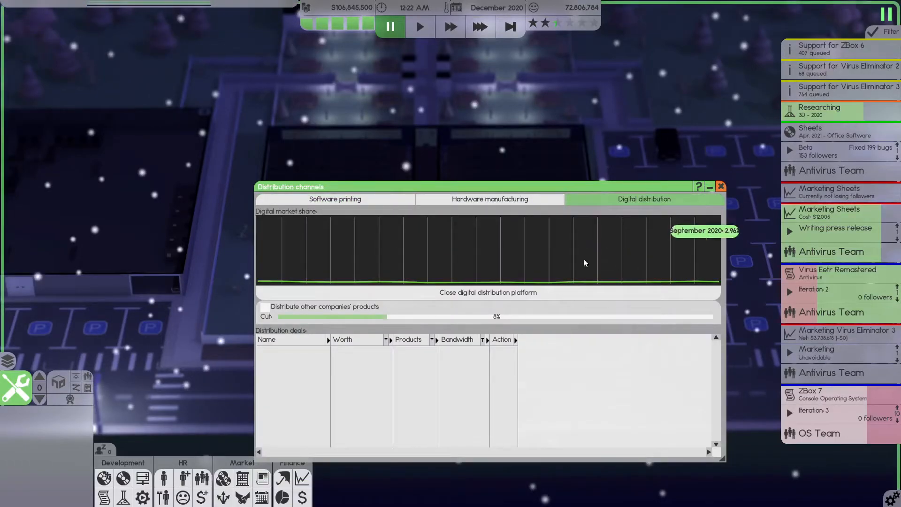
{"action": "left_click", "coordinate": [334, 198]}
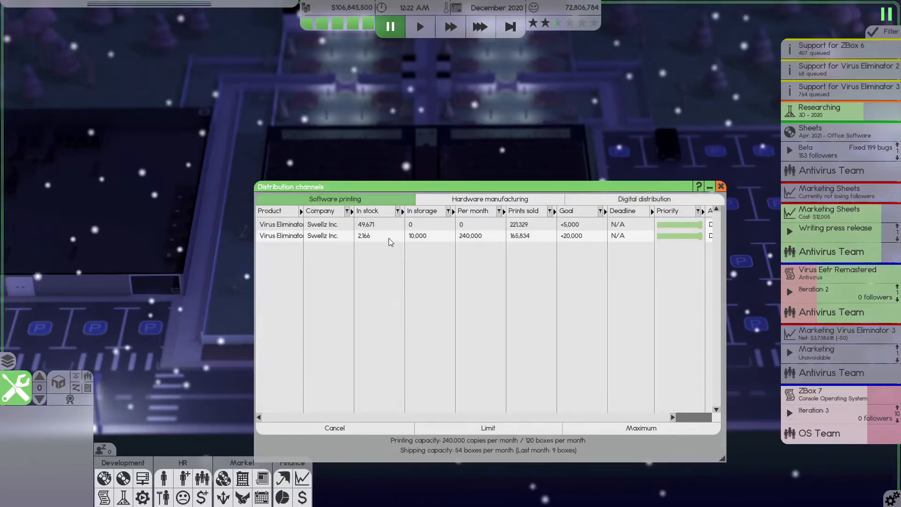
{"action": "left_click", "coordinate": [639, 427]}
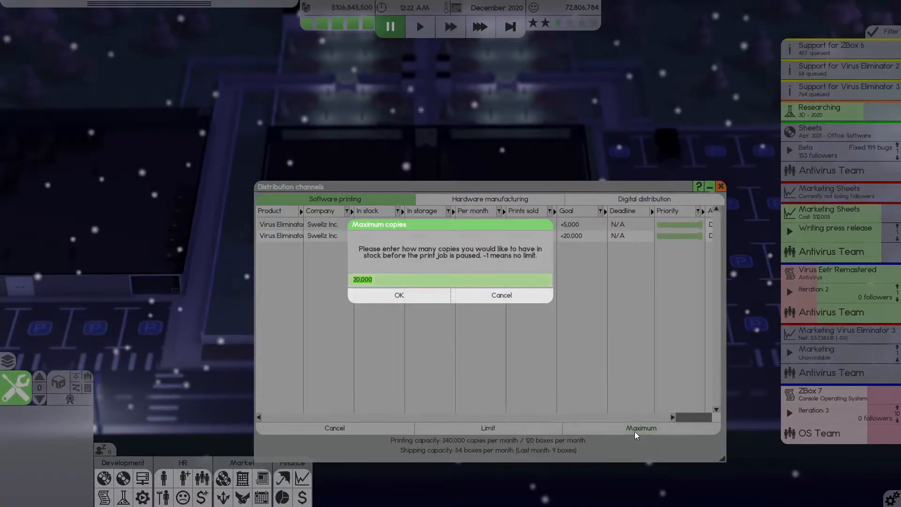
{"action": "left_click", "coordinate": [398, 295]}
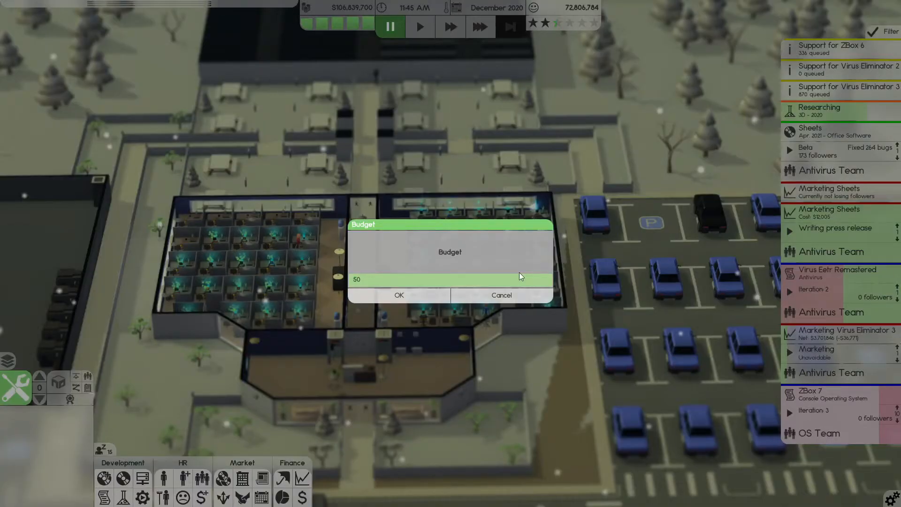
Set the Virus Eliminator 3 marketing budget to 10000
{"action": "left_click", "coordinate": [398, 295]}
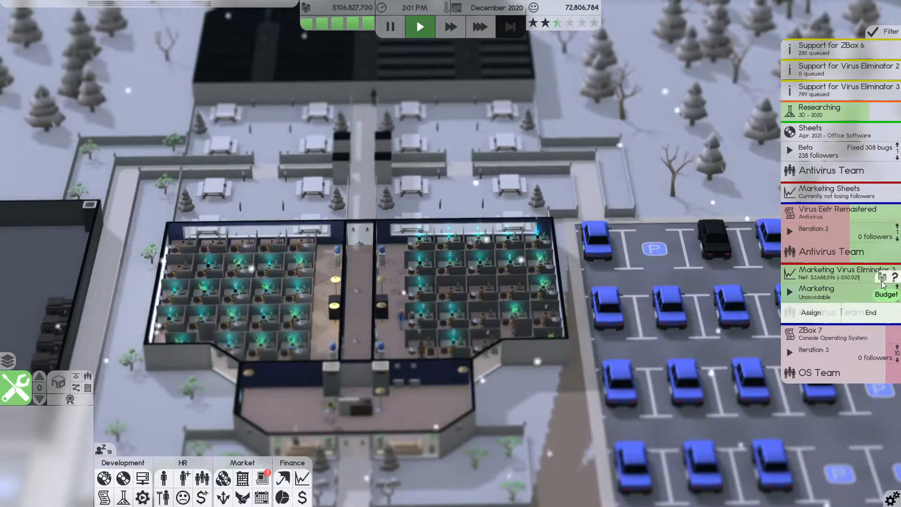
{"action": "left_click", "coordinate": [885, 292]}
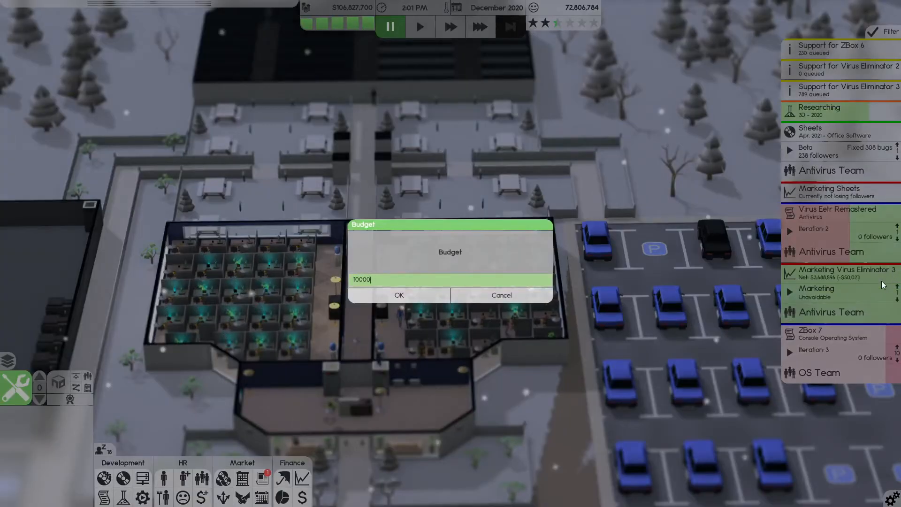
{"action": "left_click", "coordinate": [398, 294]}
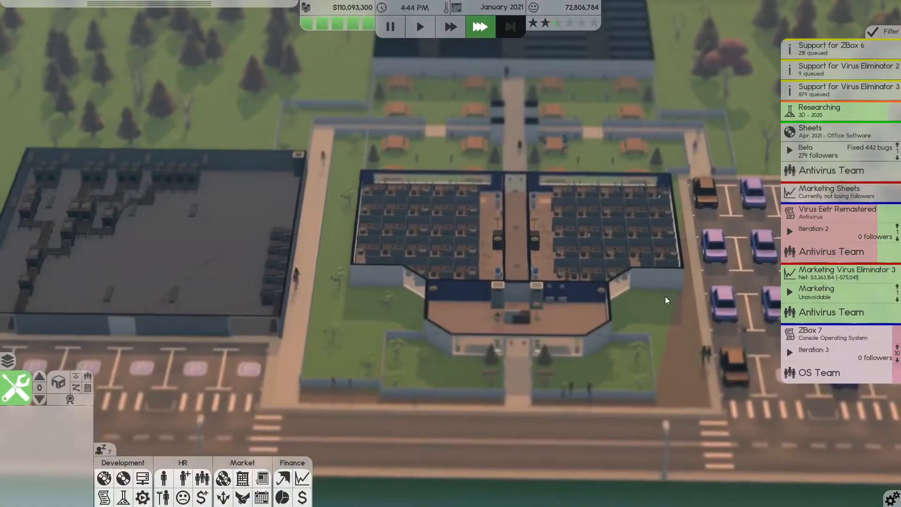
Look over the October 2020 peer review for Sheets
{"action": "left_click", "coordinate": [828, 131]}
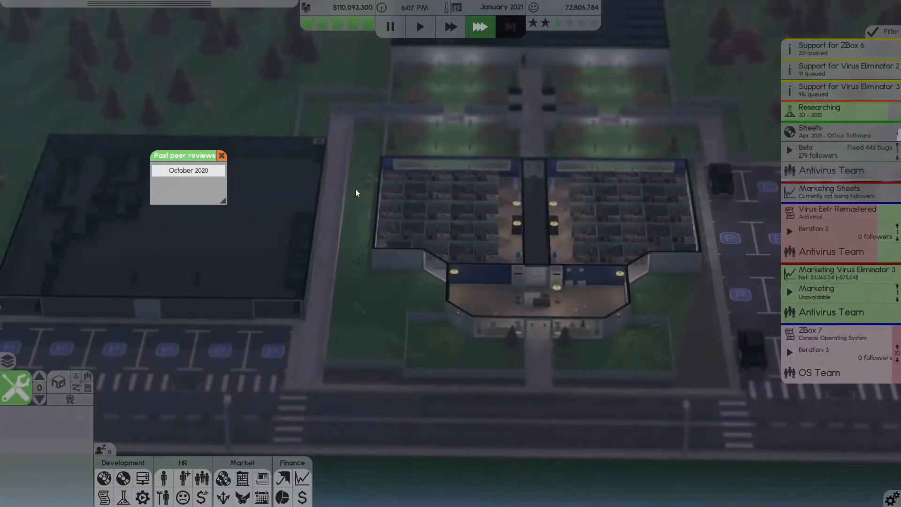
{"action": "left_click", "coordinate": [188, 170]}
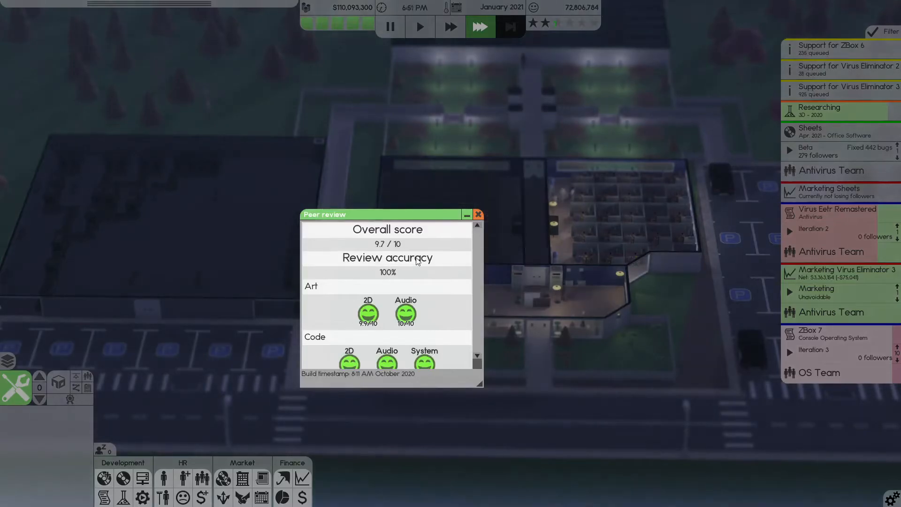
{"action": "left_click", "coordinate": [478, 214]}
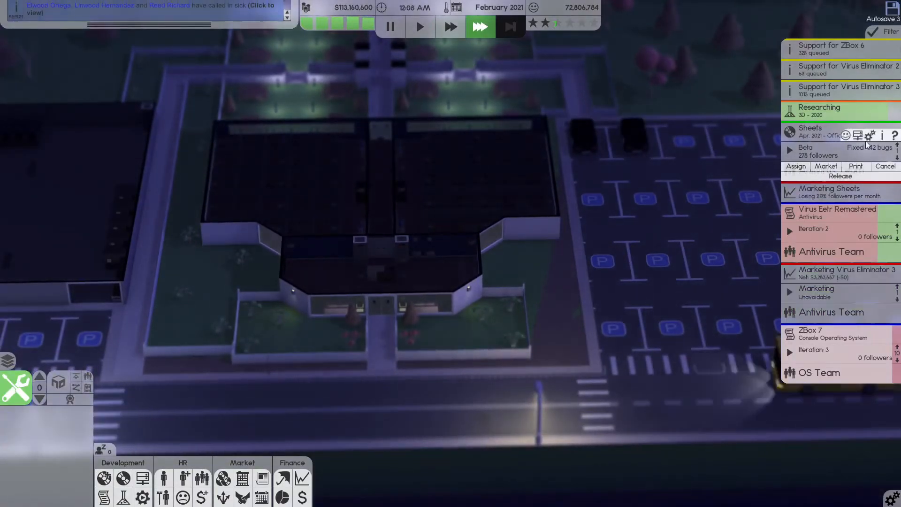
Review Sheets' project details: release date, consumer reach, licenses and tools
{"action": "left_click", "coordinate": [882, 135]}
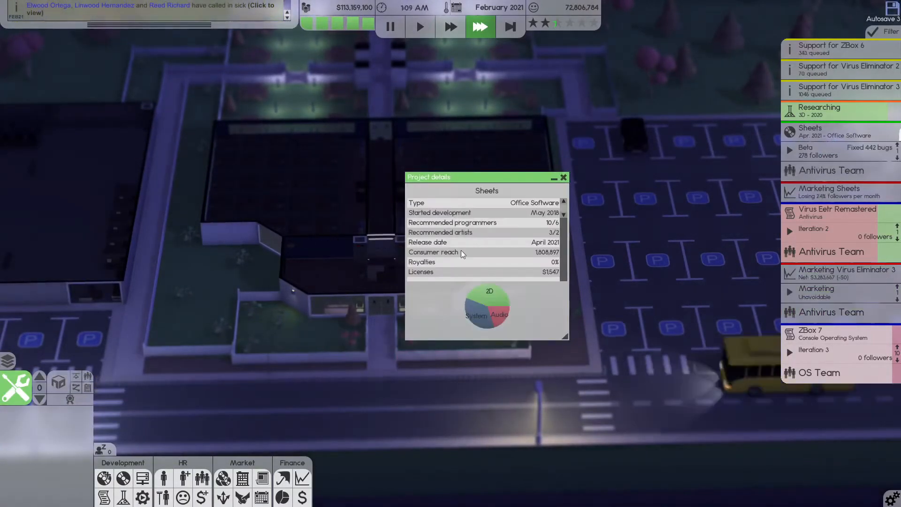
{"action": "scroll", "scroll_direction": "down", "scroll_amount": 3}
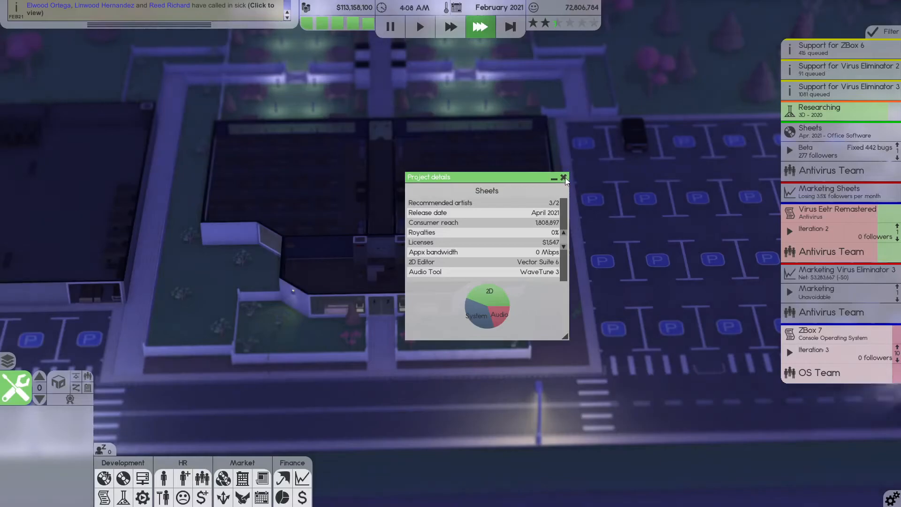
Check last month's license cost breakdown in Finances
{"action": "left_click", "coordinate": [564, 177]}
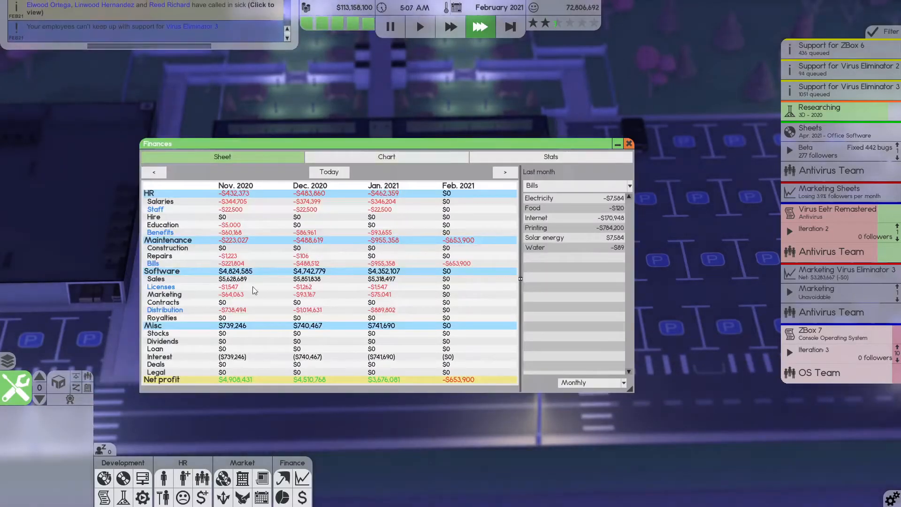
{"action": "left_click", "coordinate": [574, 185]}
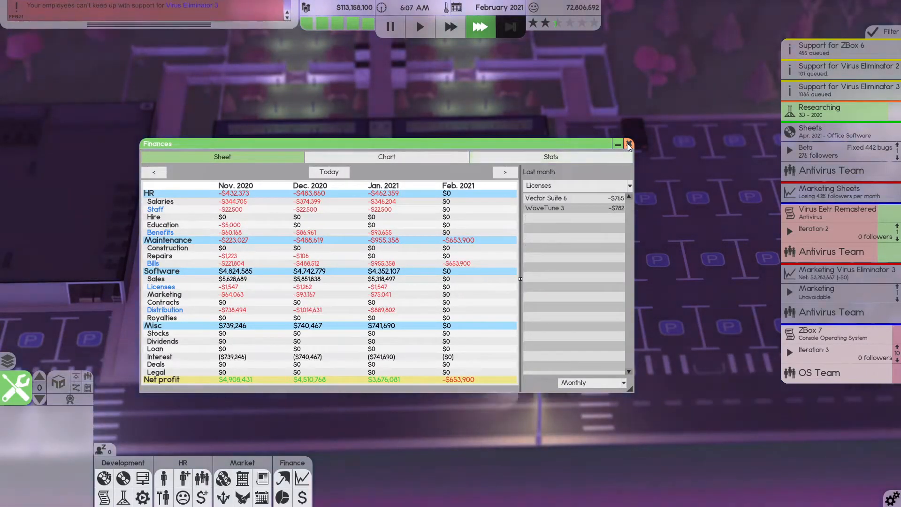
{"action": "left_click", "coordinate": [628, 144]}
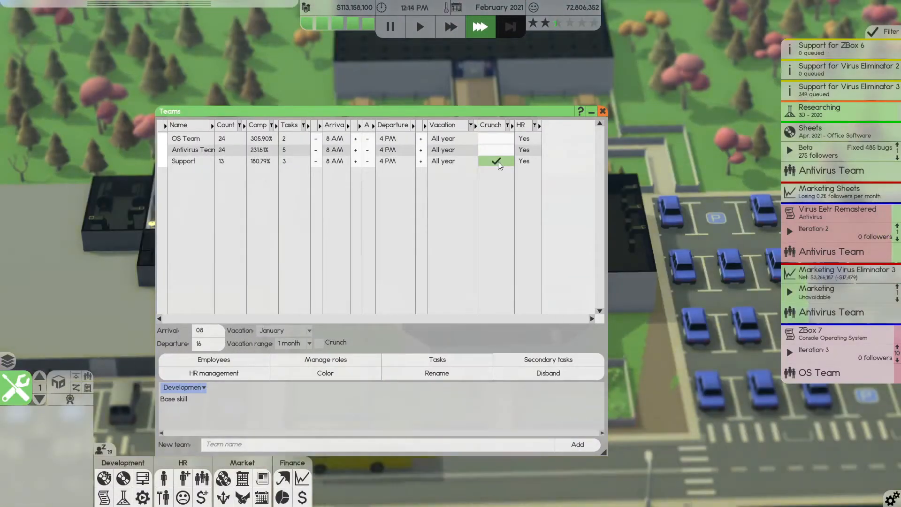
Stop the Support team from crunching
{"action": "left_click", "coordinate": [496, 160]}
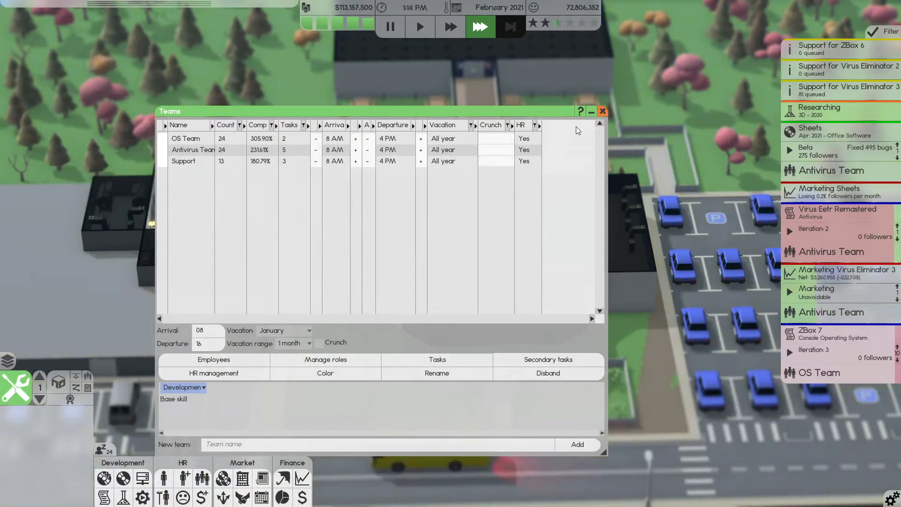
{"action": "left_click", "coordinate": [602, 110]}
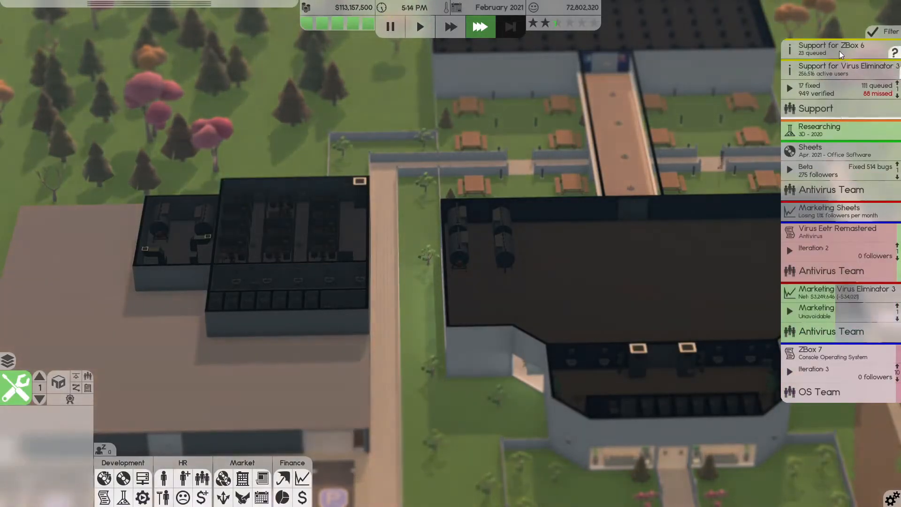
Run time fast until April 2021 releases Sheets, then pause
{"action": "left_click", "coordinate": [830, 48]}
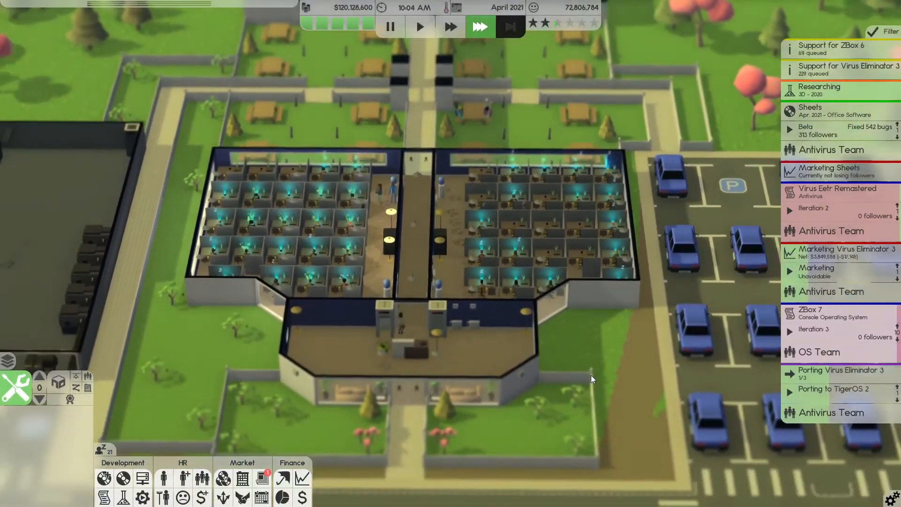
{"action": "left_click", "coordinate": [830, 314]}
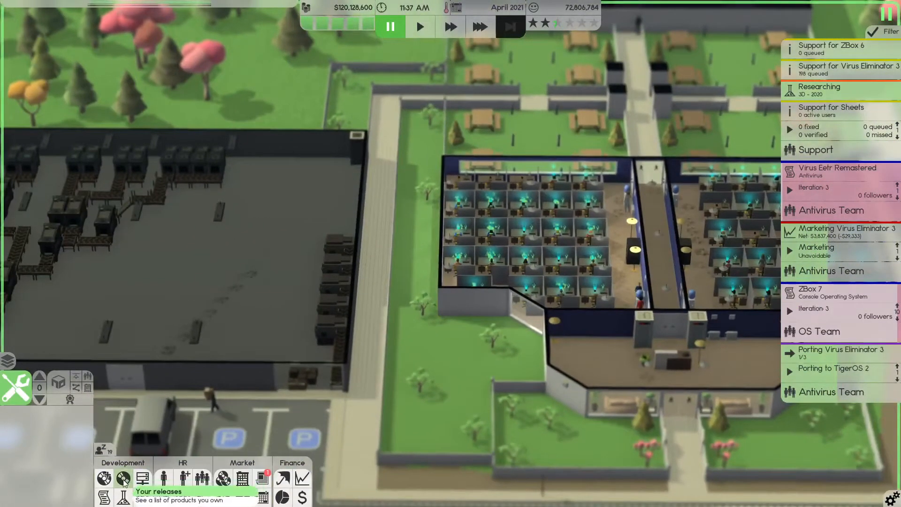
Launch a 50000-budget marketing campaign for Sheets under the OS Team
{"action": "left_click", "coordinate": [123, 477]}
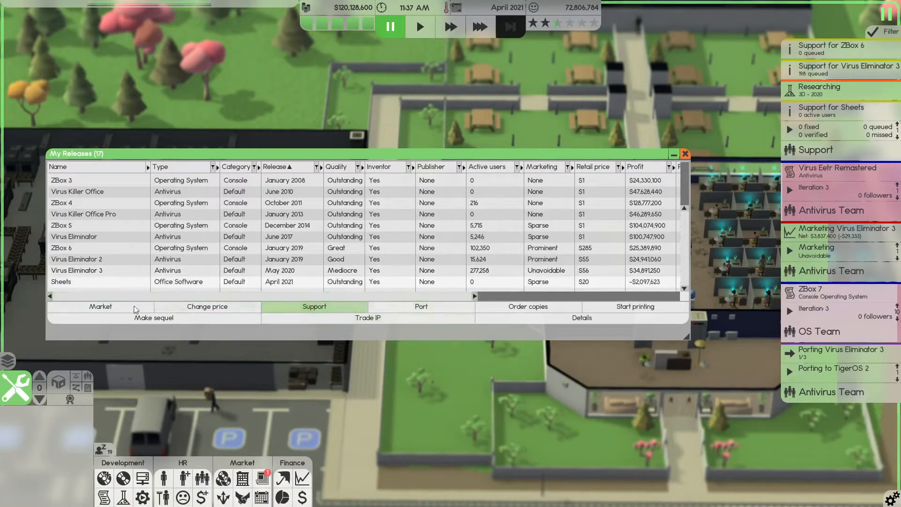
{"action": "left_click", "coordinate": [100, 306]}
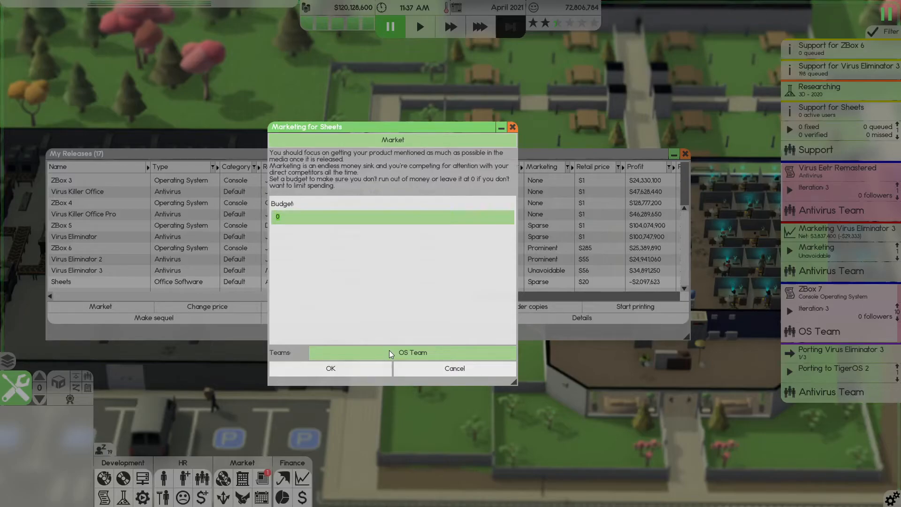
{"action": "type", "text": "50000"}
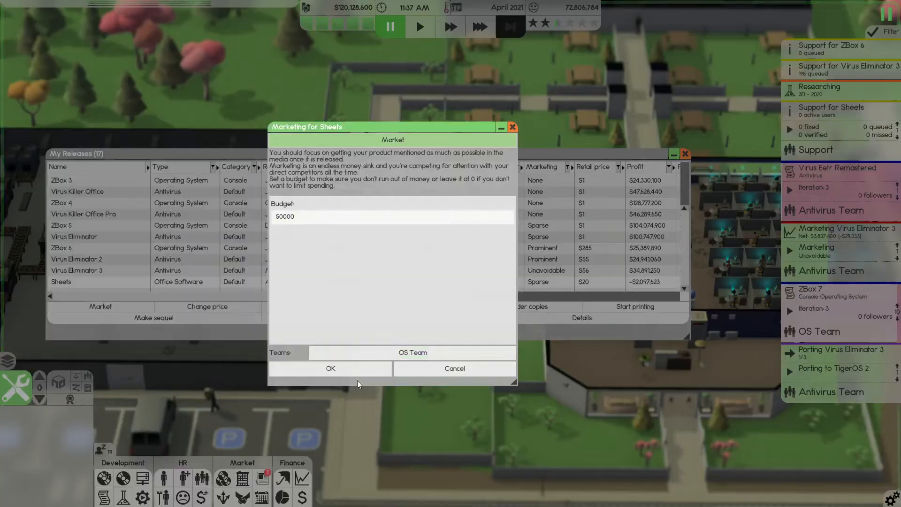
{"action": "left_click", "coordinate": [330, 368]}
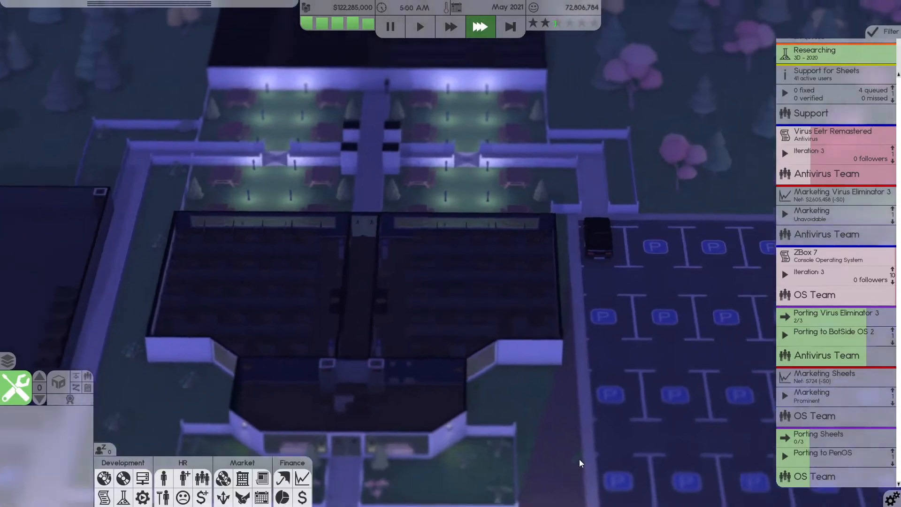
{"action": "left_click", "coordinate": [420, 27]}
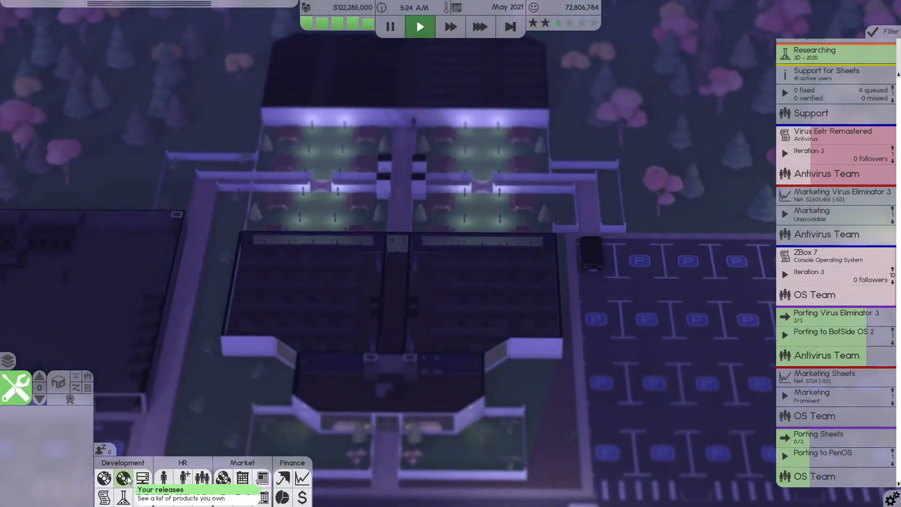
{"action": "left_click", "coordinate": [123, 478]}
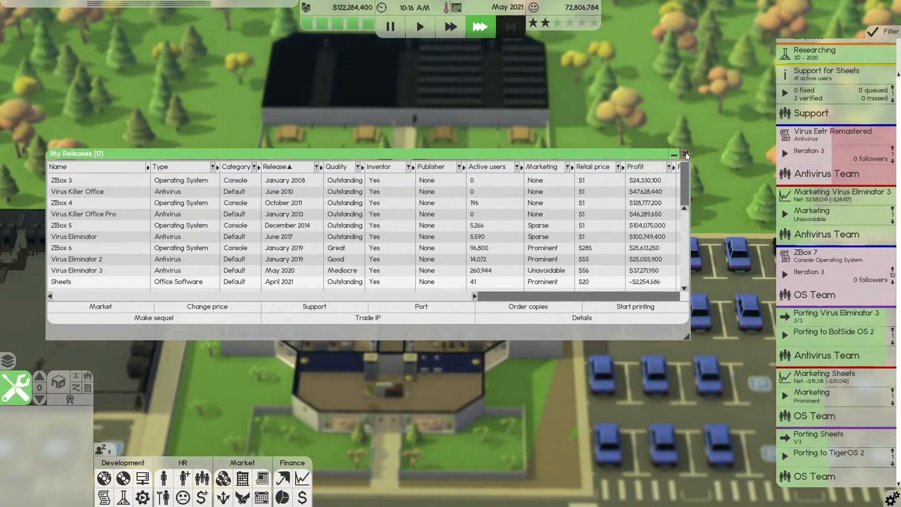
{"action": "left_click", "coordinate": [684, 154]}
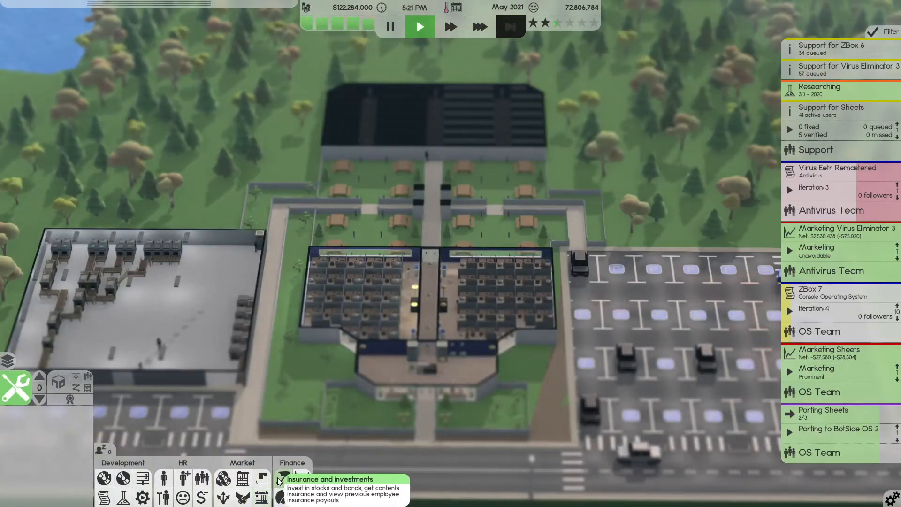
Deposit another 100,000,000 into bonds and glance over the monthly finances
{"action": "left_click", "coordinate": [279, 478]}
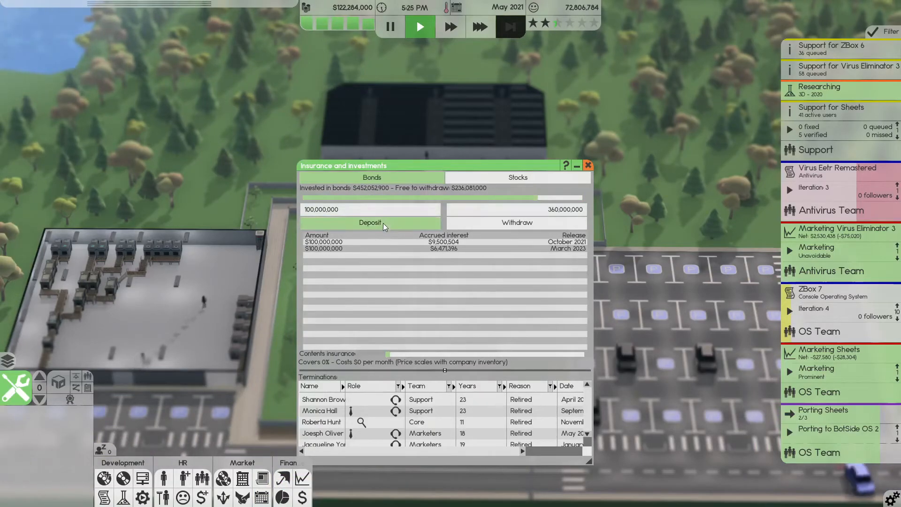
{"action": "left_click", "coordinate": [370, 223]}
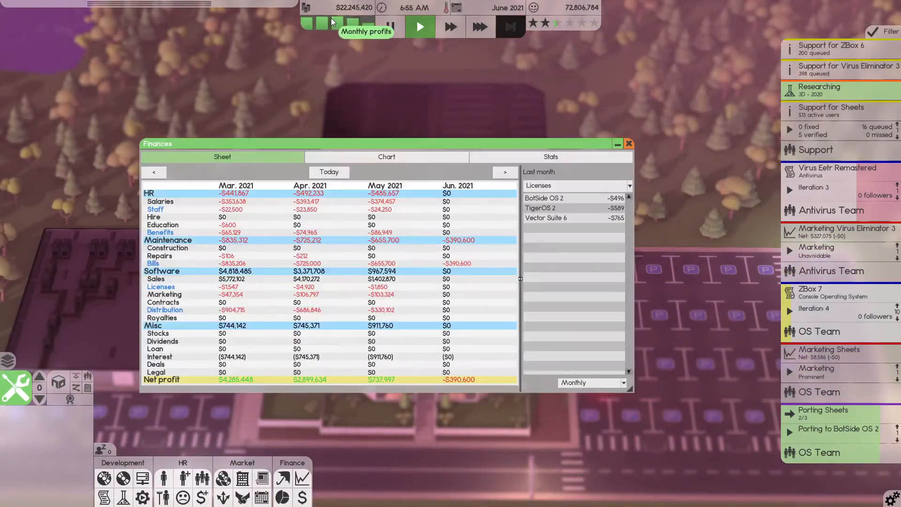
{"action": "left_click", "coordinate": [628, 142]}
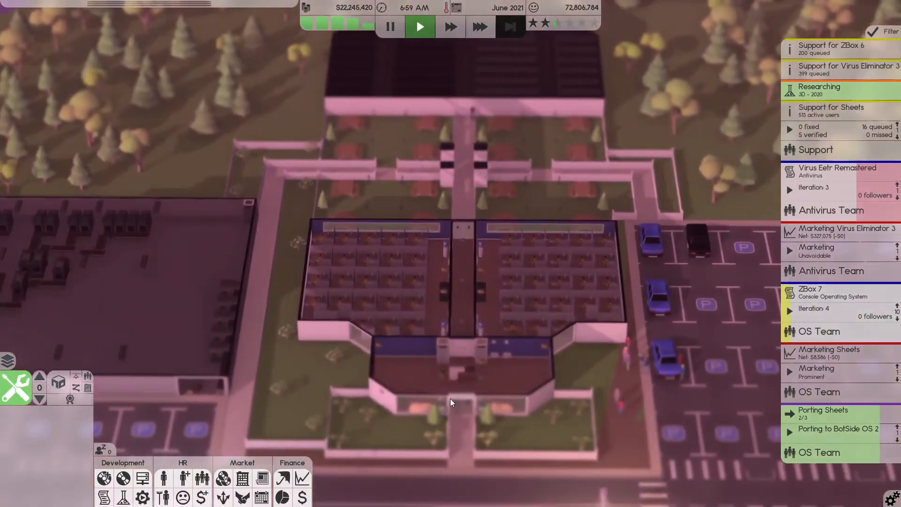
{"action": "left_click", "coordinate": [480, 26]}
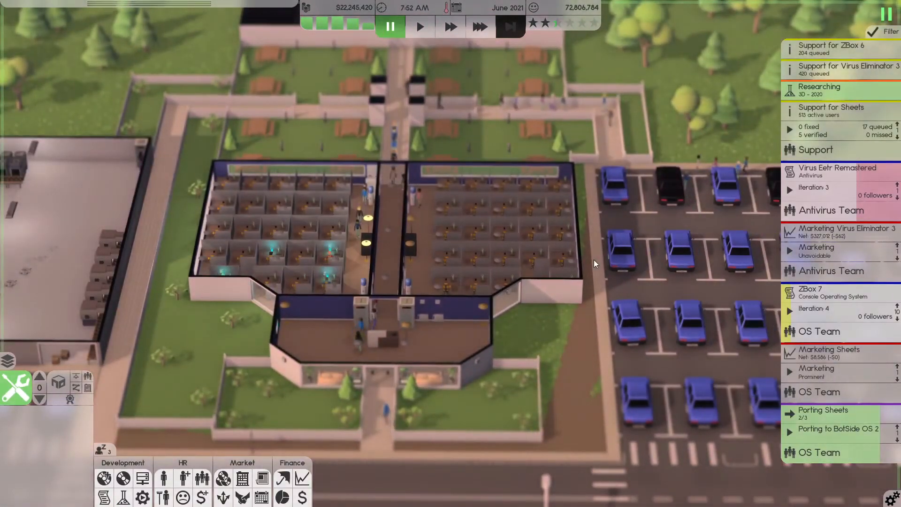
Expand the finished Researching 3D entry and reveal its team choice beside Assign
{"action": "left_click", "coordinate": [830, 109]}
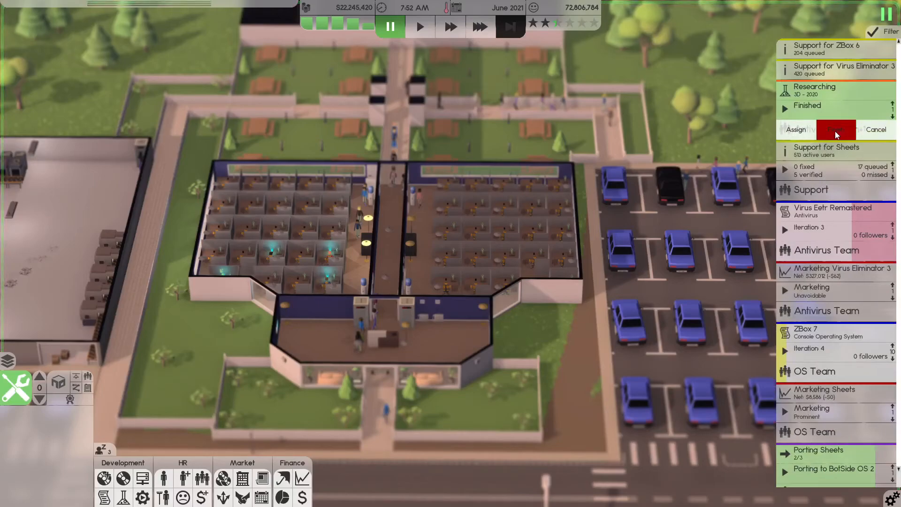
{"action": "mouse_move", "coordinate": [861, 97]}
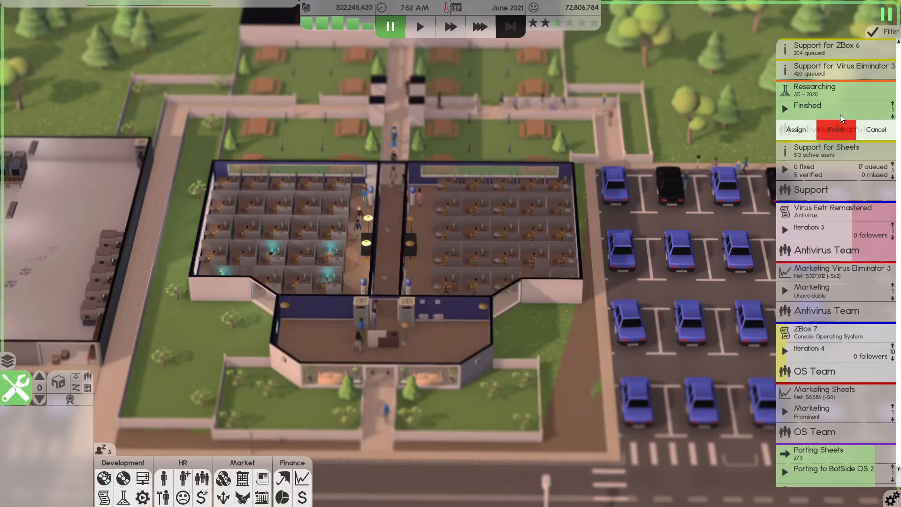
{"action": "mouse_move", "coordinate": [124, 445]}
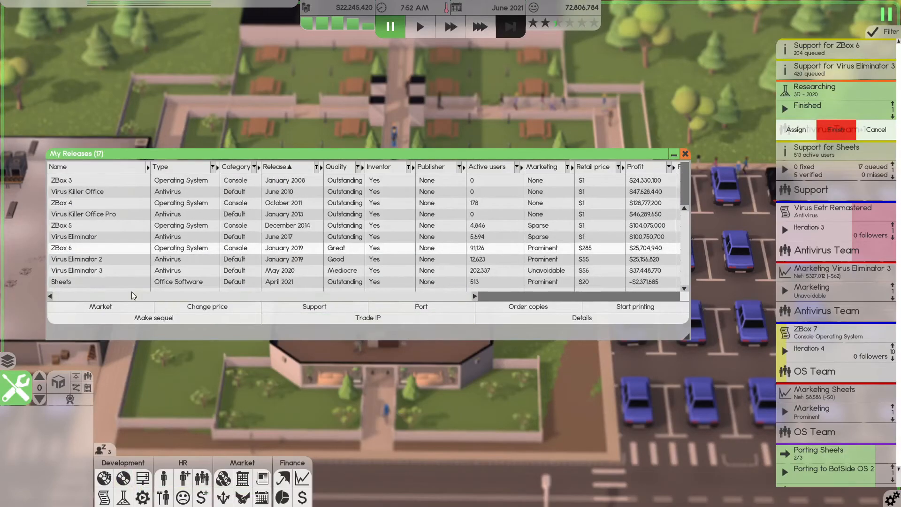
{"action": "left_click", "coordinate": [684, 153]}
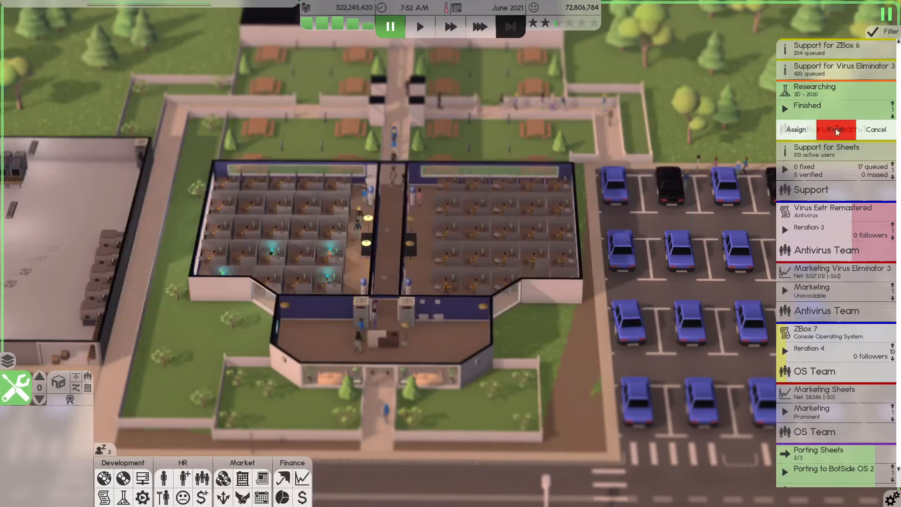
{"action": "mouse_move", "coordinate": [878, 63]}
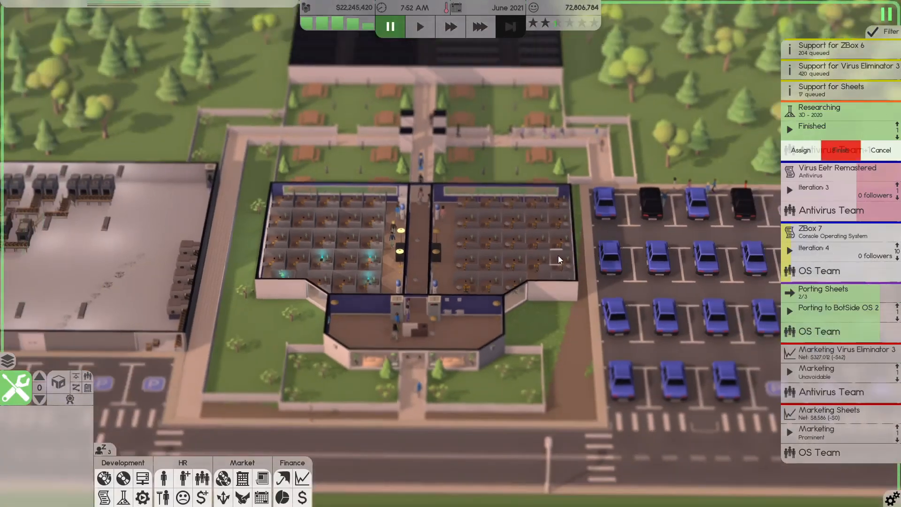
{"action": "mouse_move", "coordinate": [587, 259]}
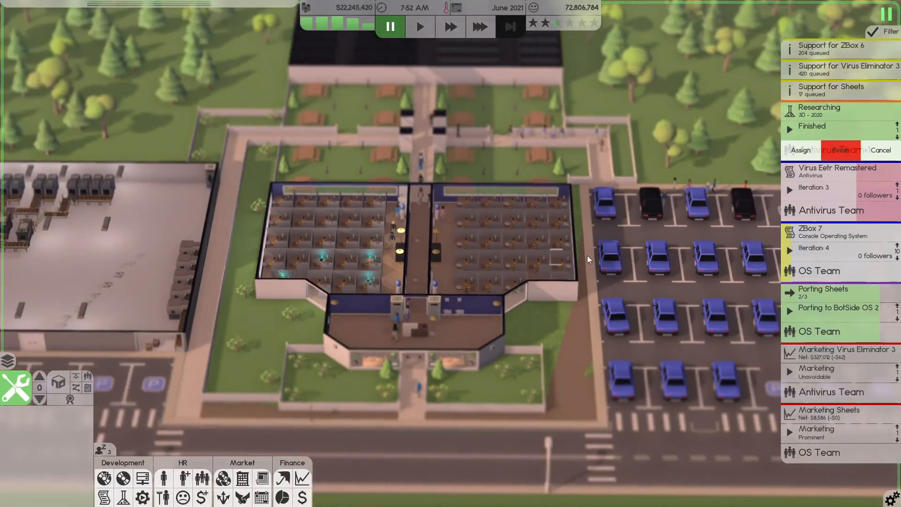